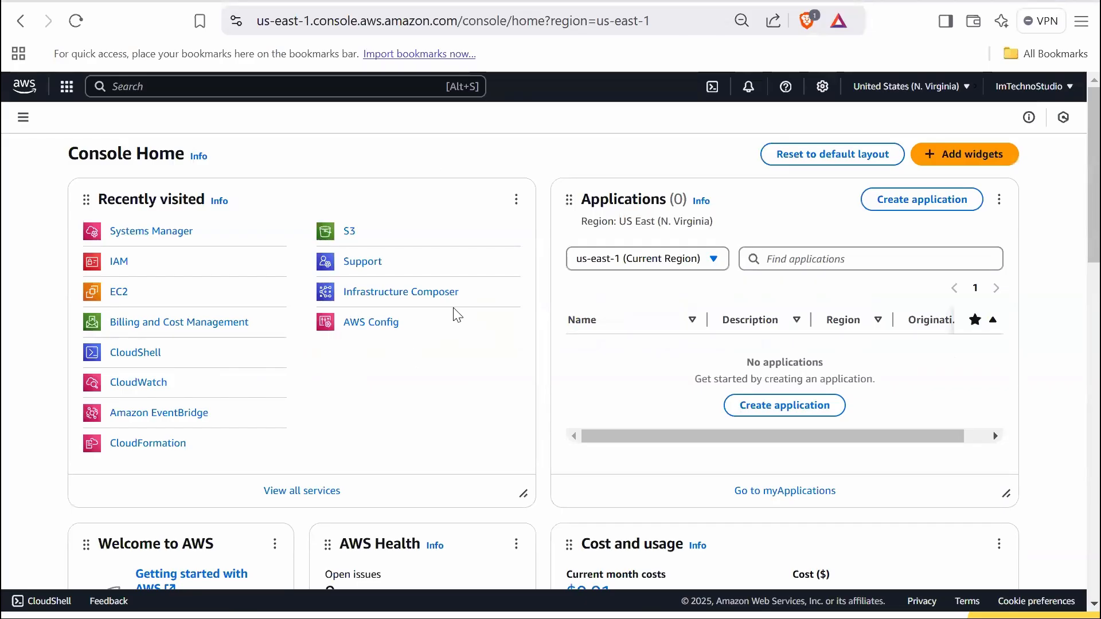
pyautogui.moveTo(852, 73)
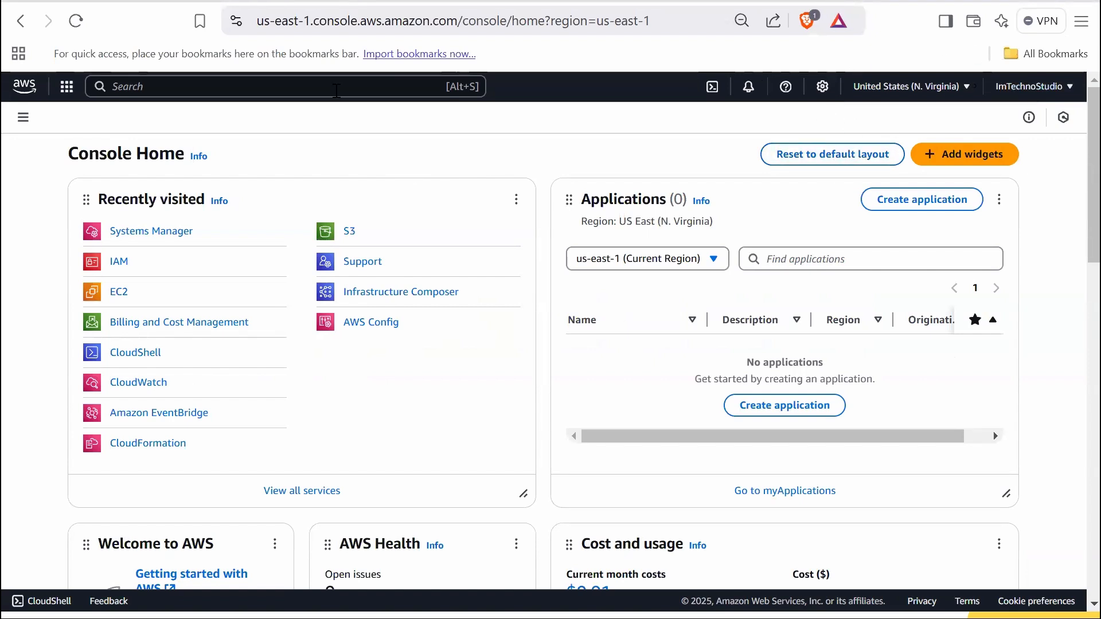
# Find Systems Manager through the console search and open its Documents page
pyautogui.click(281, 86)
pyautogui.write('systems')
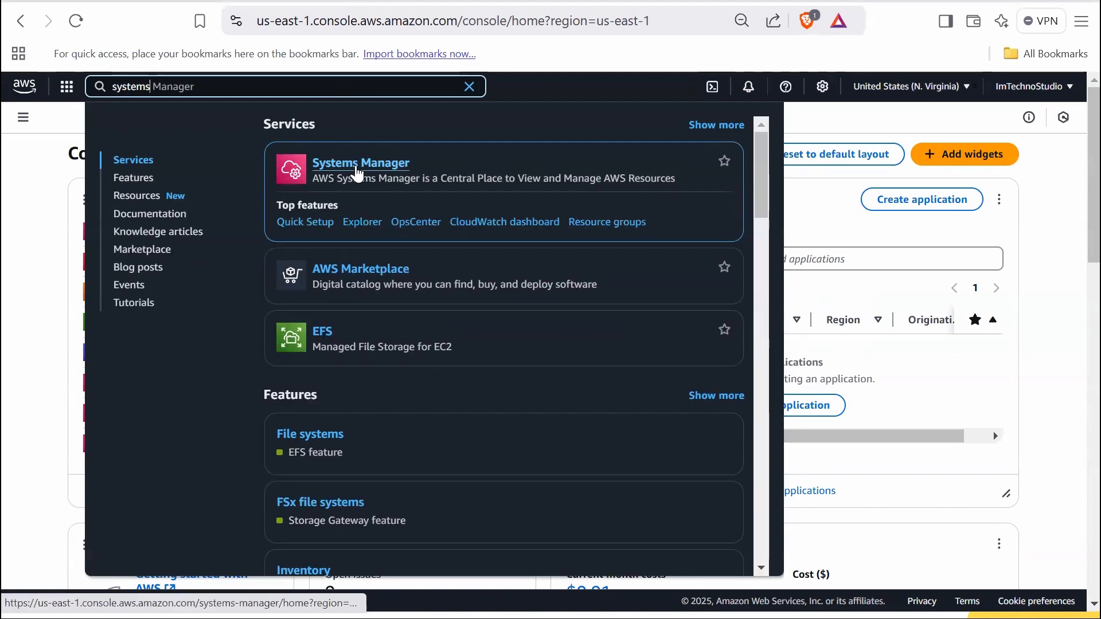
pyautogui.click(360, 163)
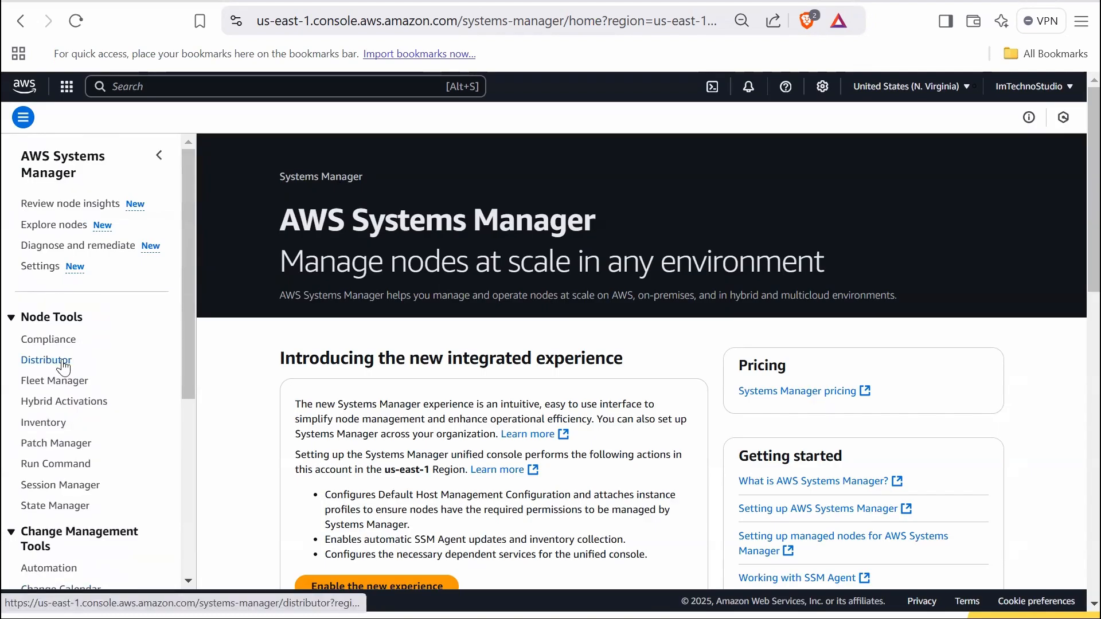
pyautogui.scroll(-3)
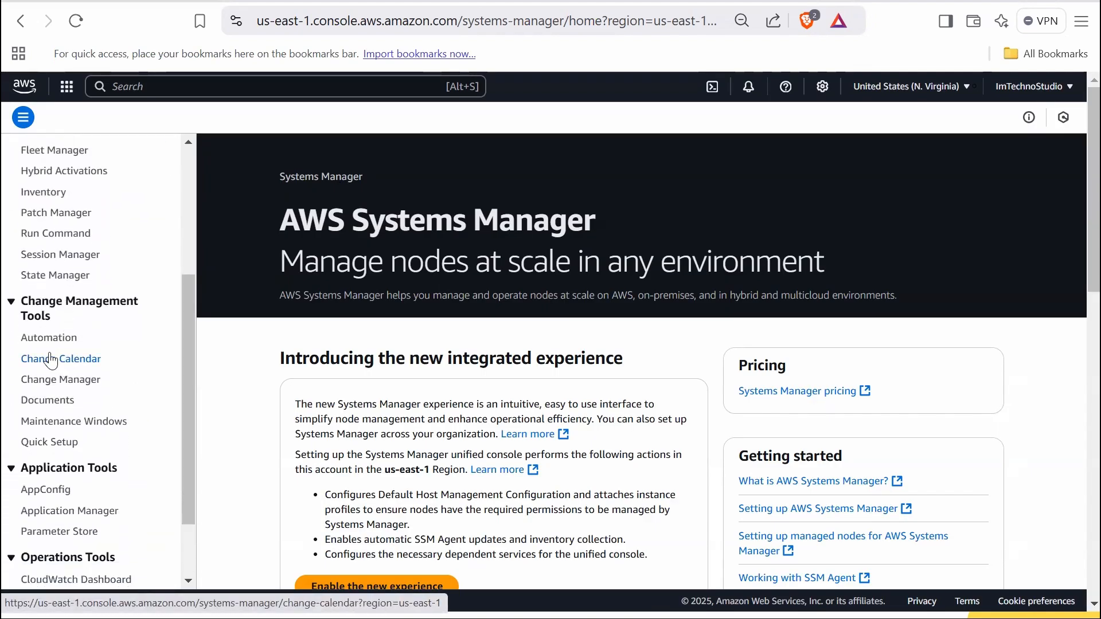
pyautogui.click(47, 400)
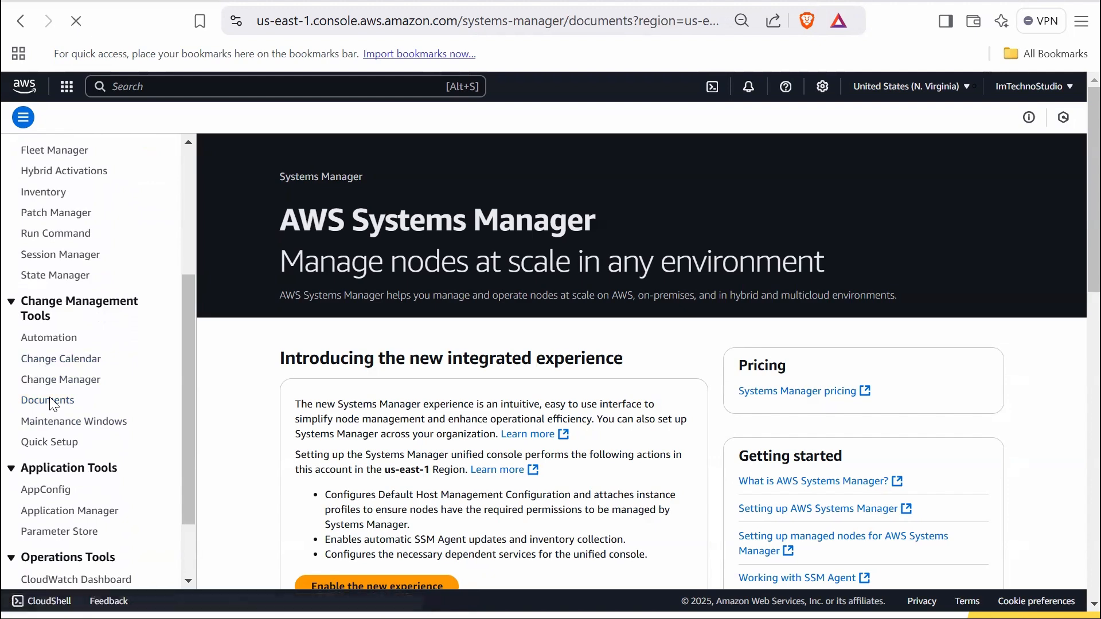
pyautogui.click(47, 399)
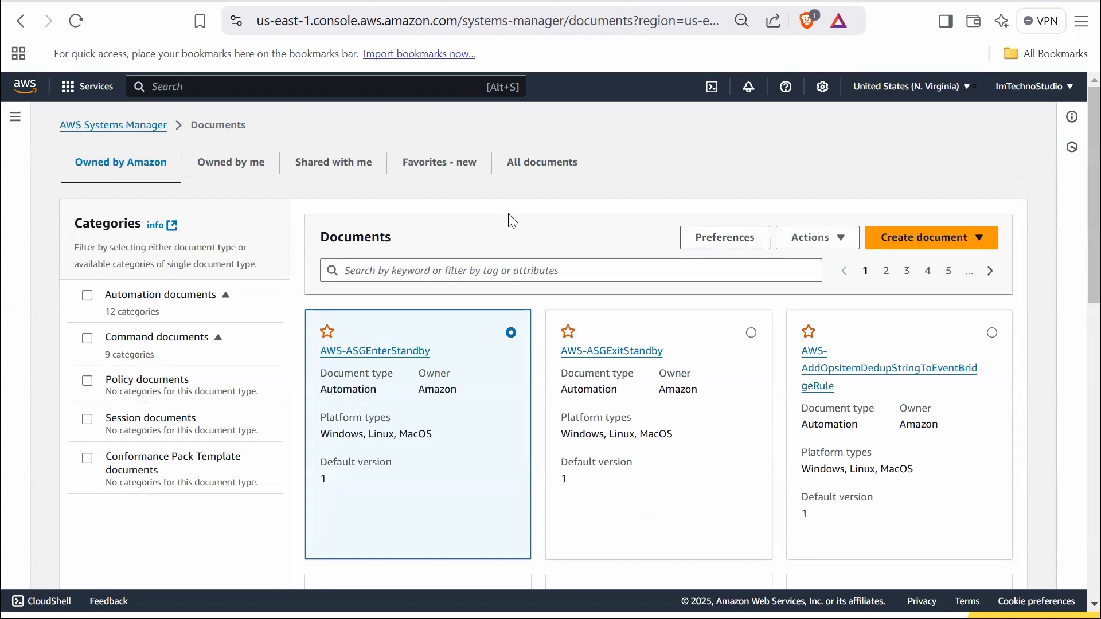
pyautogui.moveTo(121, 162)
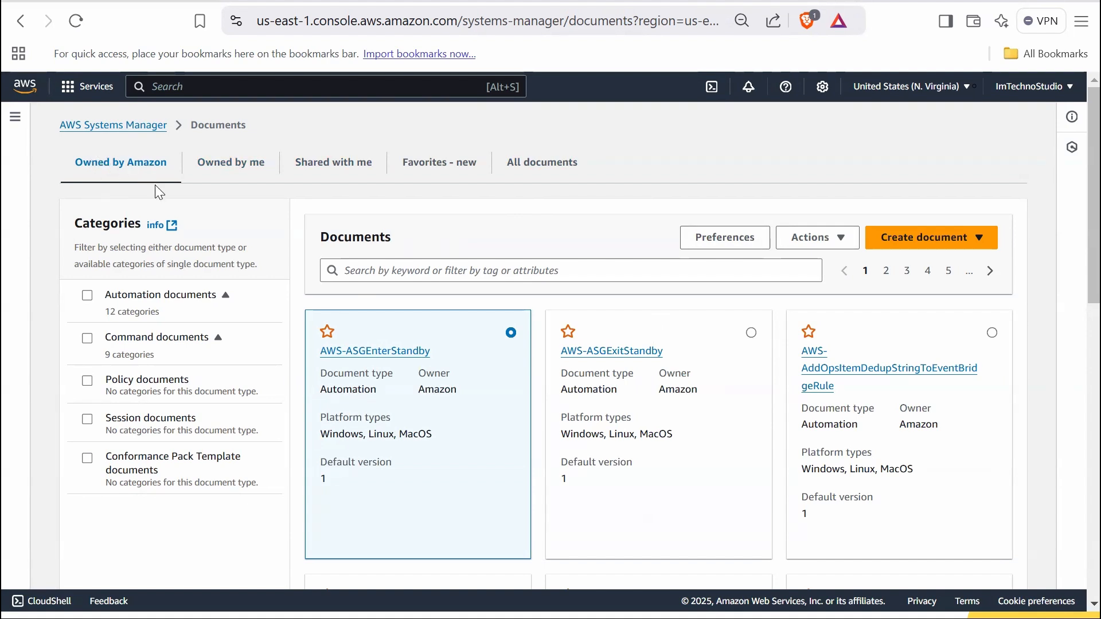
pyautogui.moveTo(461, 322)
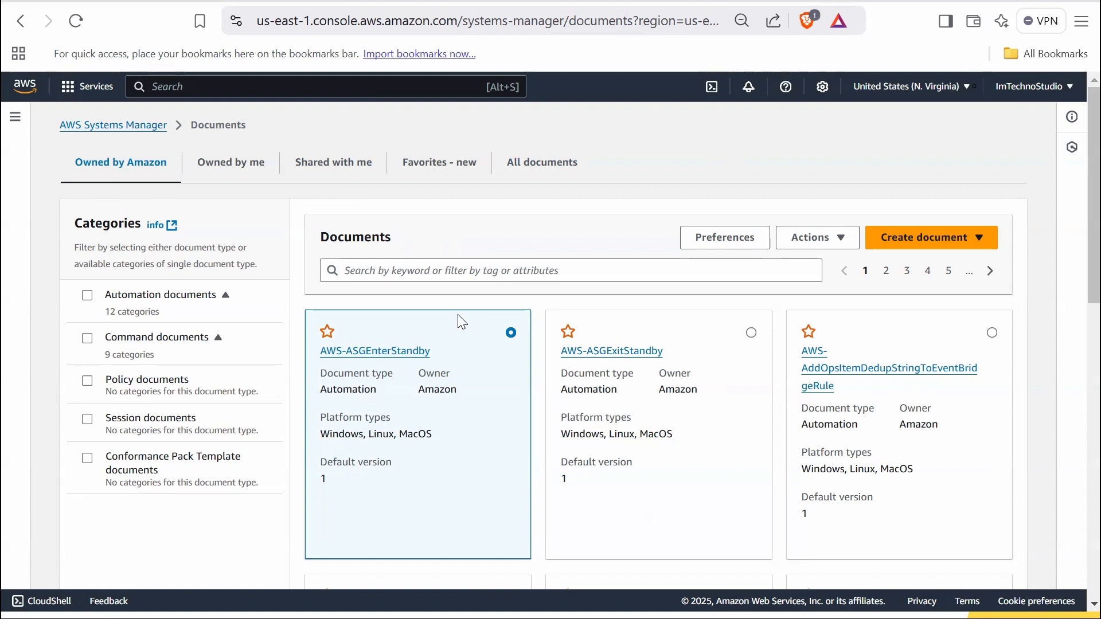
pyautogui.scroll(-3)
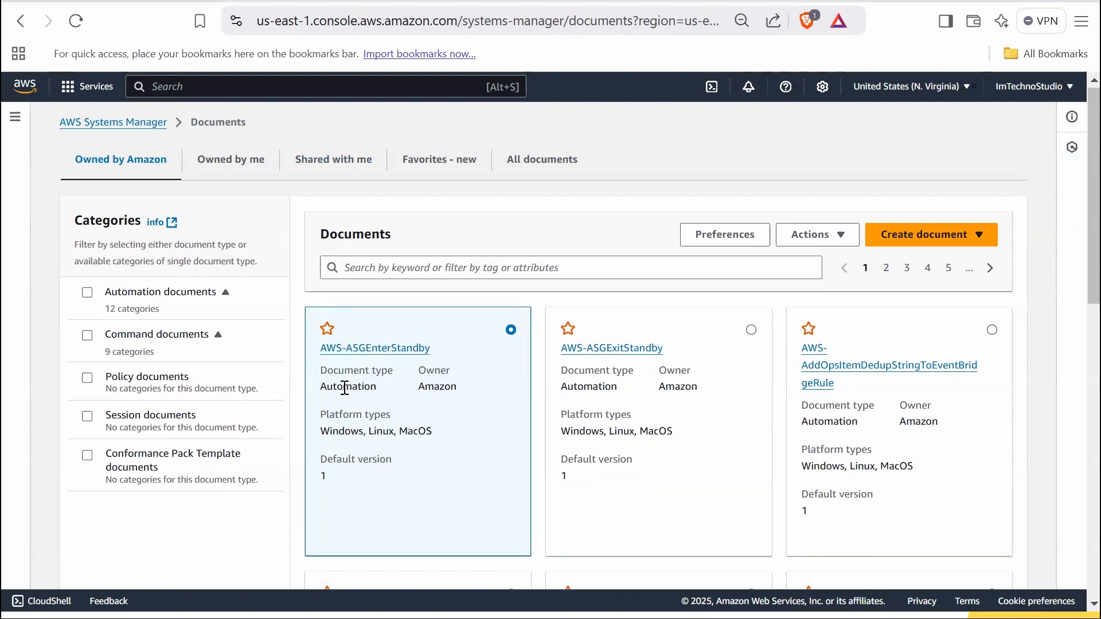
pyautogui.doubleClick(347, 386)
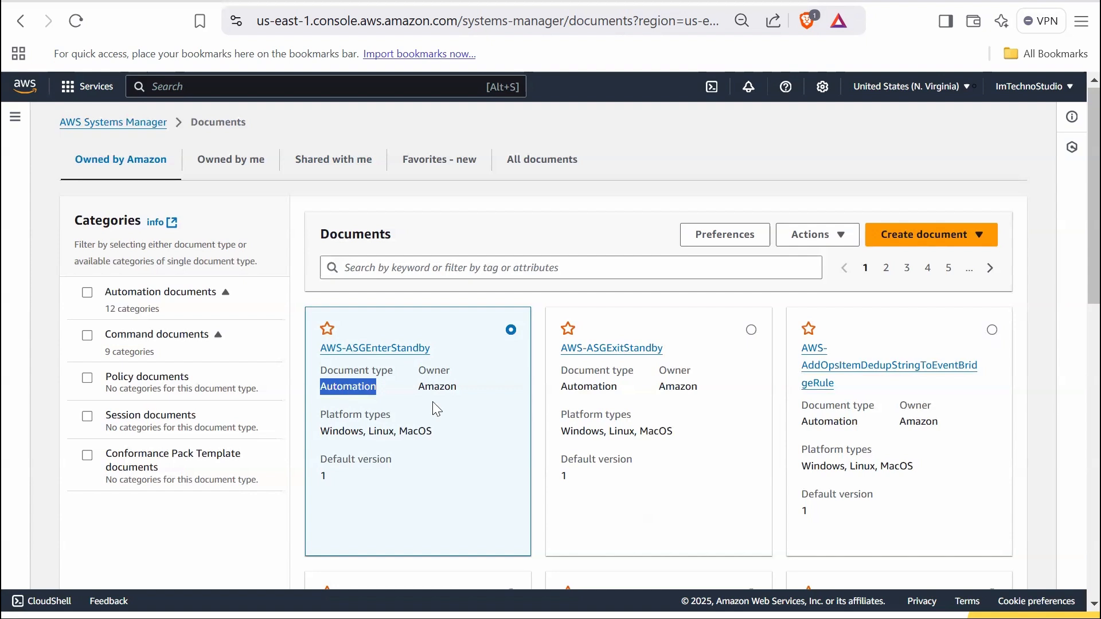
pyautogui.doubleClick(436, 386)
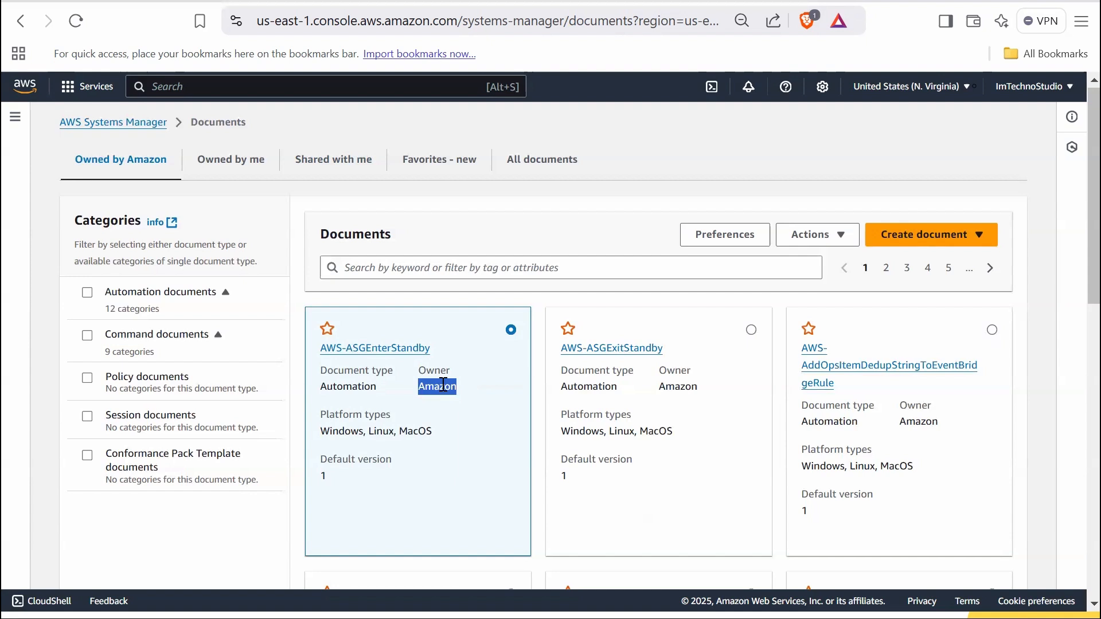
pyautogui.moveTo(348, 422)
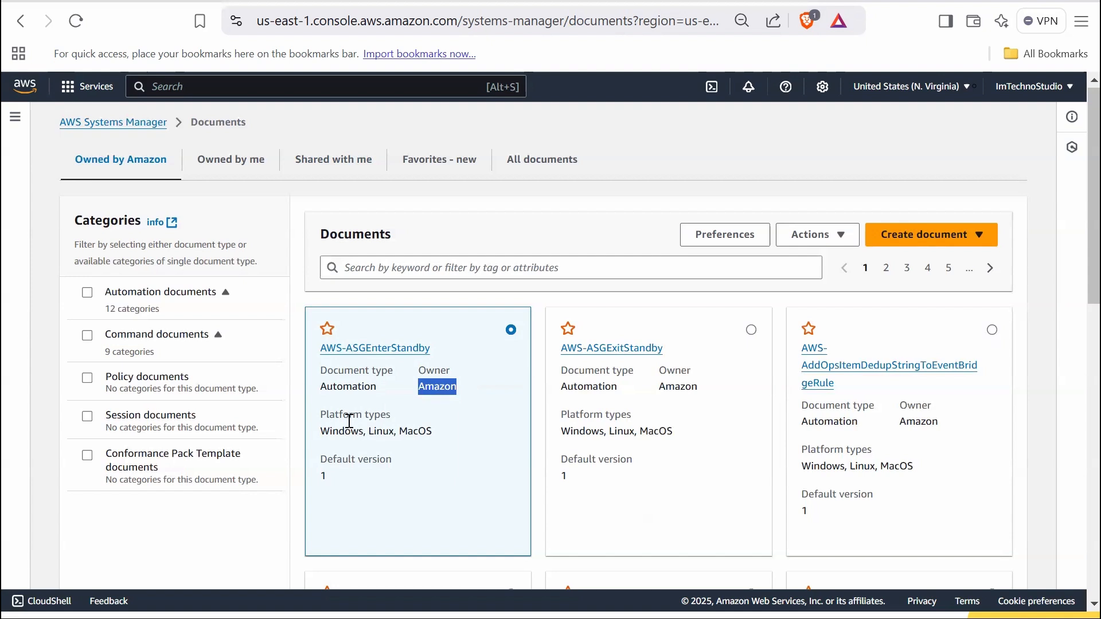
pyautogui.doubleClick(340, 414)
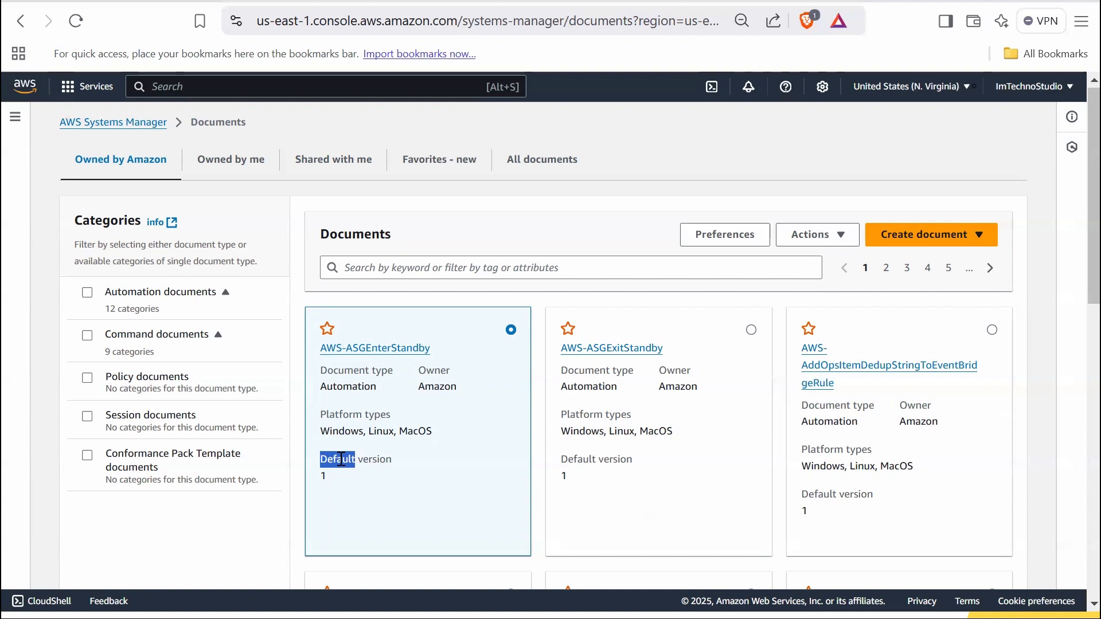
pyautogui.moveTo(131, 418)
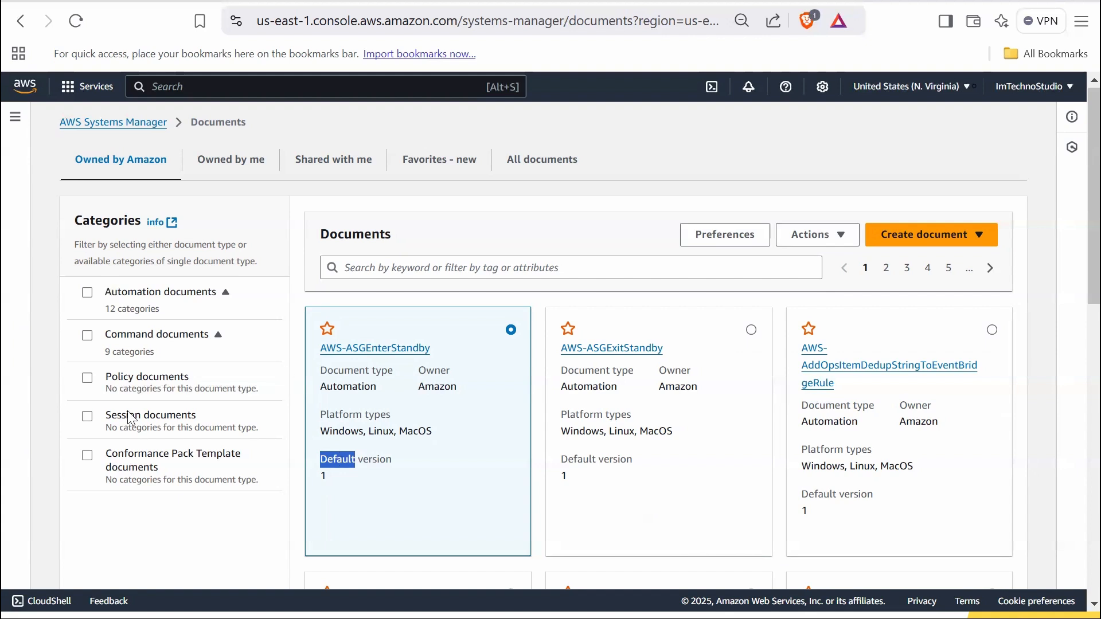
pyautogui.moveTo(90, 297)
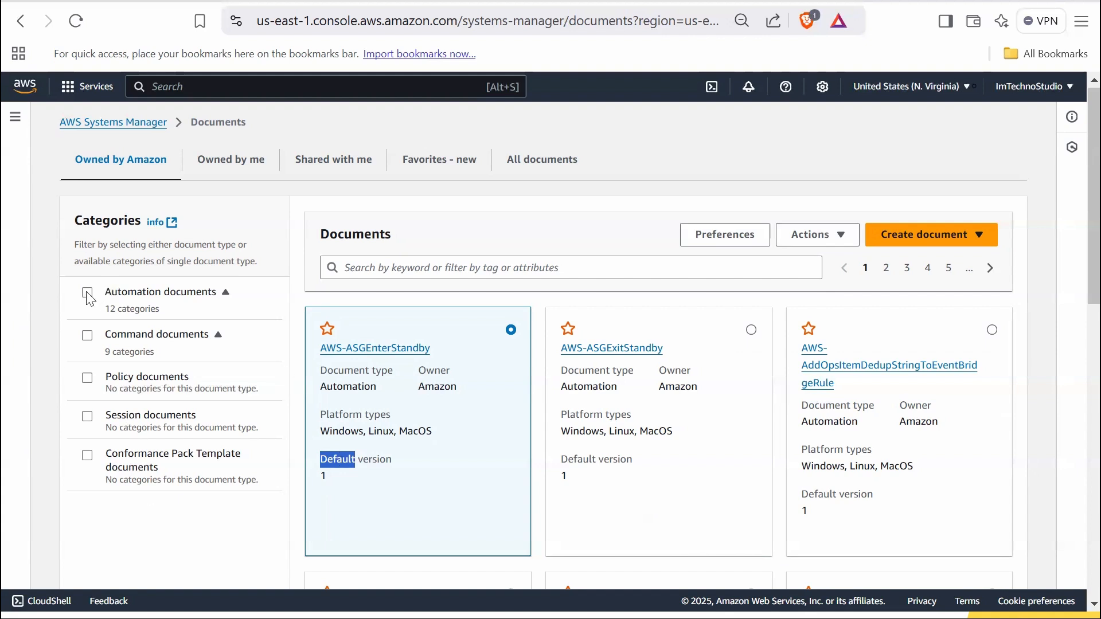
# Try filtering documents by Automation, Command and Policy types
pyautogui.click(86, 294)
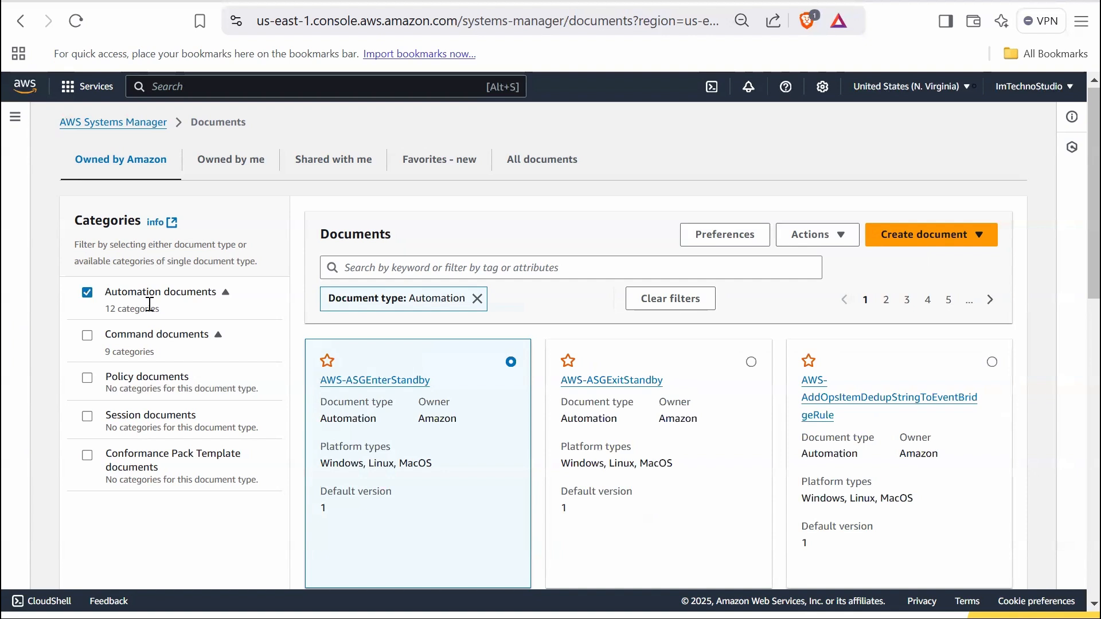
pyautogui.moveTo(94, 320)
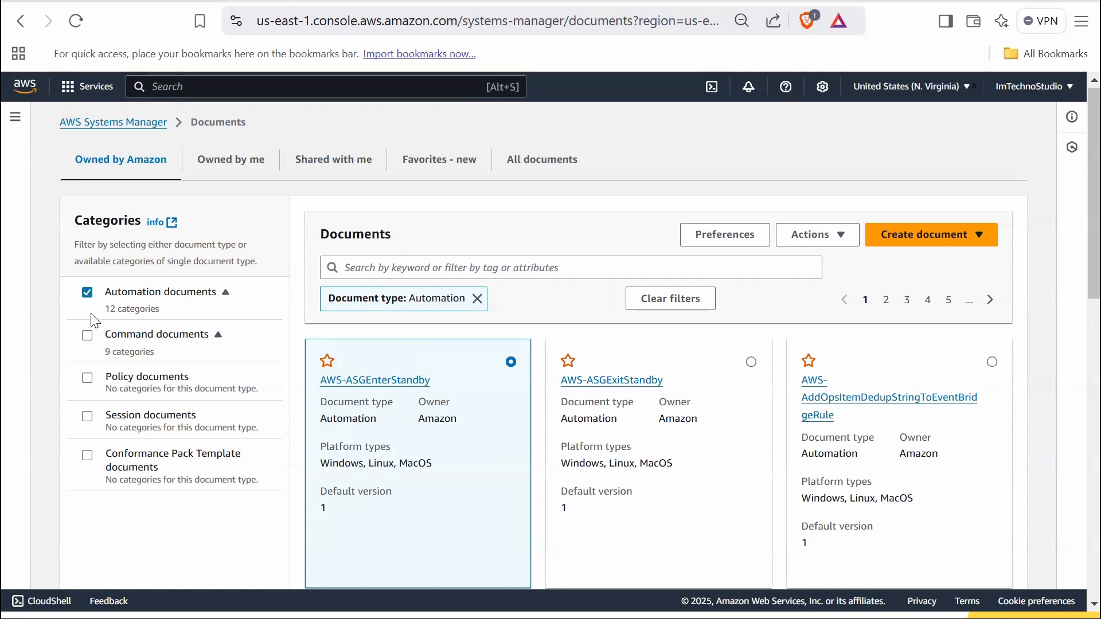
pyautogui.click(87, 292)
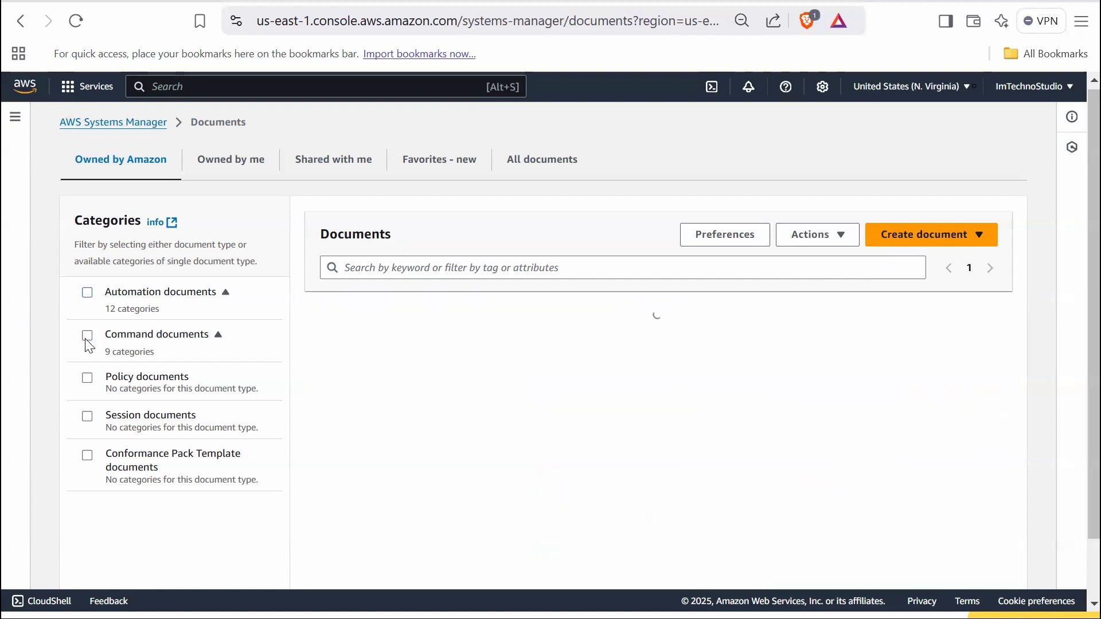
pyautogui.click(88, 335)
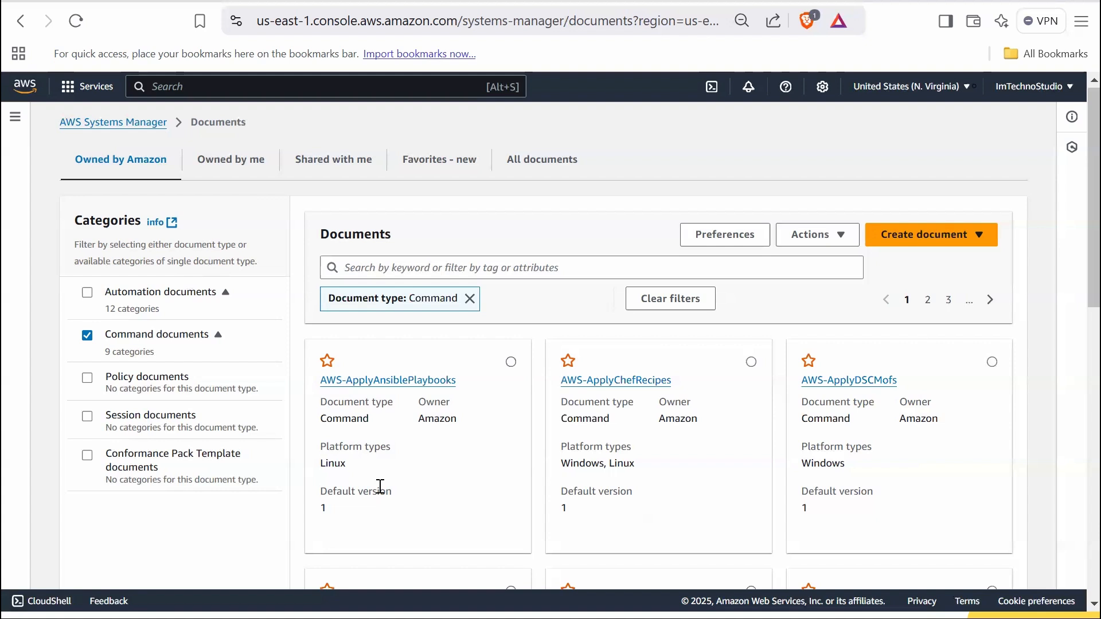
pyautogui.click(86, 377)
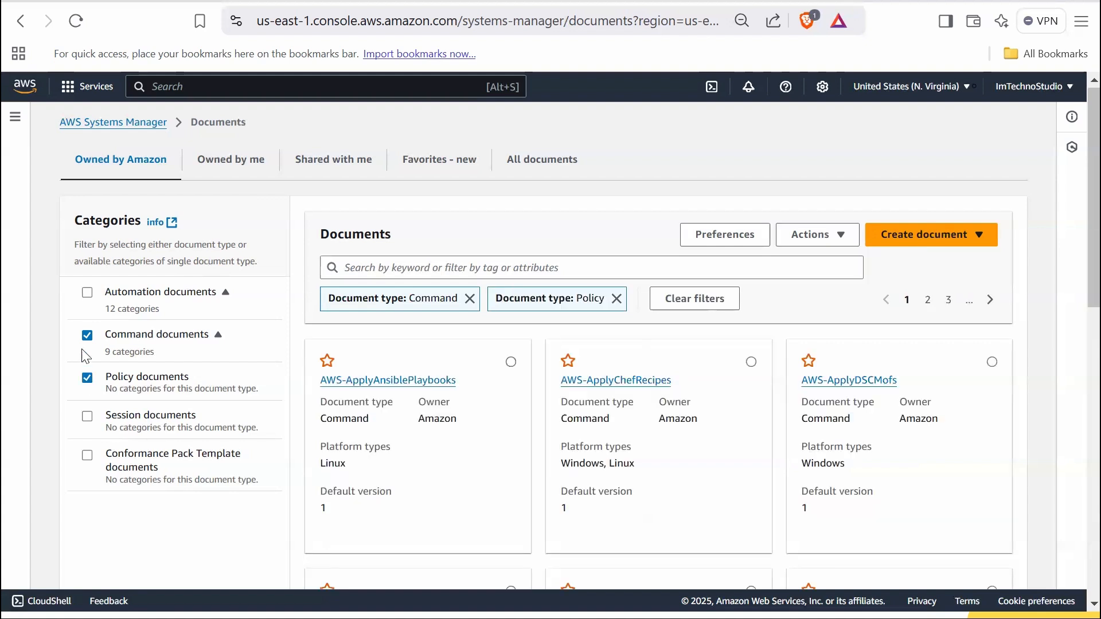
pyautogui.click(86, 335)
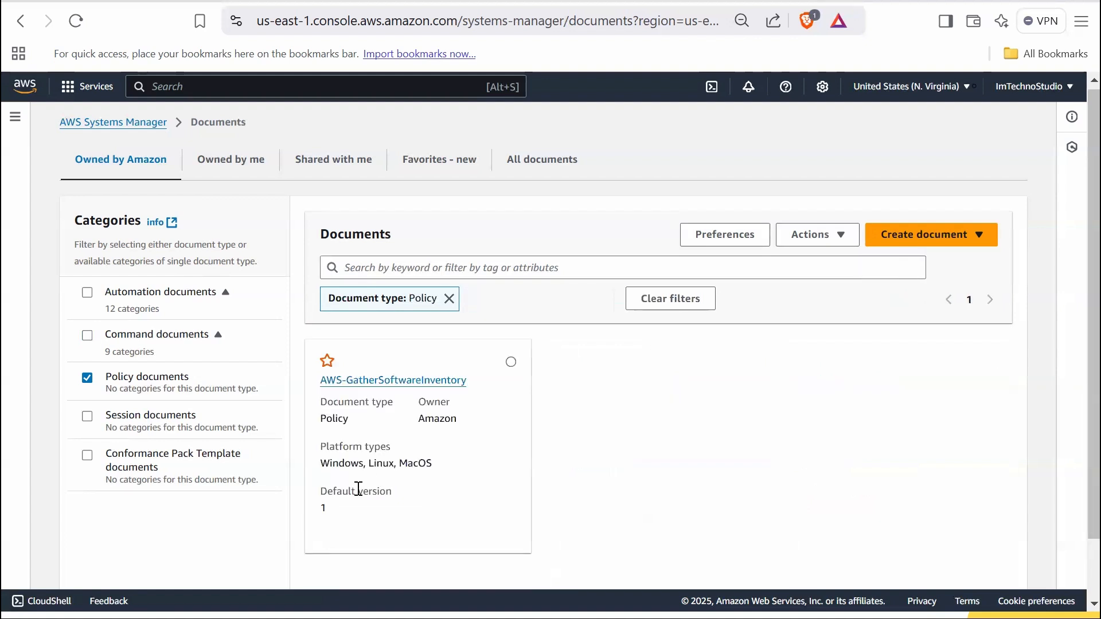
pyautogui.moveTo(428, 358)
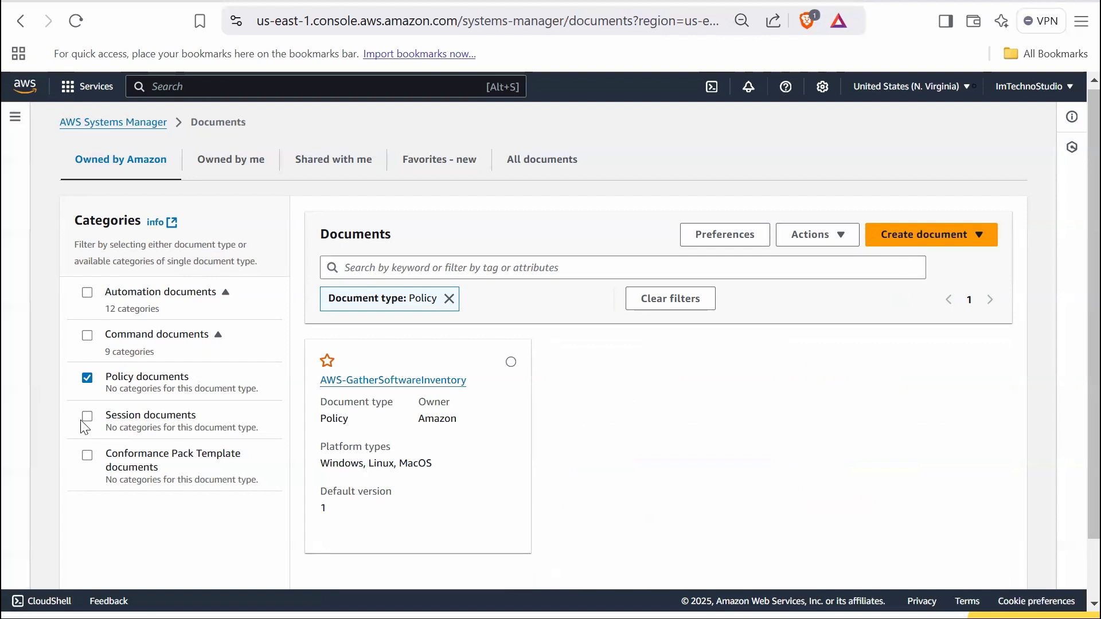
# Filter by Session and Conformance Pack types, then return to the unfiltered library
pyautogui.click(86, 416)
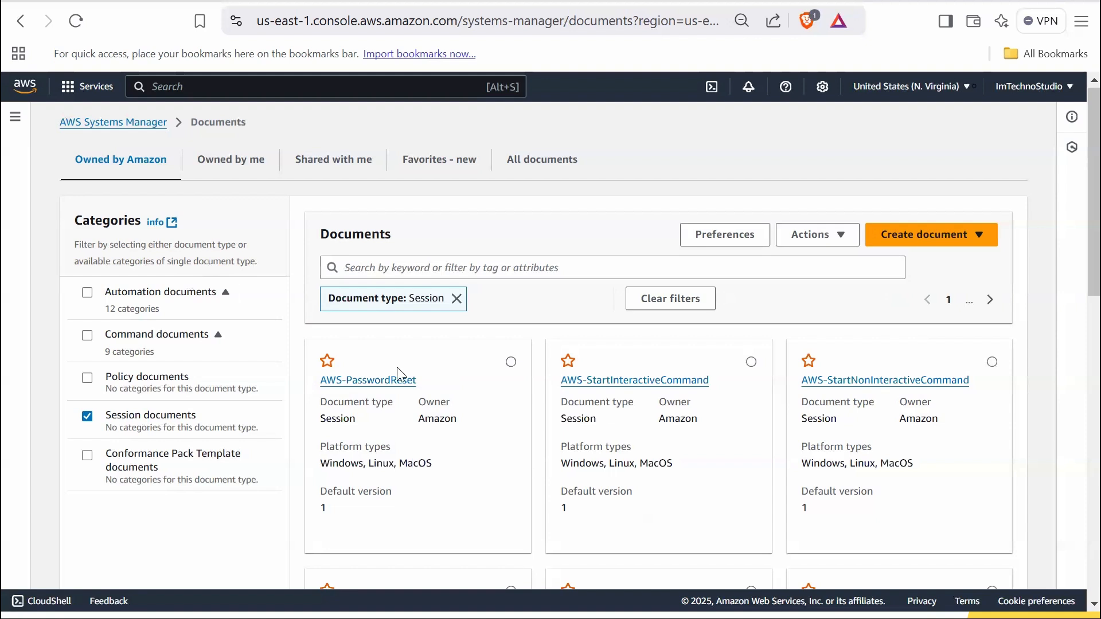
pyautogui.moveTo(95, 457)
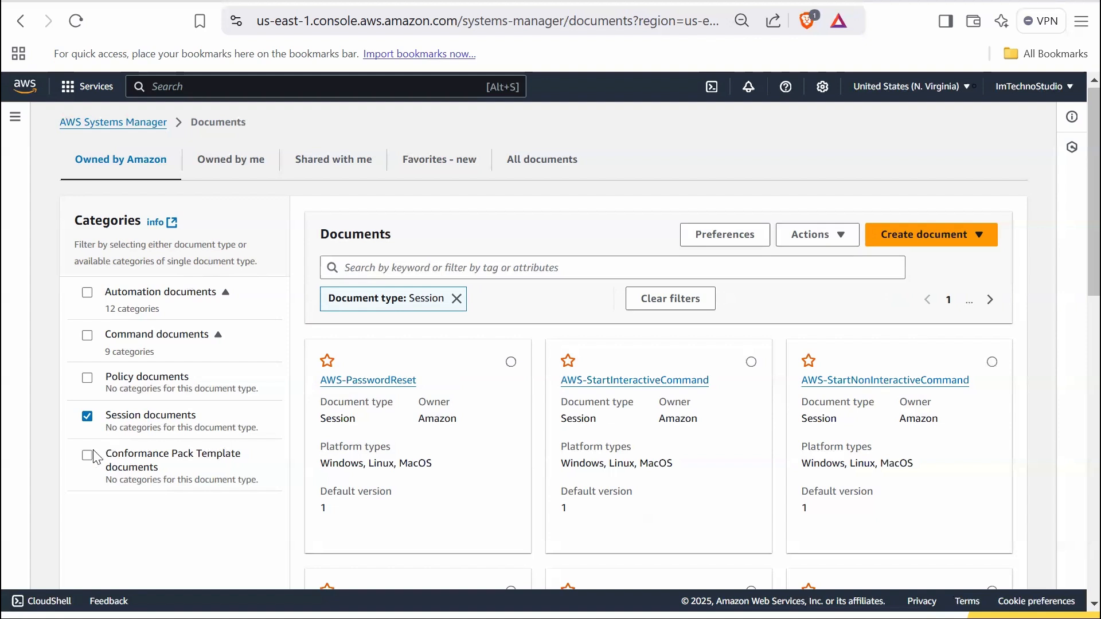
pyautogui.click(87, 456)
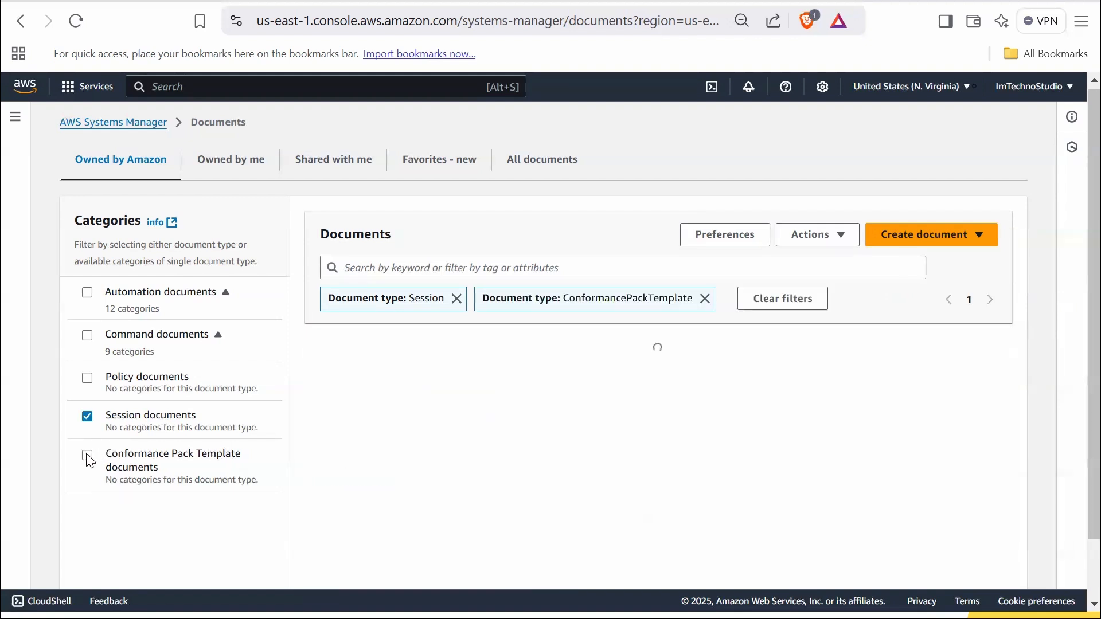
pyautogui.click(88, 417)
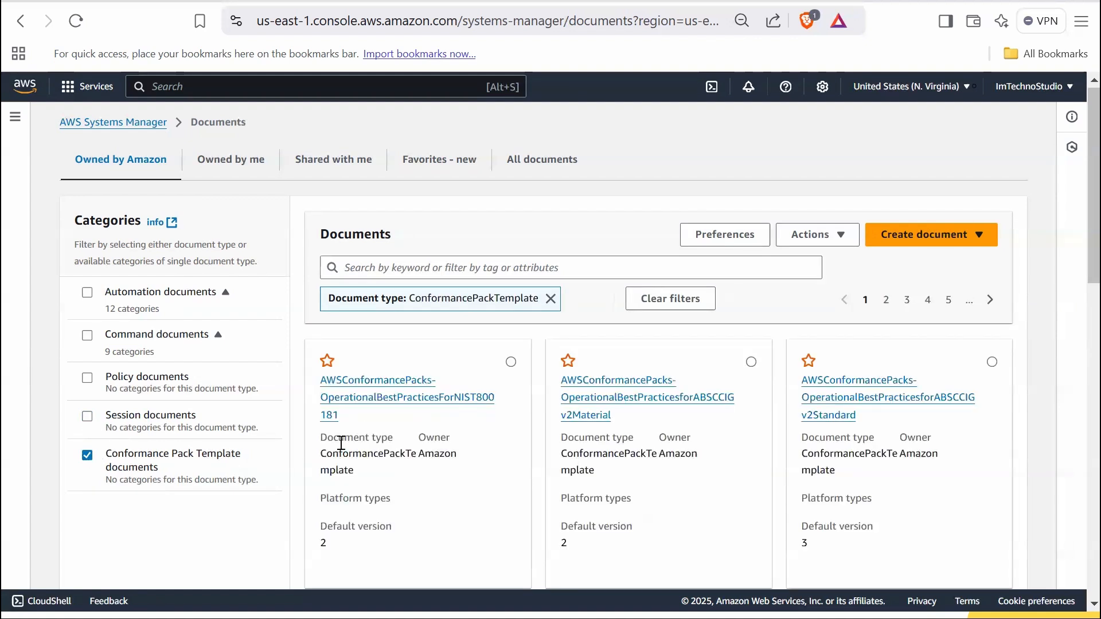
pyautogui.moveTo(540, 460)
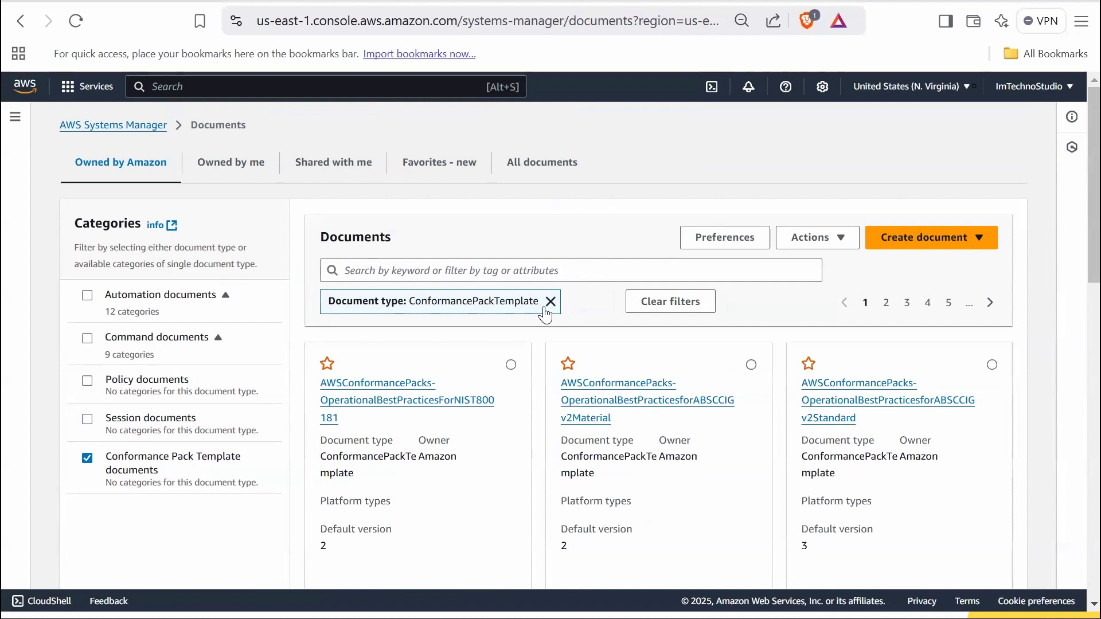
pyautogui.click(551, 301)
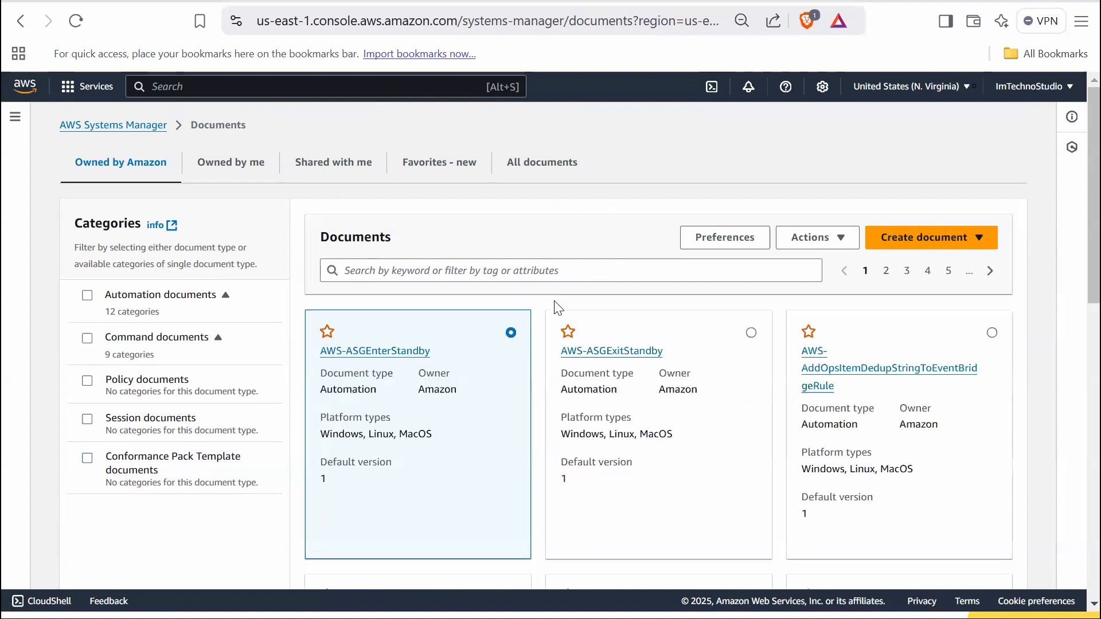
pyautogui.click(569, 270)
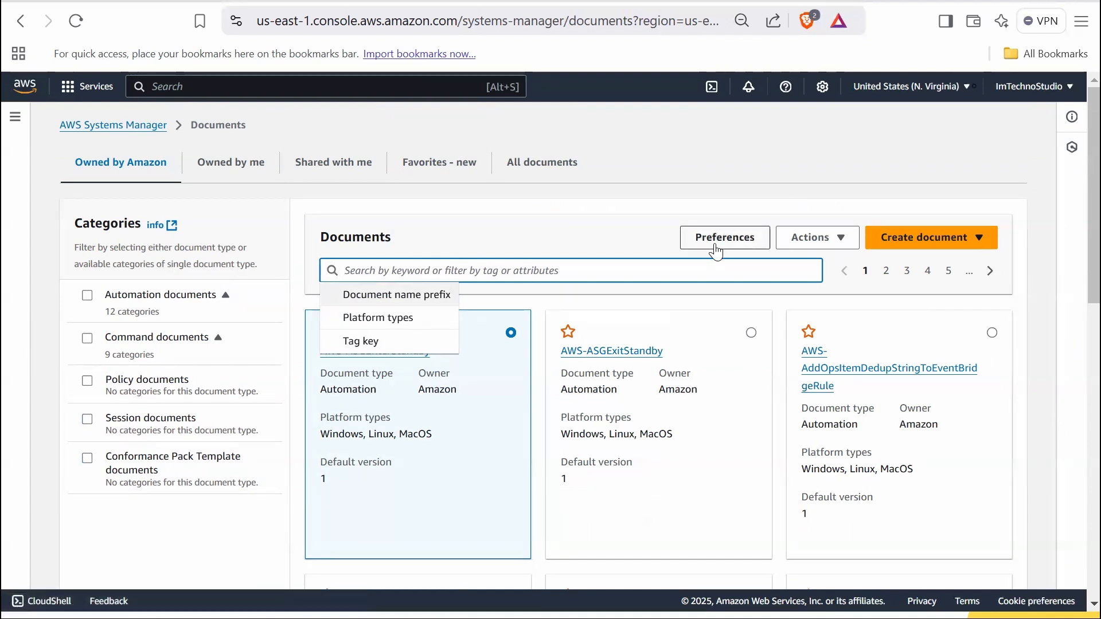
pyautogui.click(724, 237)
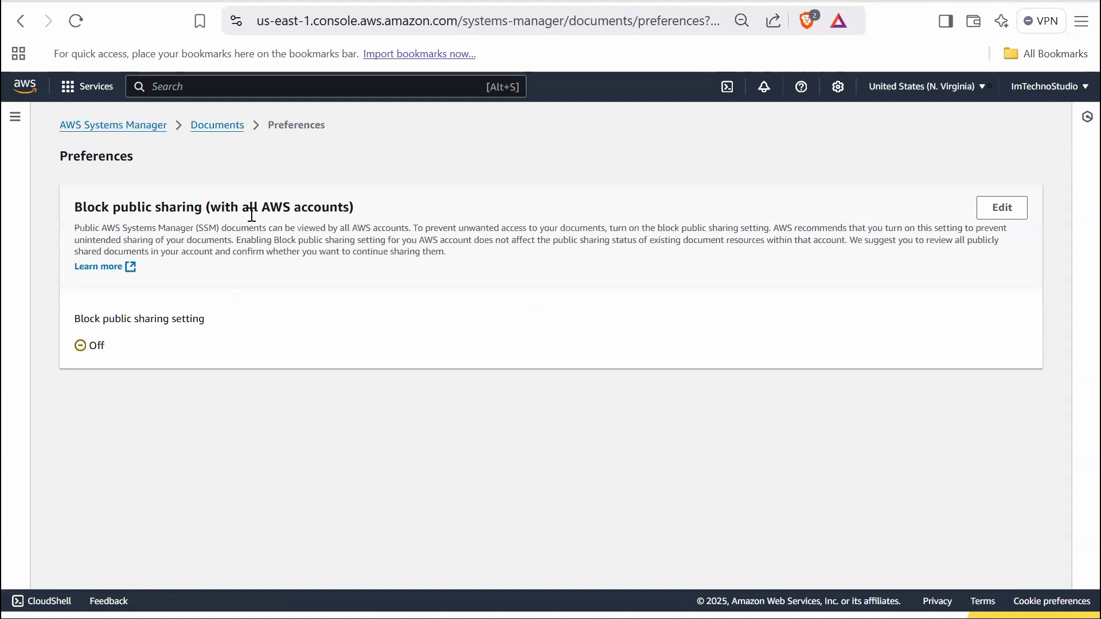
pyautogui.moveTo(197, 369)
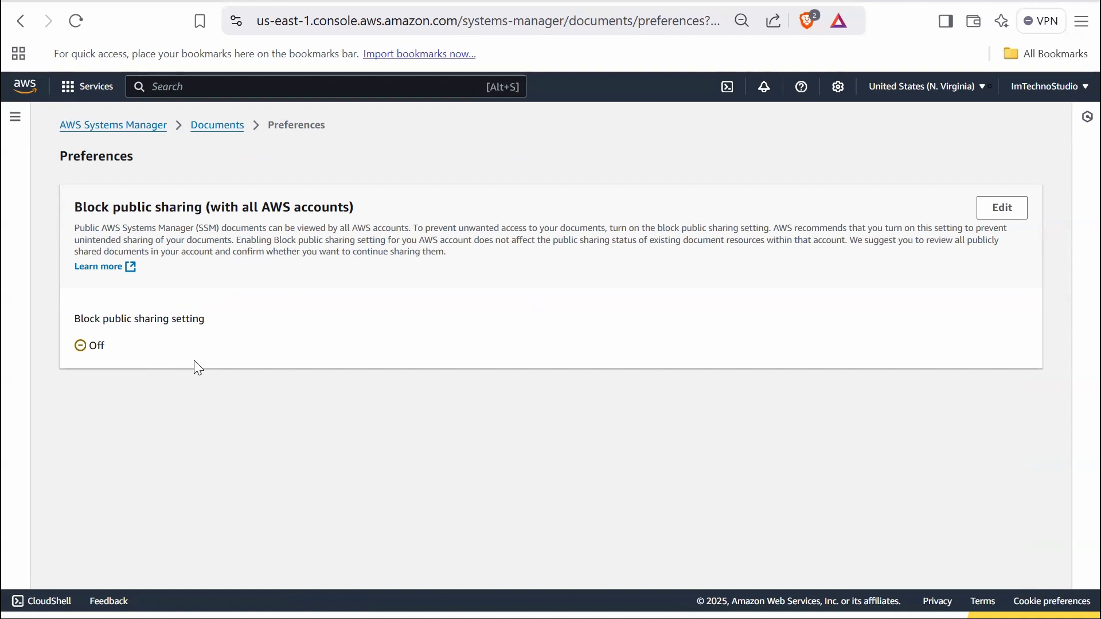
pyautogui.moveTo(213, 374)
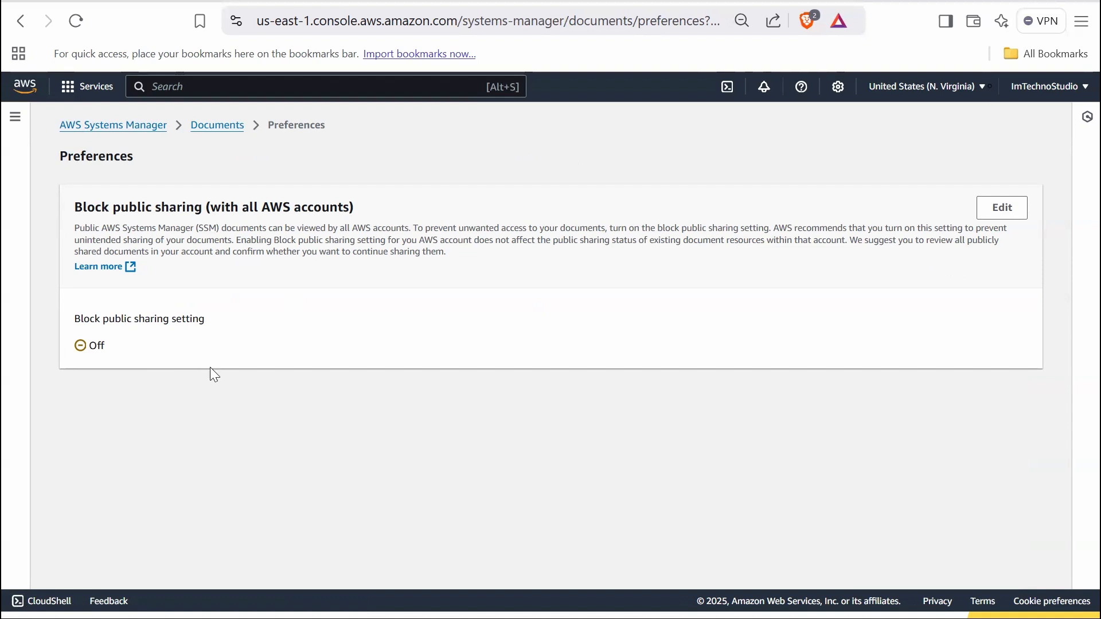
pyautogui.moveTo(125, 351)
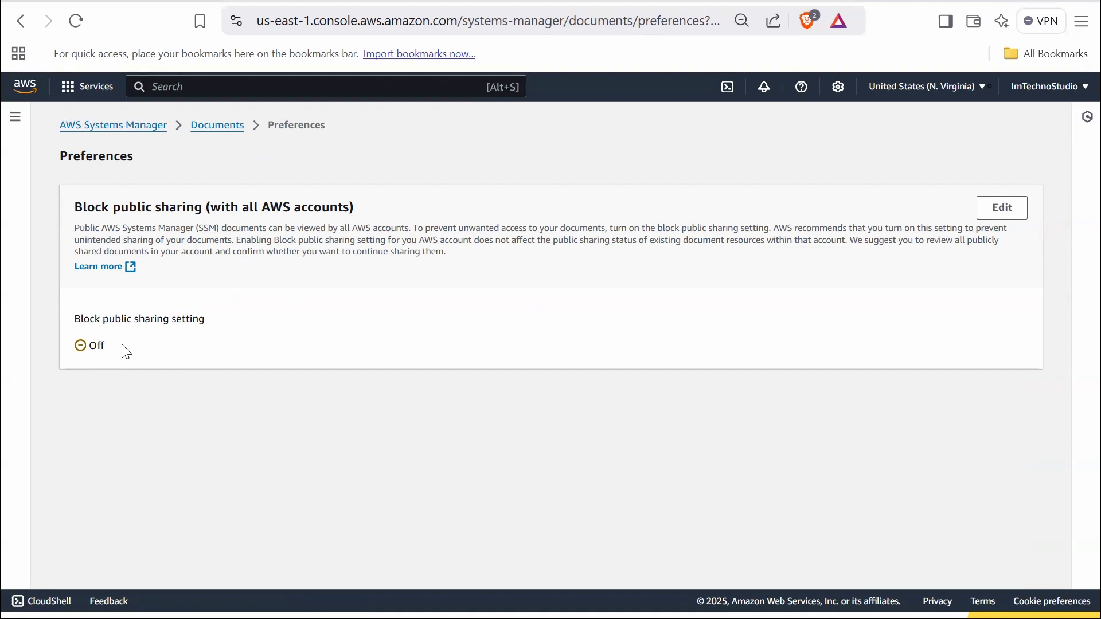
pyautogui.click(216, 124)
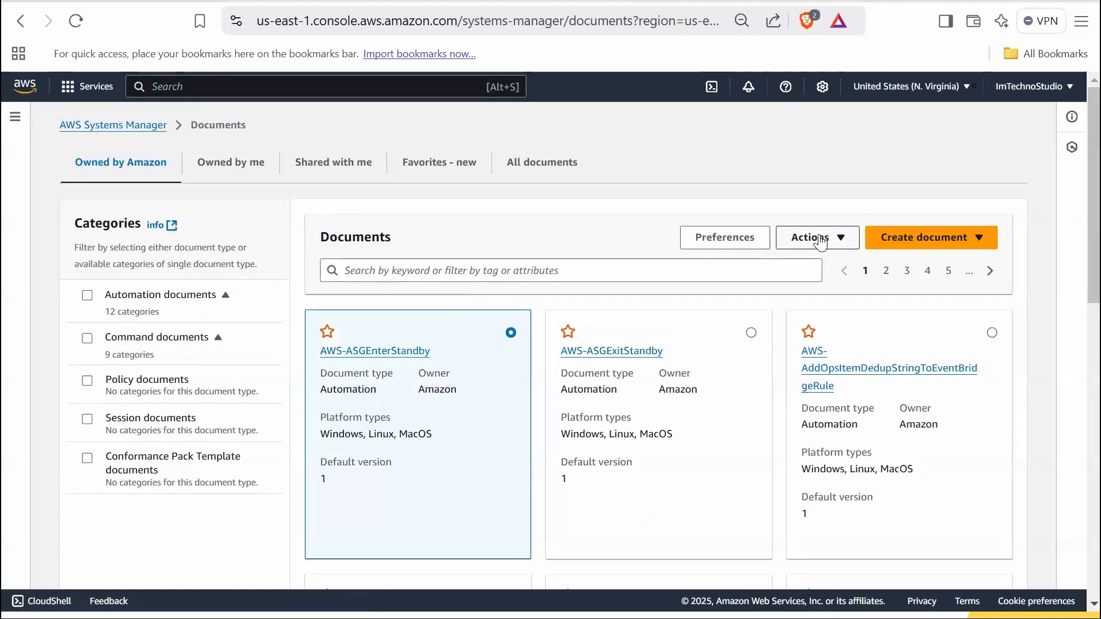
# Check the Actions menu, then the empty Owned by me, Shared with me and Favorites tabs
pyautogui.click(817, 238)
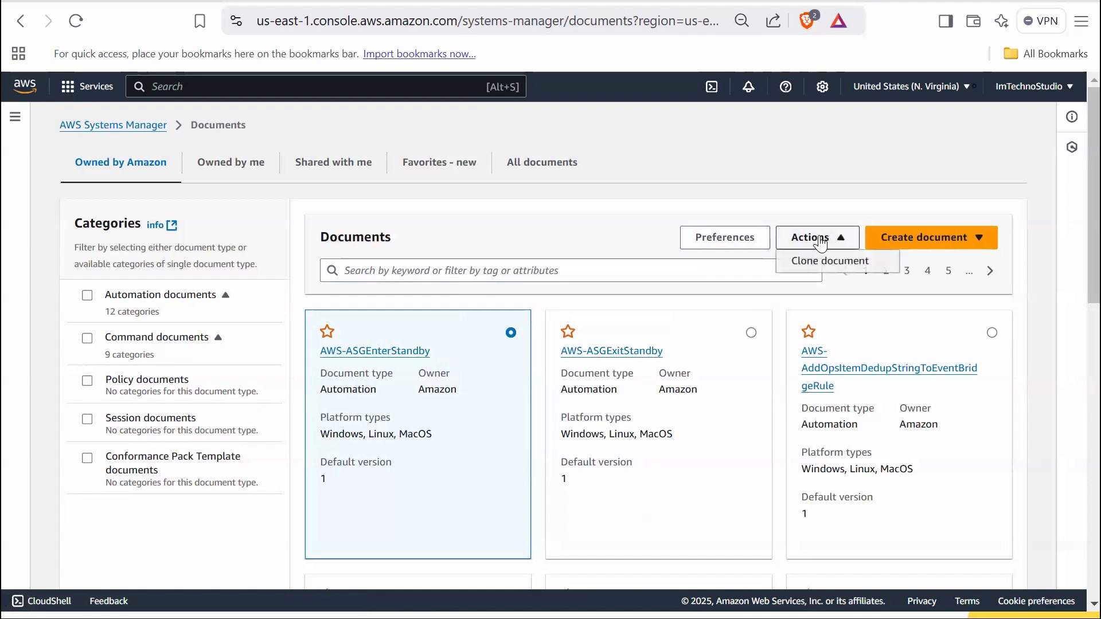
pyautogui.click(816, 238)
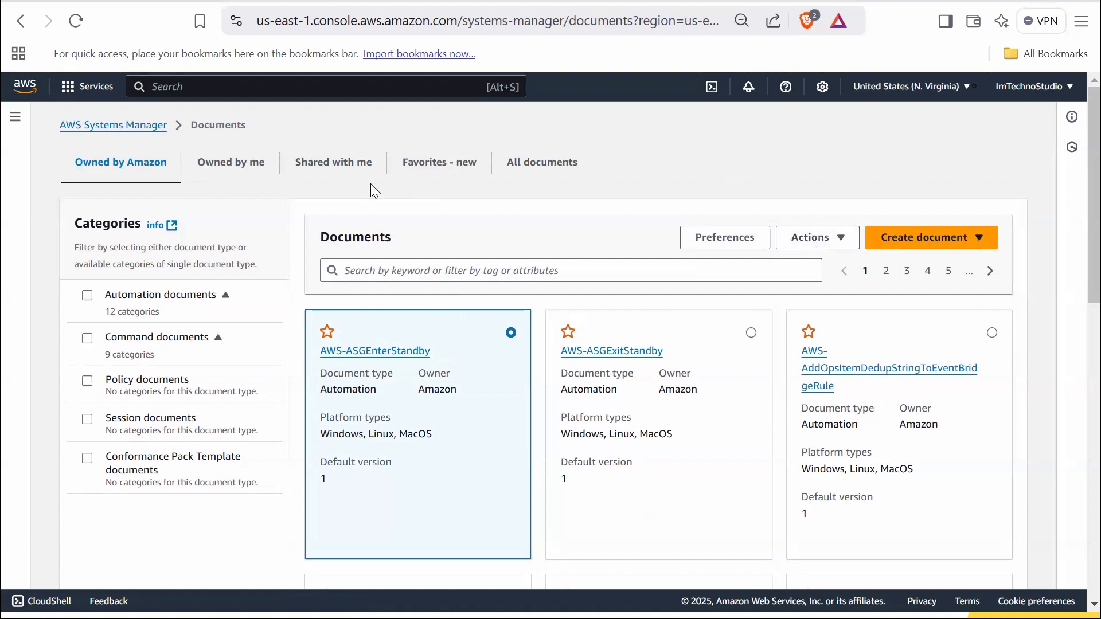
pyautogui.click(231, 163)
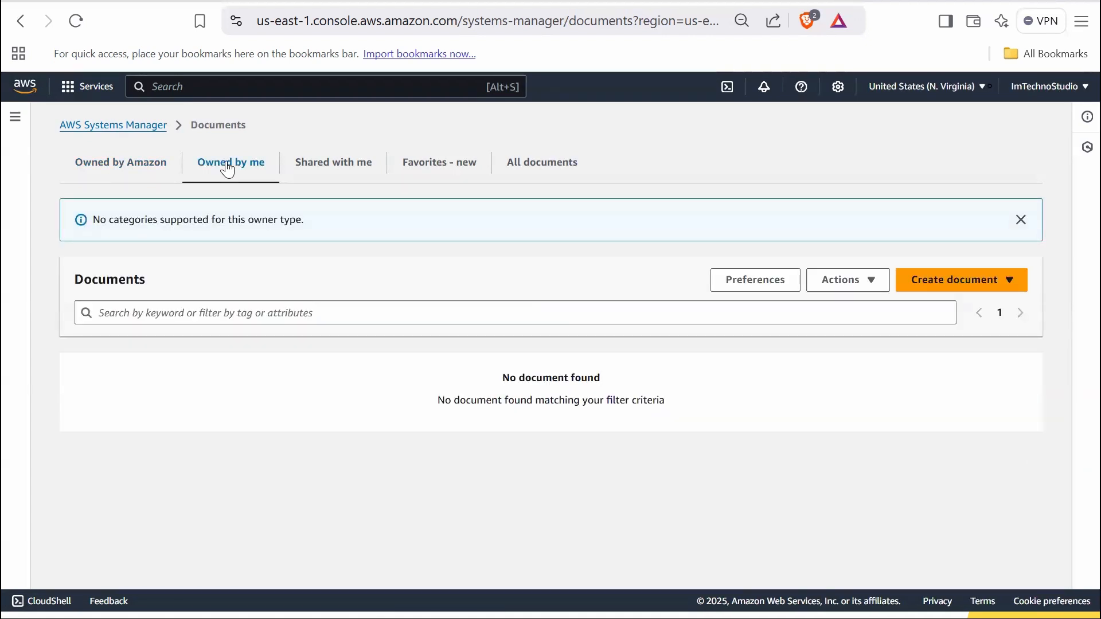
pyautogui.moveTo(279, 411)
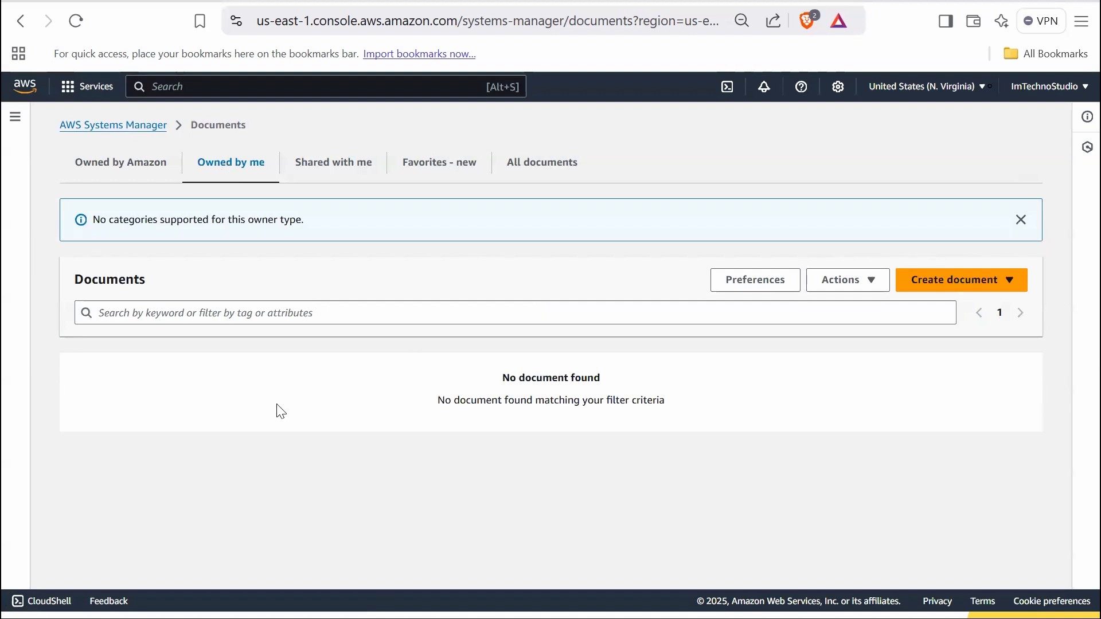
pyautogui.moveTo(306, 416)
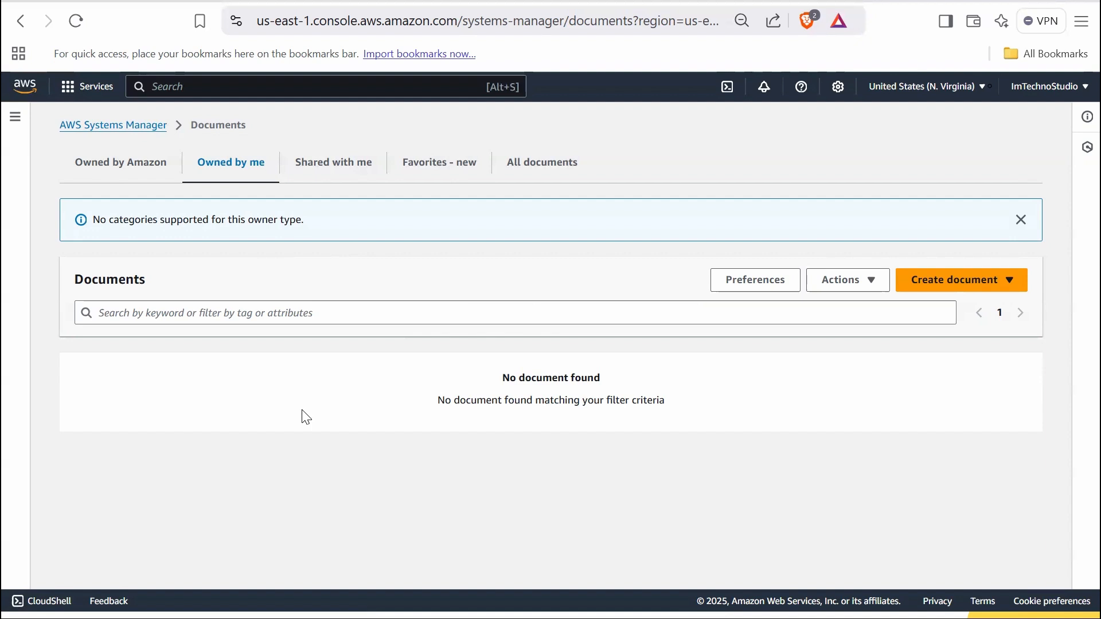
pyautogui.moveTo(344, 173)
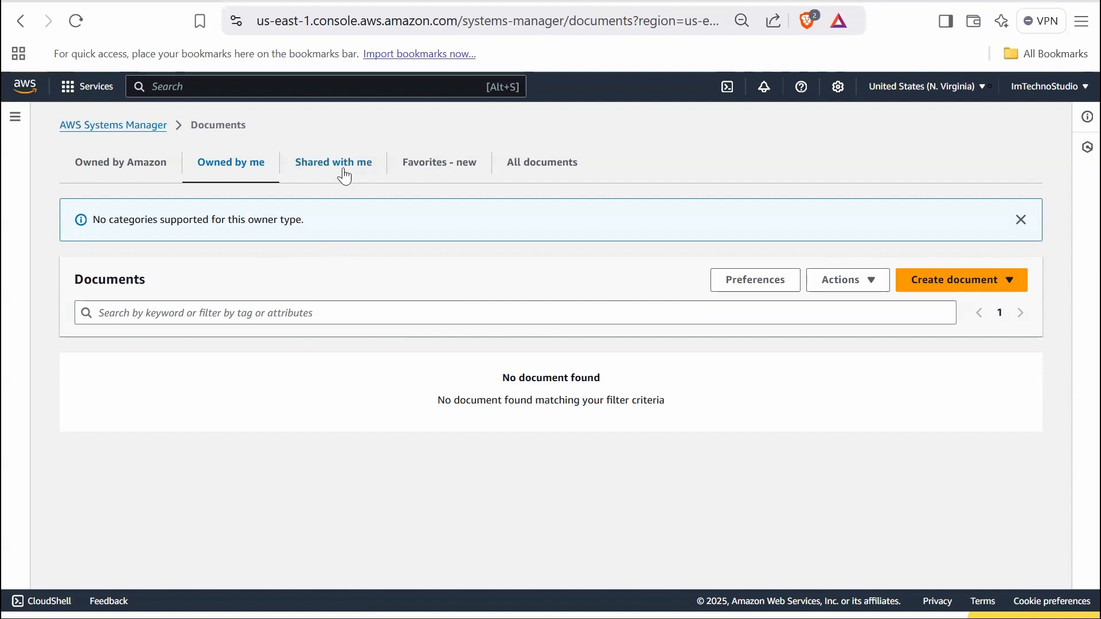
pyautogui.click(333, 162)
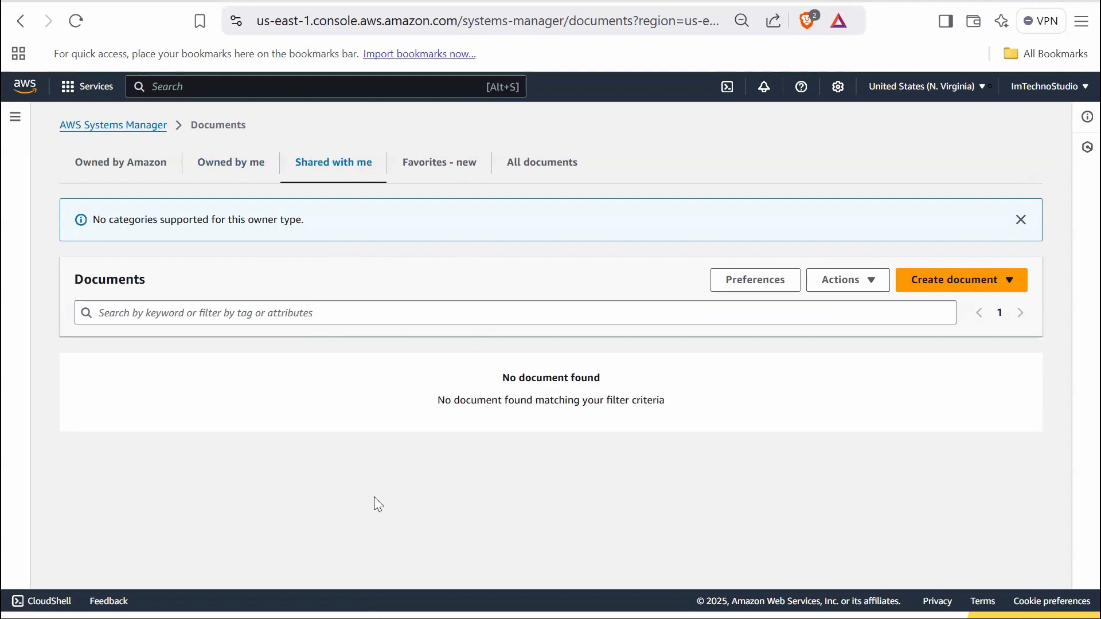
pyautogui.moveTo(479, 513)
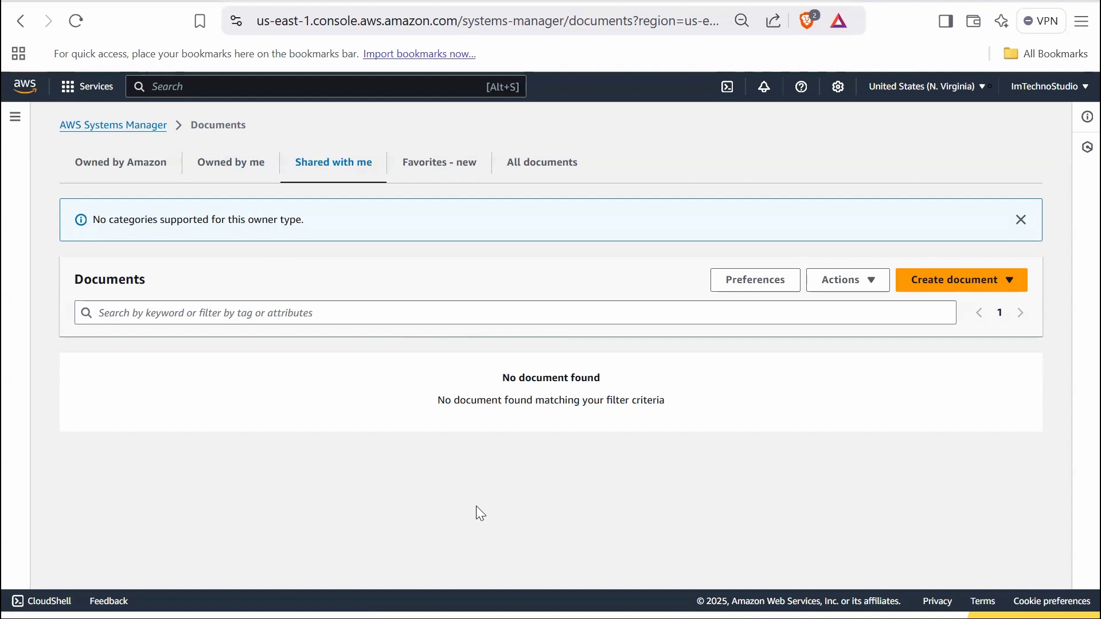
pyautogui.click(439, 162)
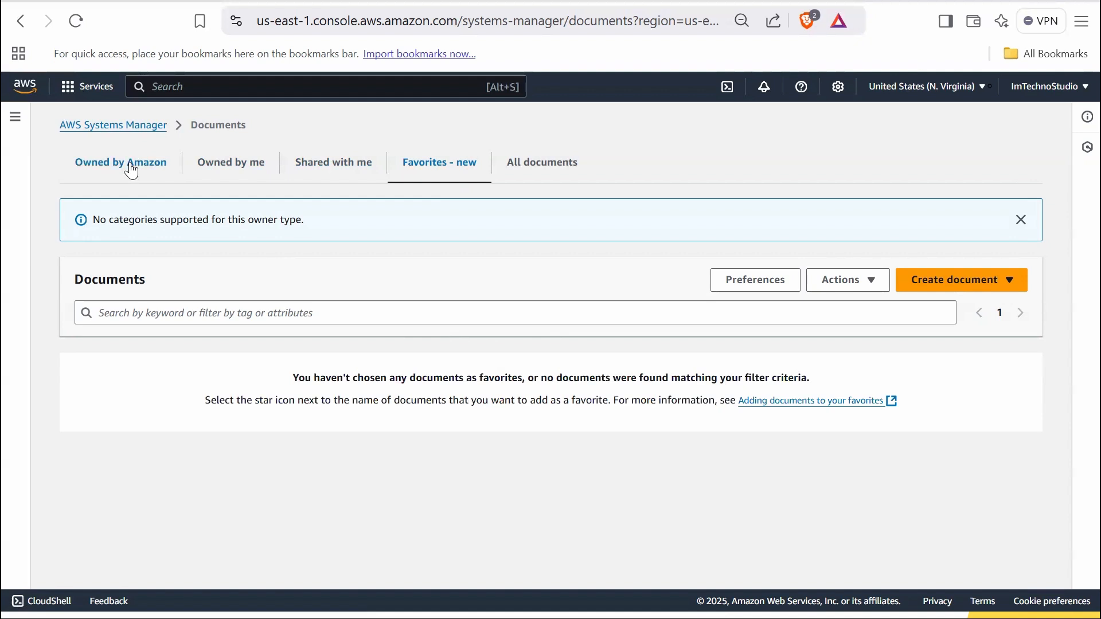
pyautogui.click(120, 162)
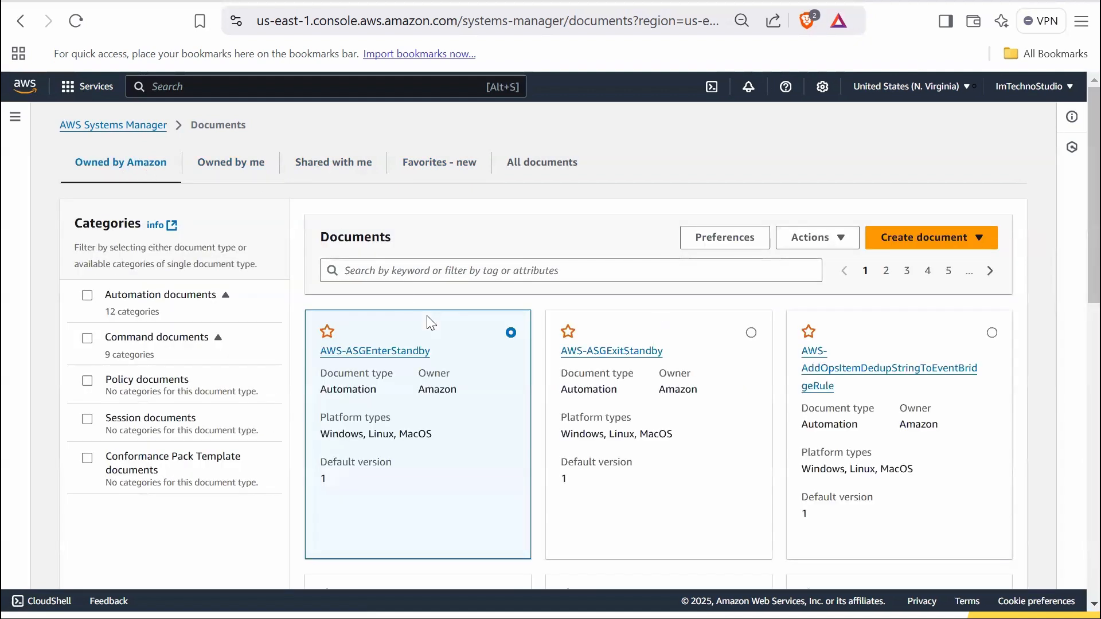
pyautogui.moveTo(351, 322)
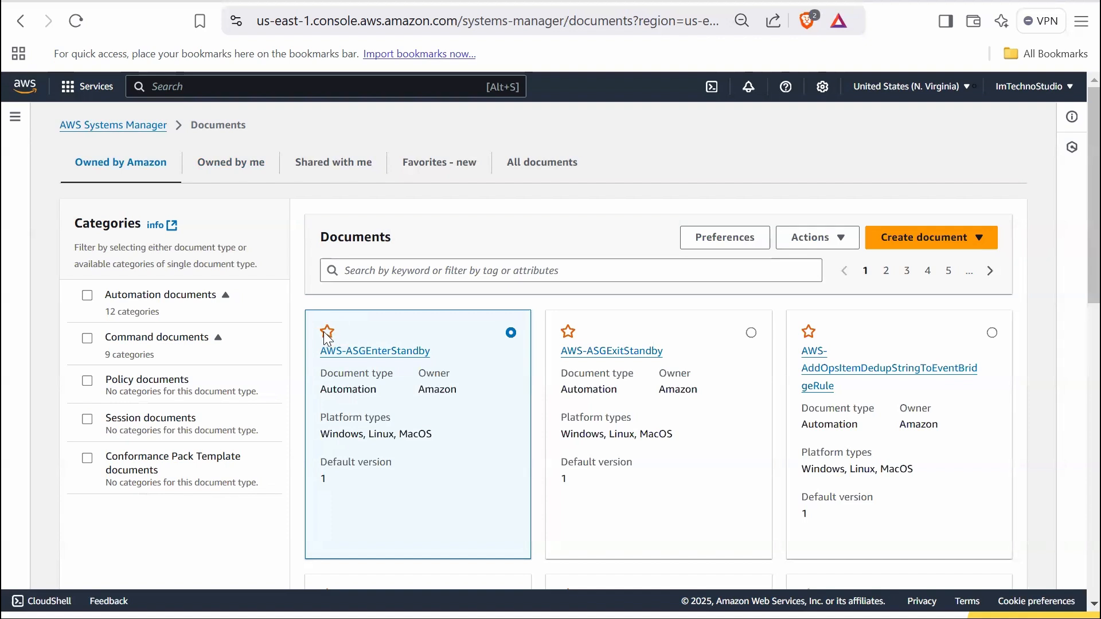
pyautogui.click(438, 162)
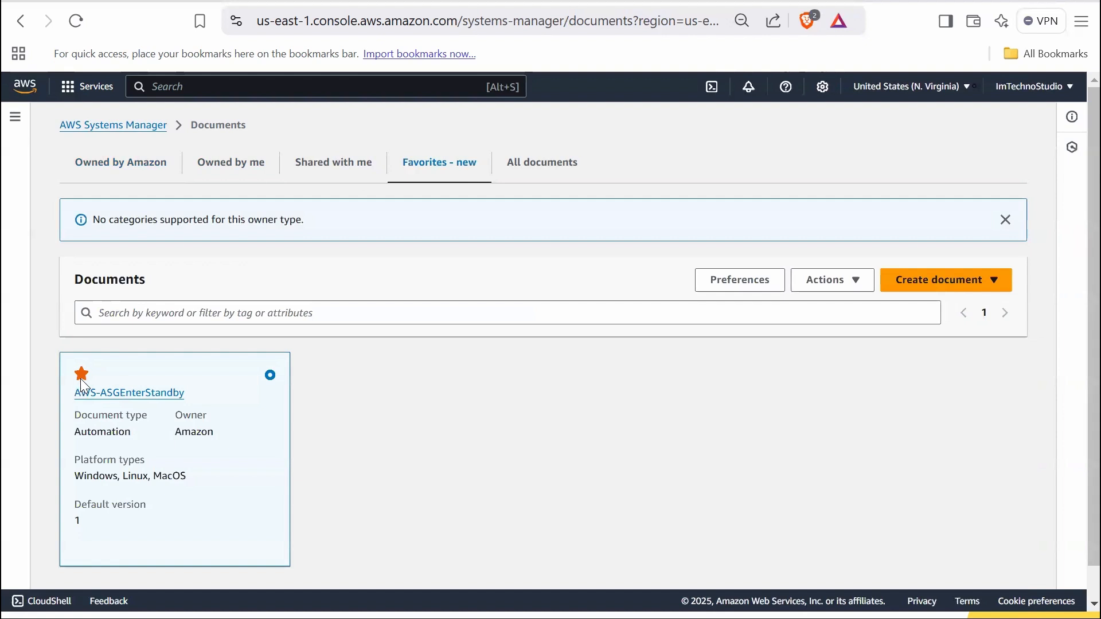
pyautogui.click(81, 373)
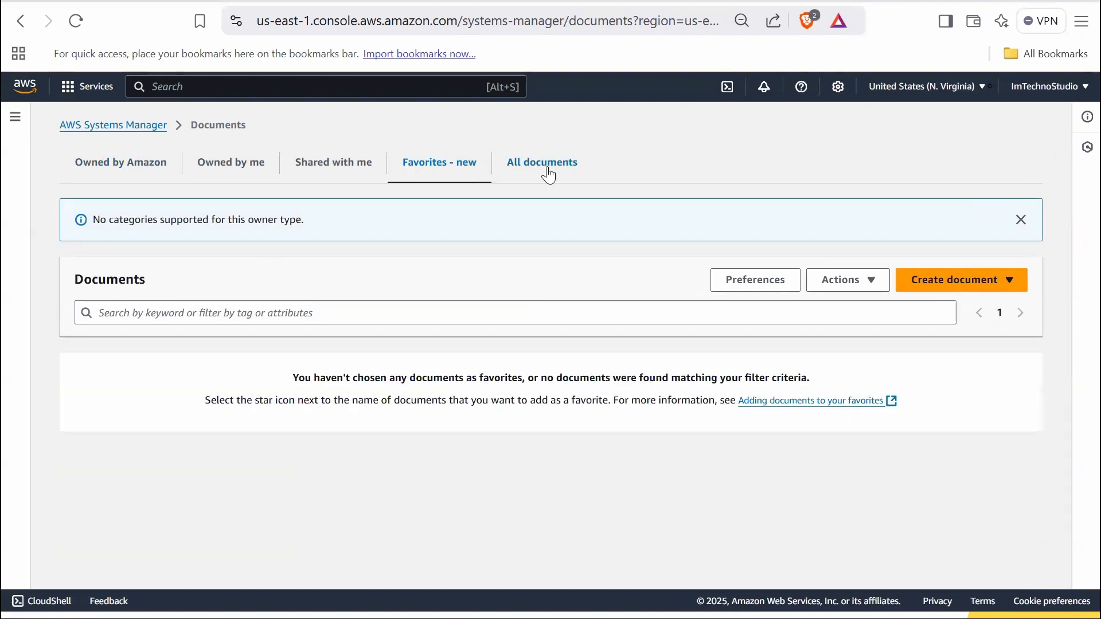
# Show All documents, inspect the owner filter, and reveal the Create document choices
pyautogui.click(541, 162)
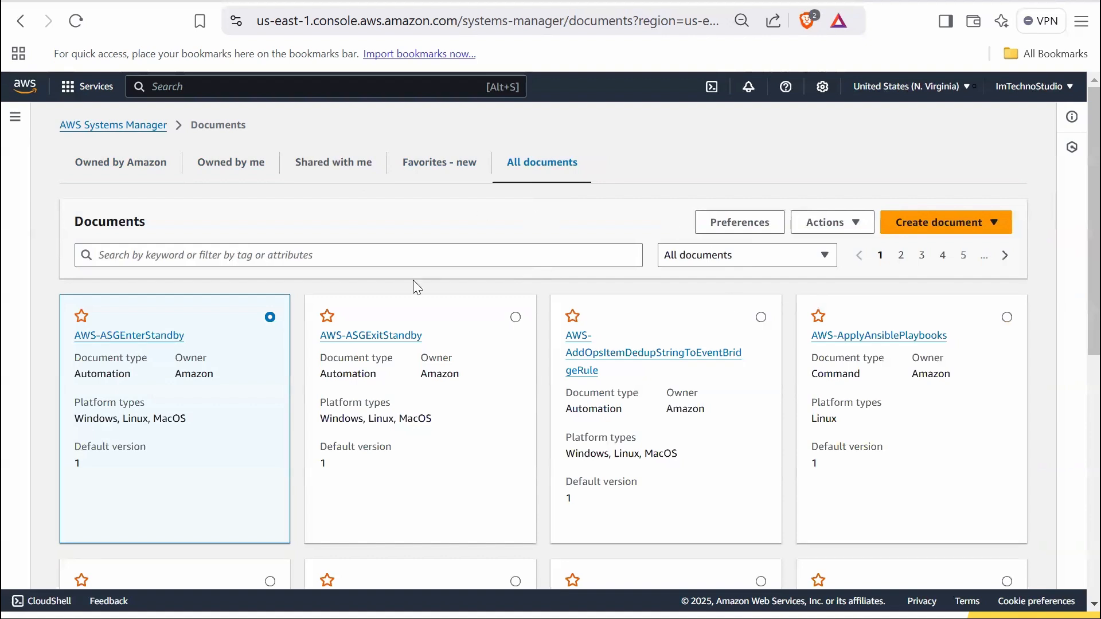
pyautogui.moveTo(585, 325)
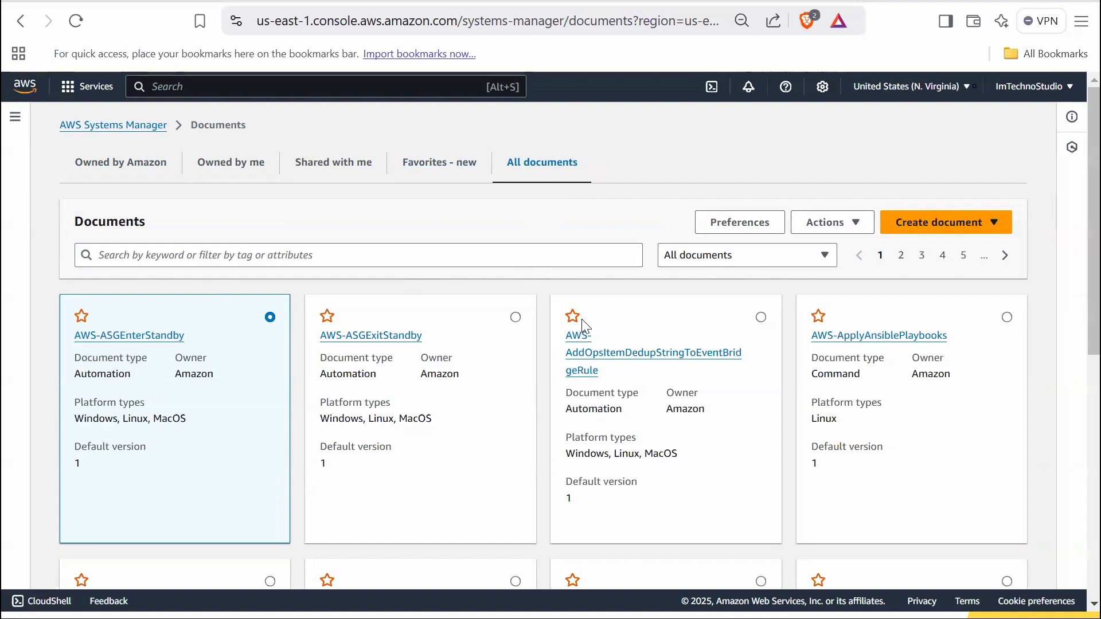
pyautogui.moveTo(749, 291)
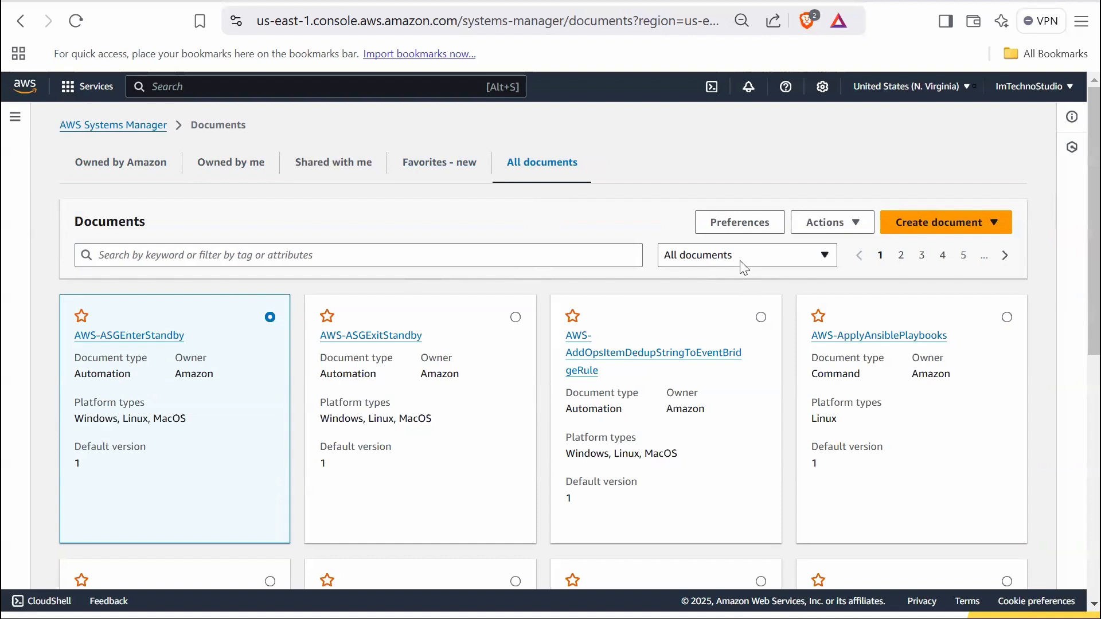
pyautogui.click(747, 255)
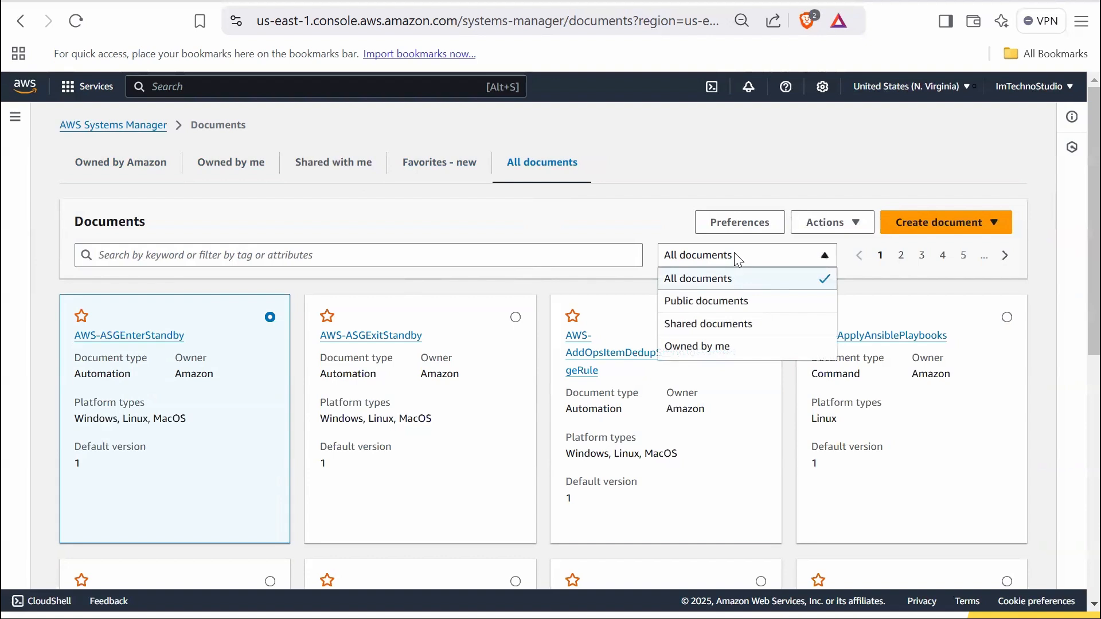
pyautogui.moveTo(926, 222)
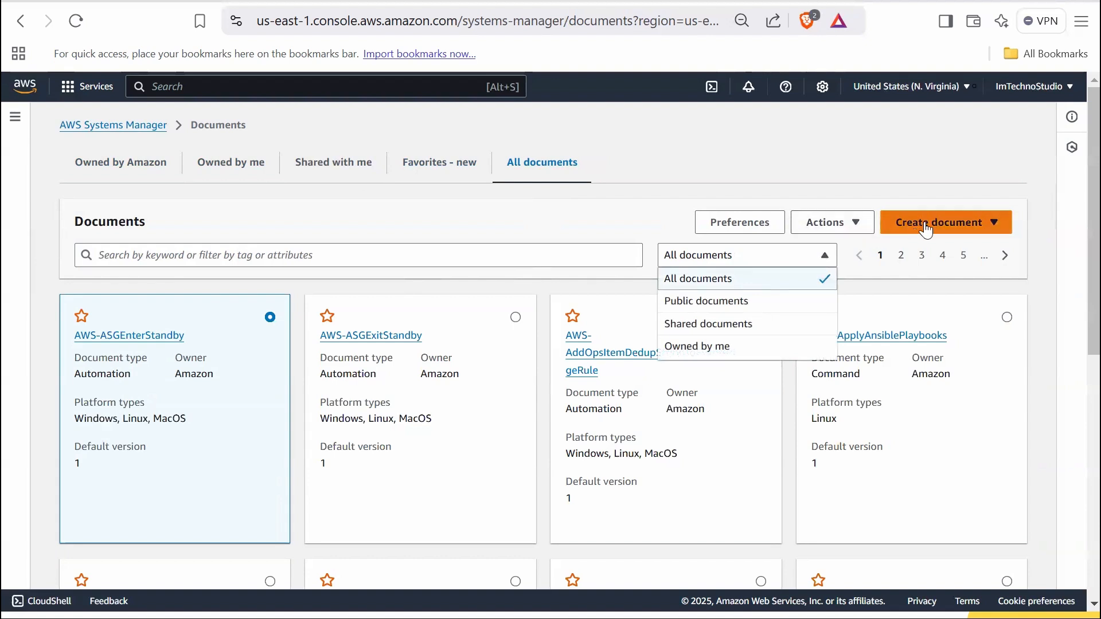
pyautogui.click(945, 223)
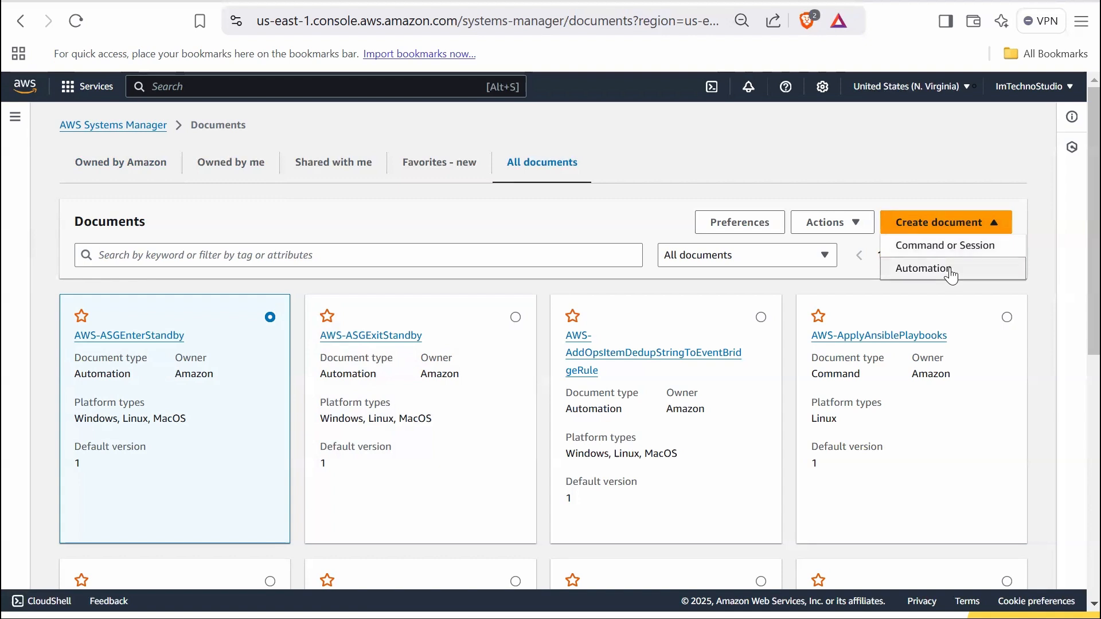
pyautogui.moveTo(949, 277)
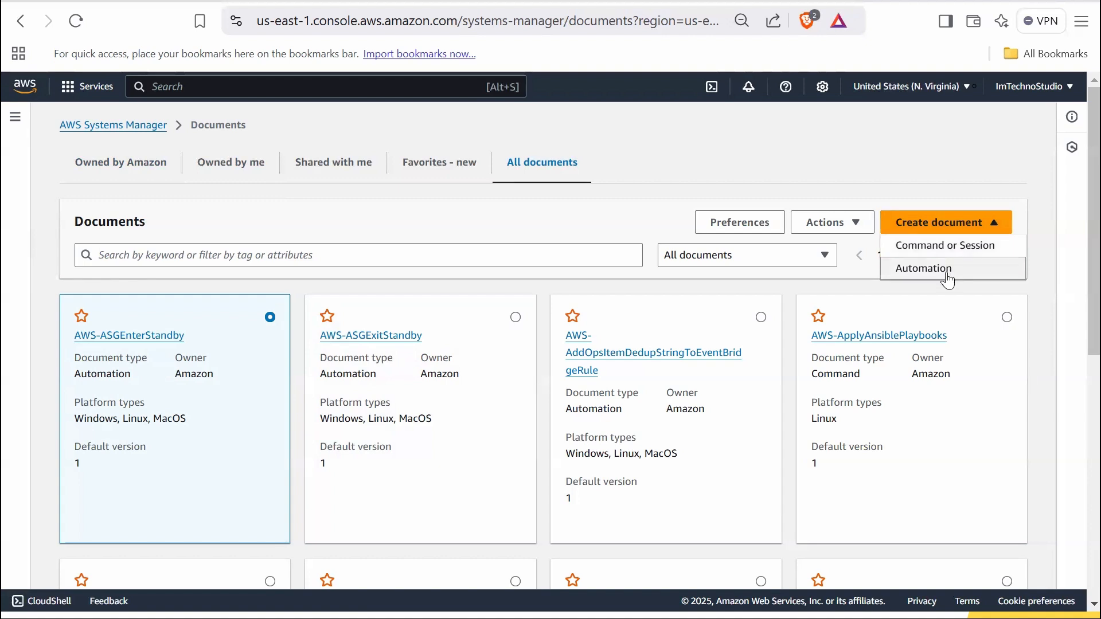
pyautogui.moveTo(929, 245)
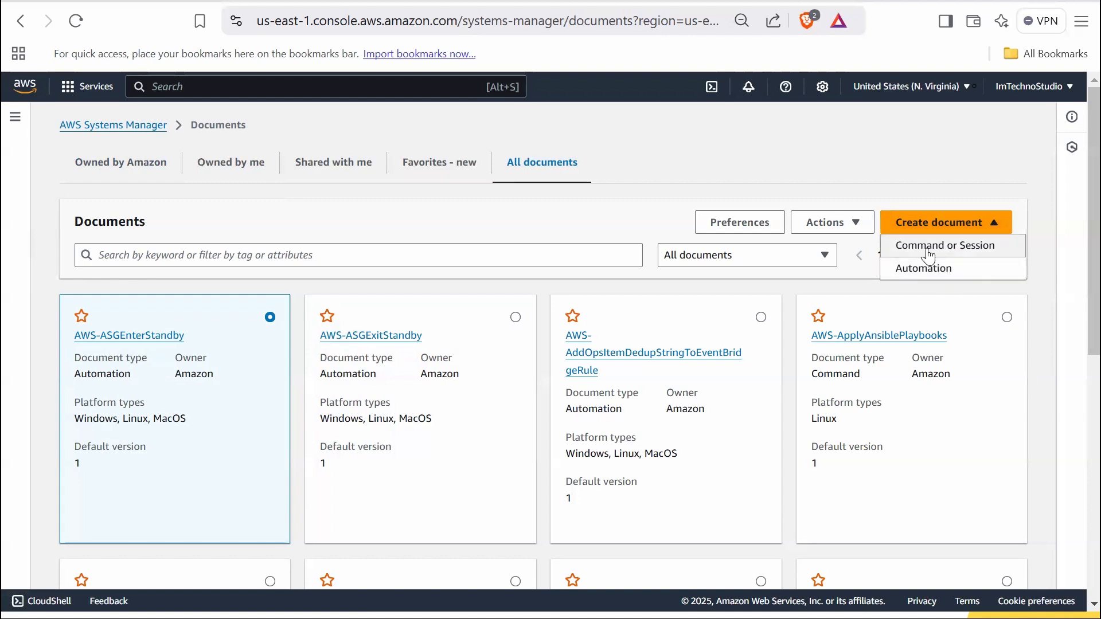
# Start a new Command document named UpdateSSMAgentLinux
pyautogui.click(944, 245)
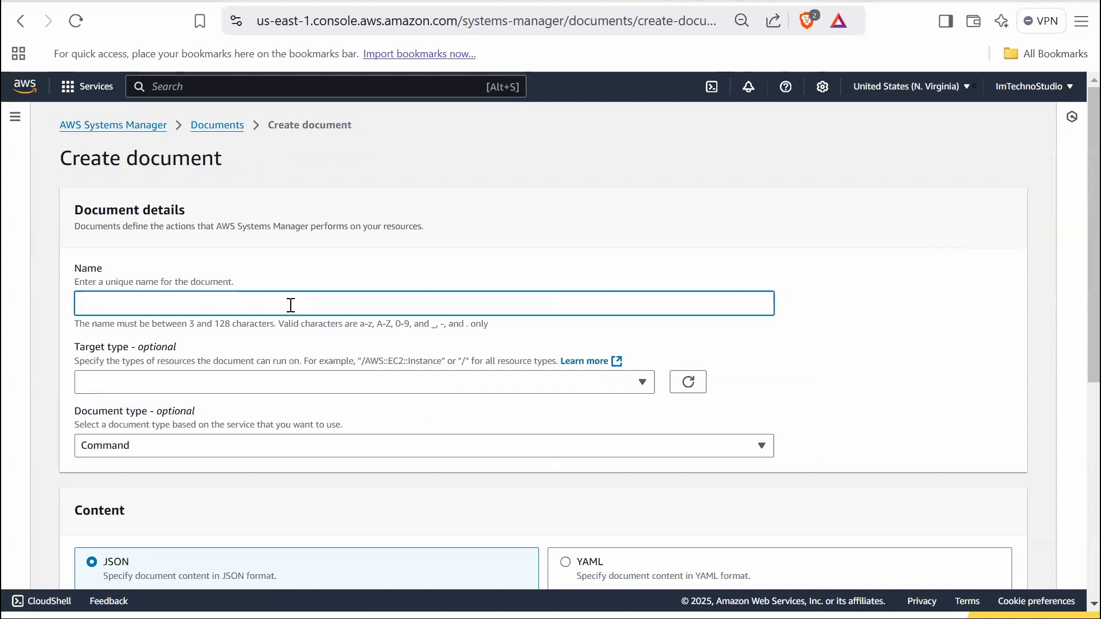
pyautogui.write('Update')
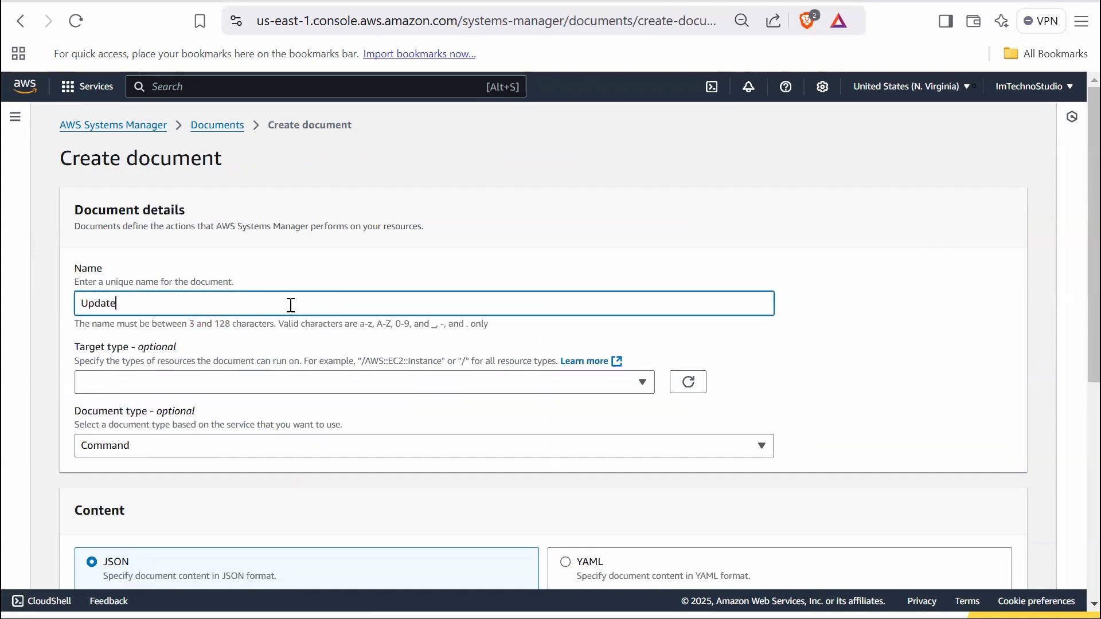
pyautogui.write('SSM')
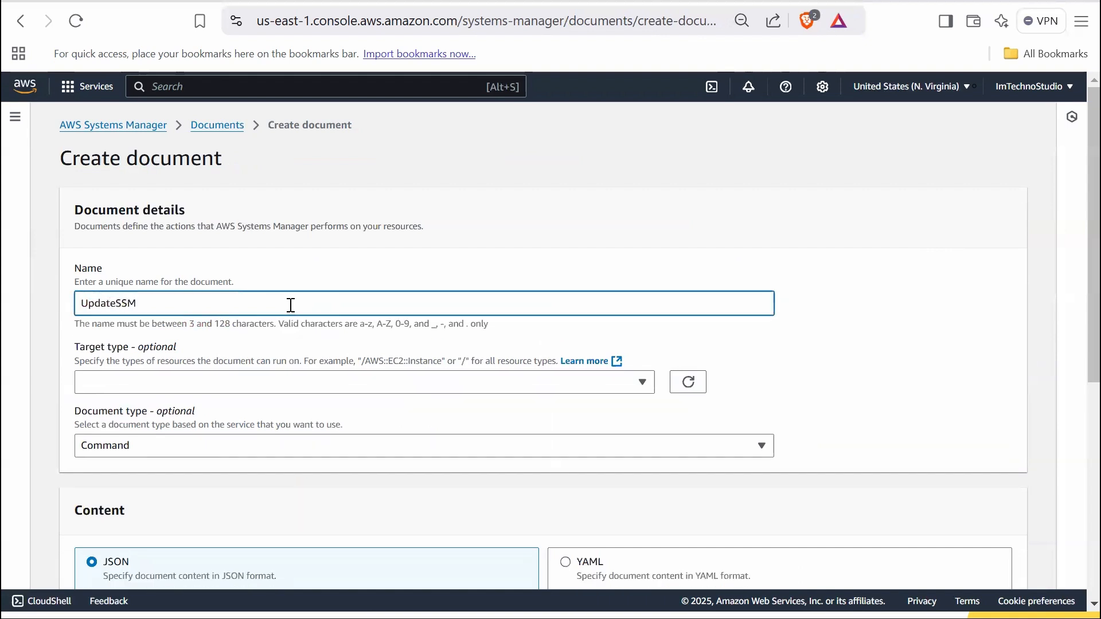
pyautogui.write('AgentLinux')
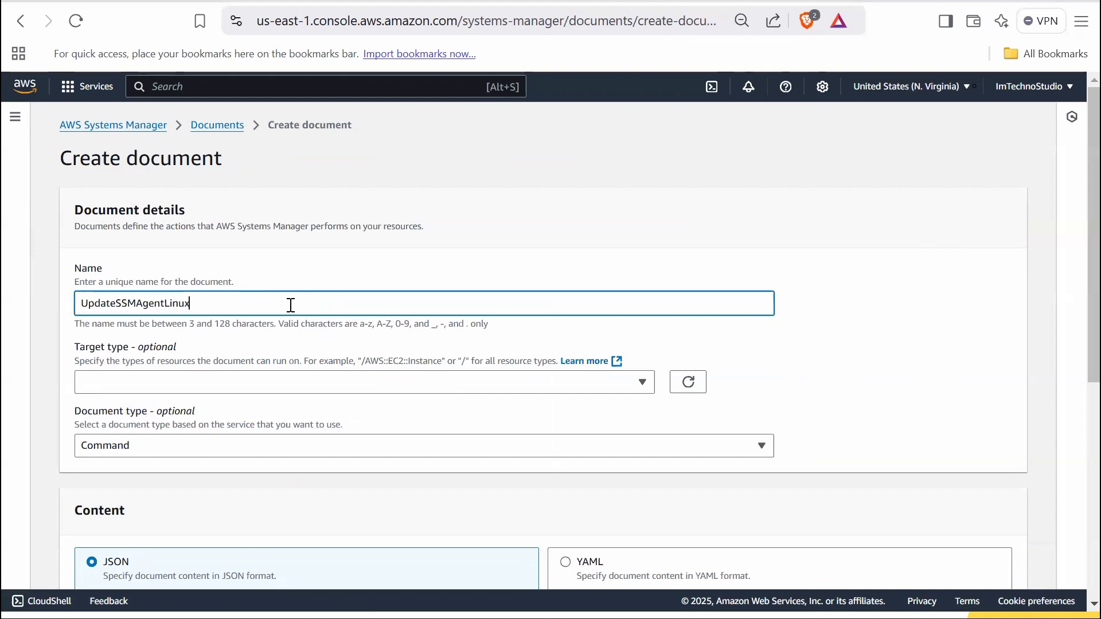
pyautogui.scroll(-3)
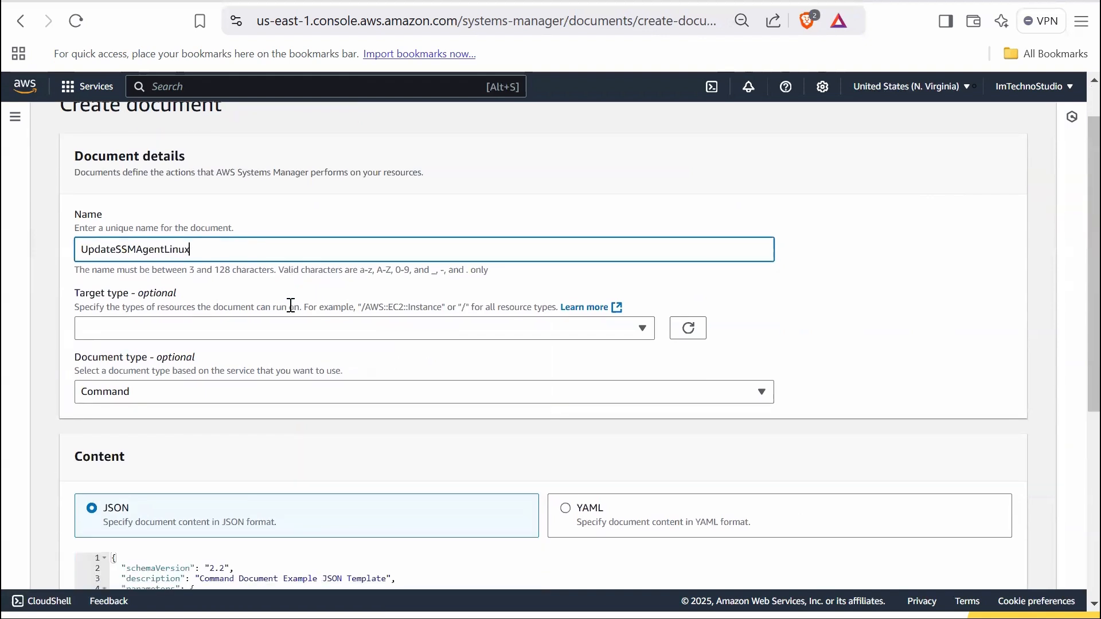
pyautogui.scroll(-3)
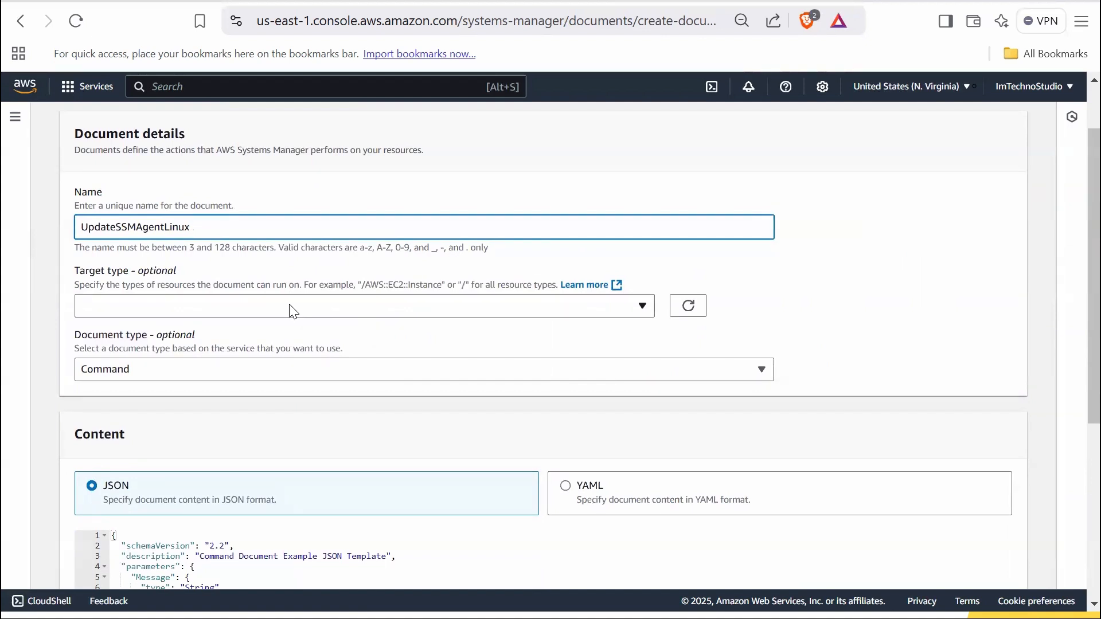
pyautogui.click(190, 227)
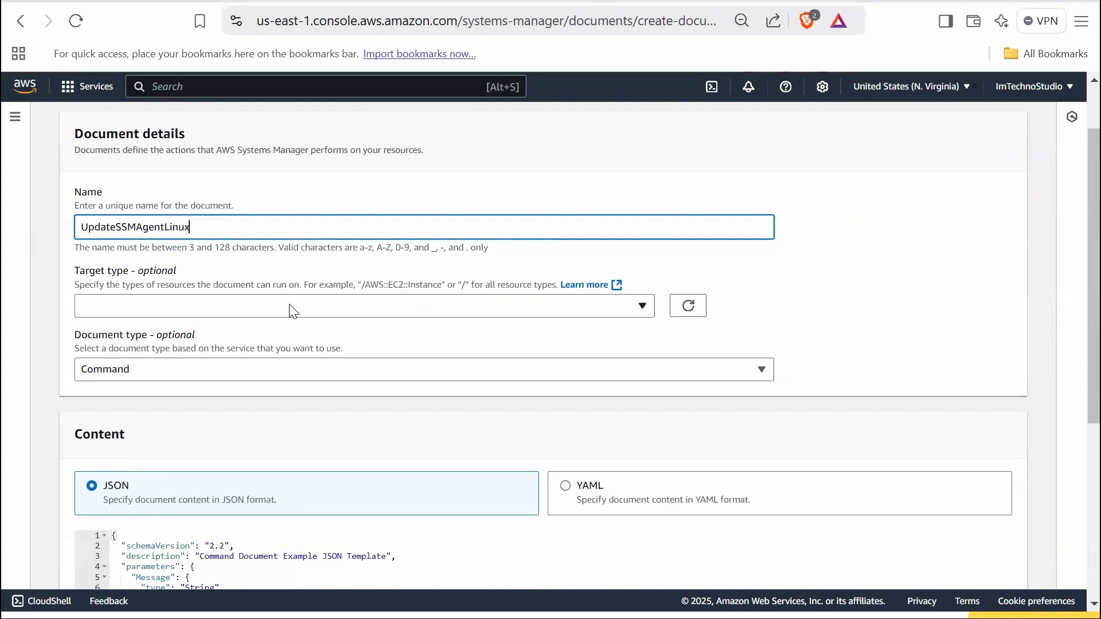
pyautogui.moveTo(245, 331)
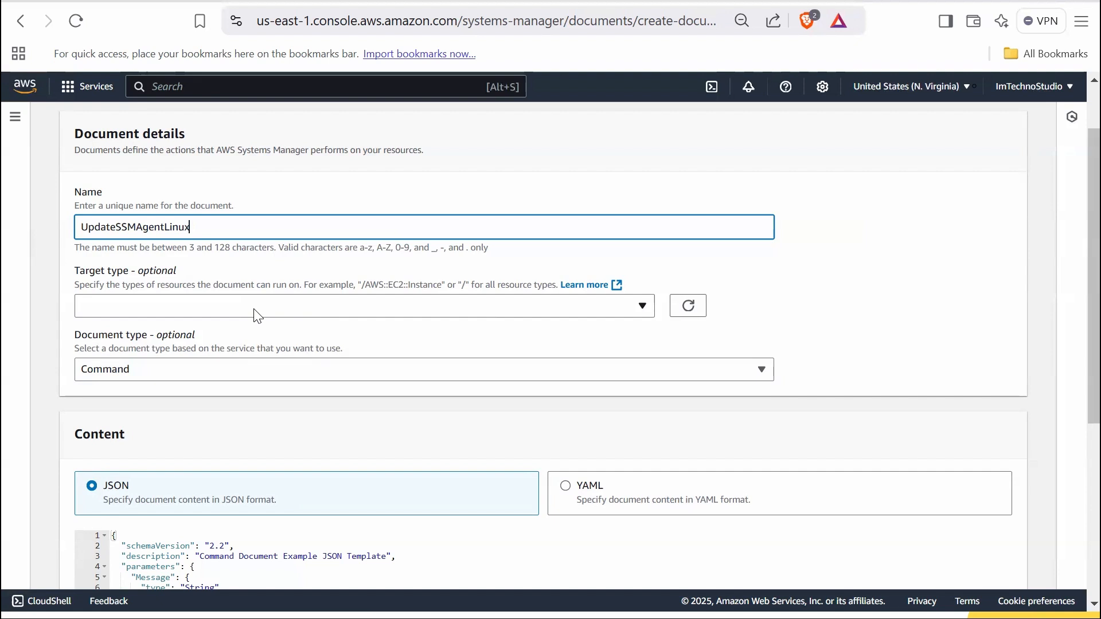
# Set the document's target type to /AWS::EC2::Instance
pyautogui.click(362, 306)
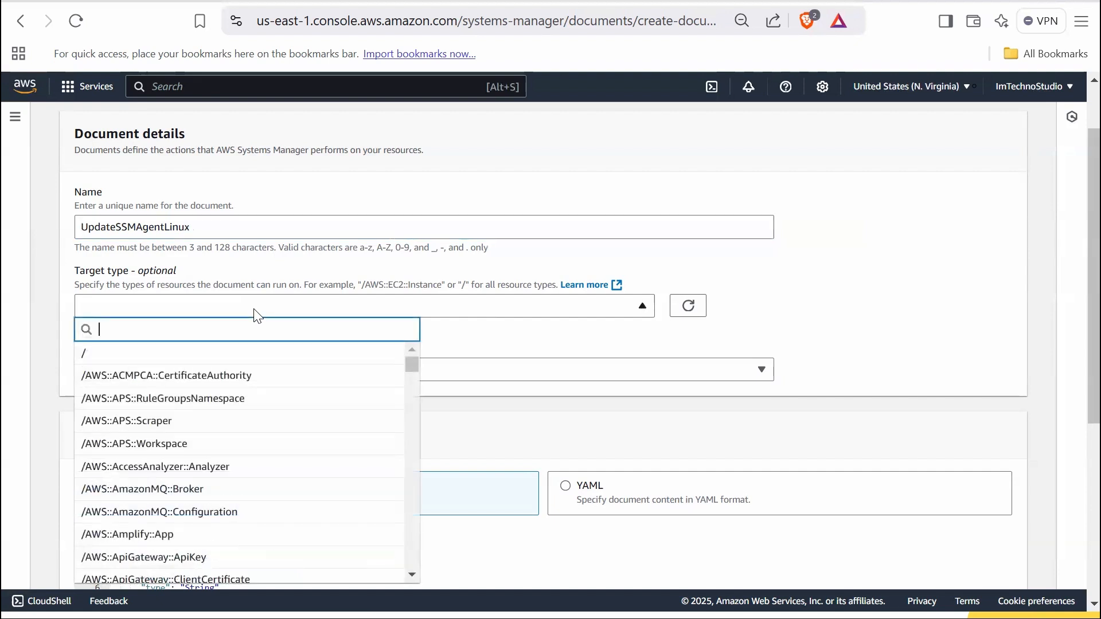
pyautogui.write('ec2::instance')
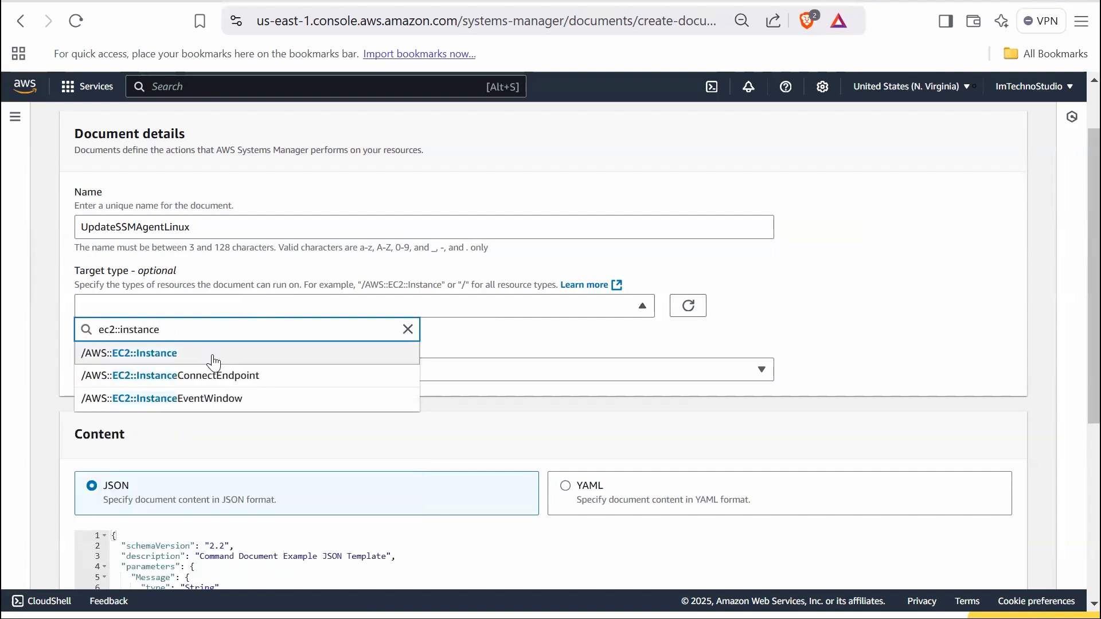
pyautogui.click(144, 353)
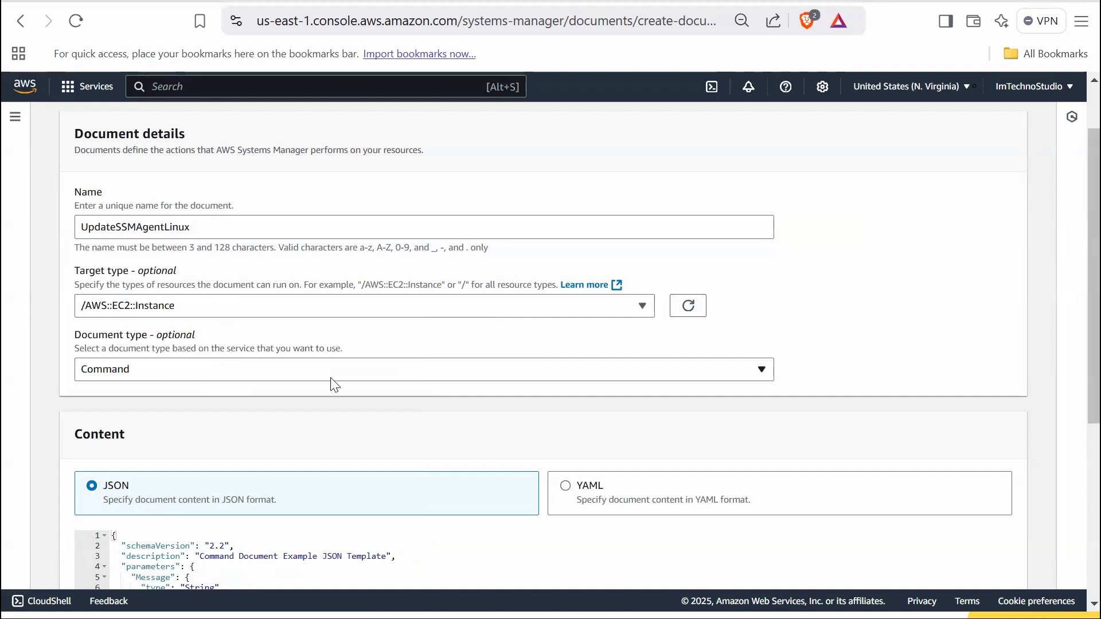
pyautogui.moveTo(240, 373)
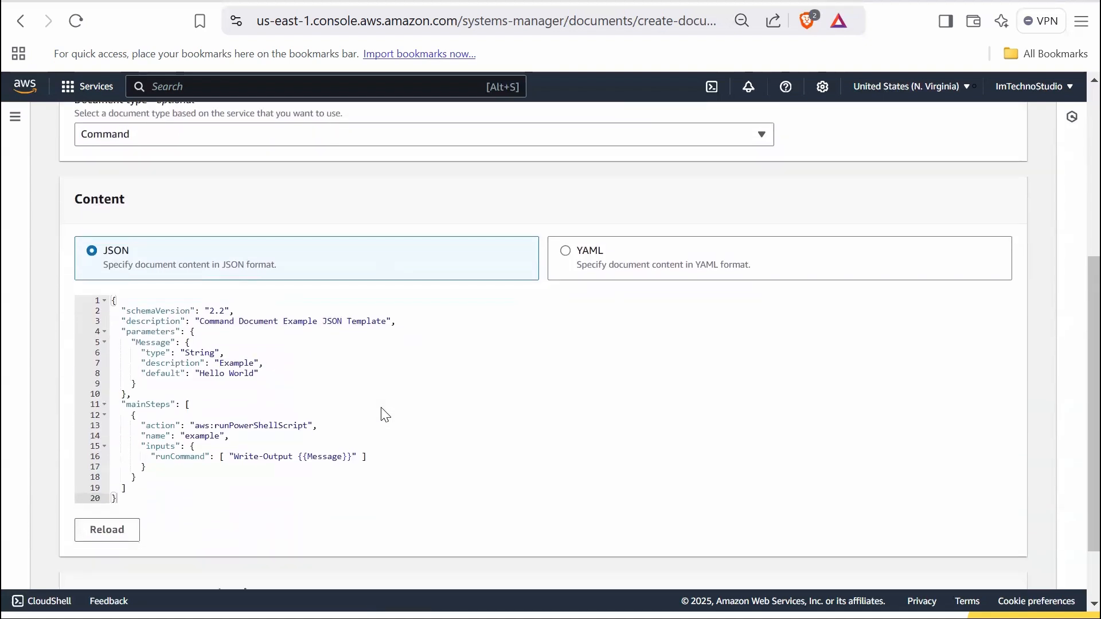
# Use YAML content and review the script's schemaVersion, description, step name and restart command
pyautogui.click(565, 250)
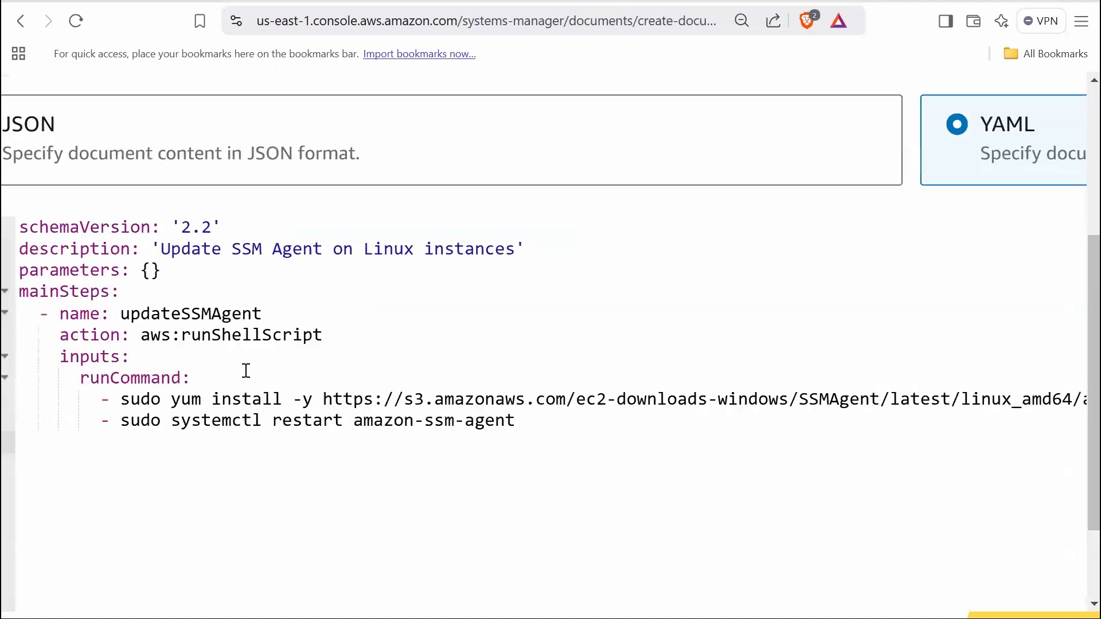
pyautogui.scroll(-3)
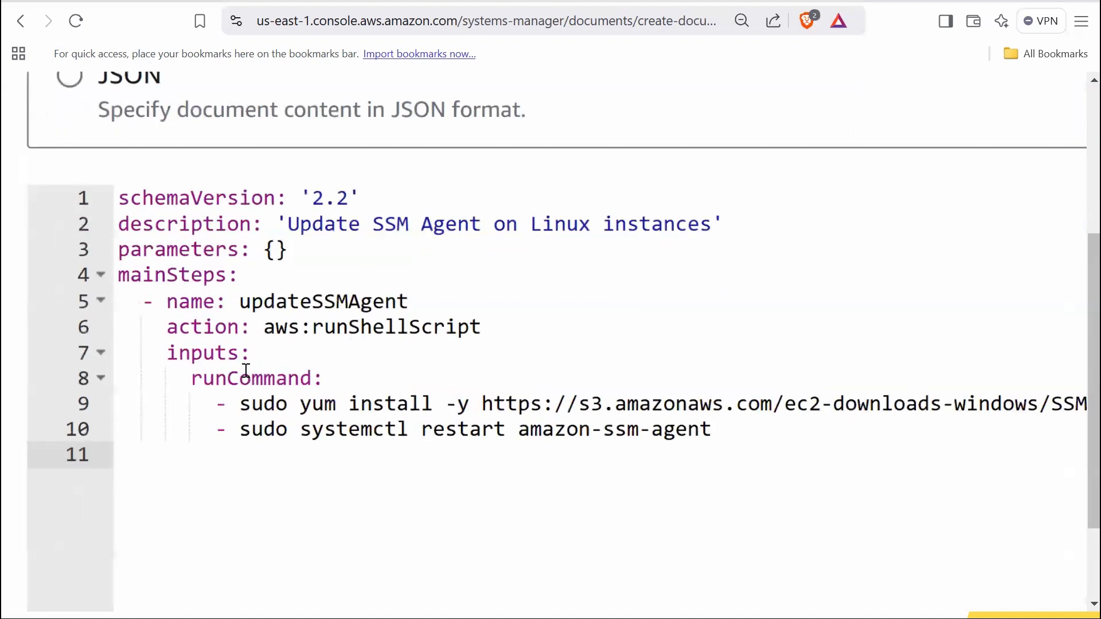
pyautogui.doubleClick(175, 198)
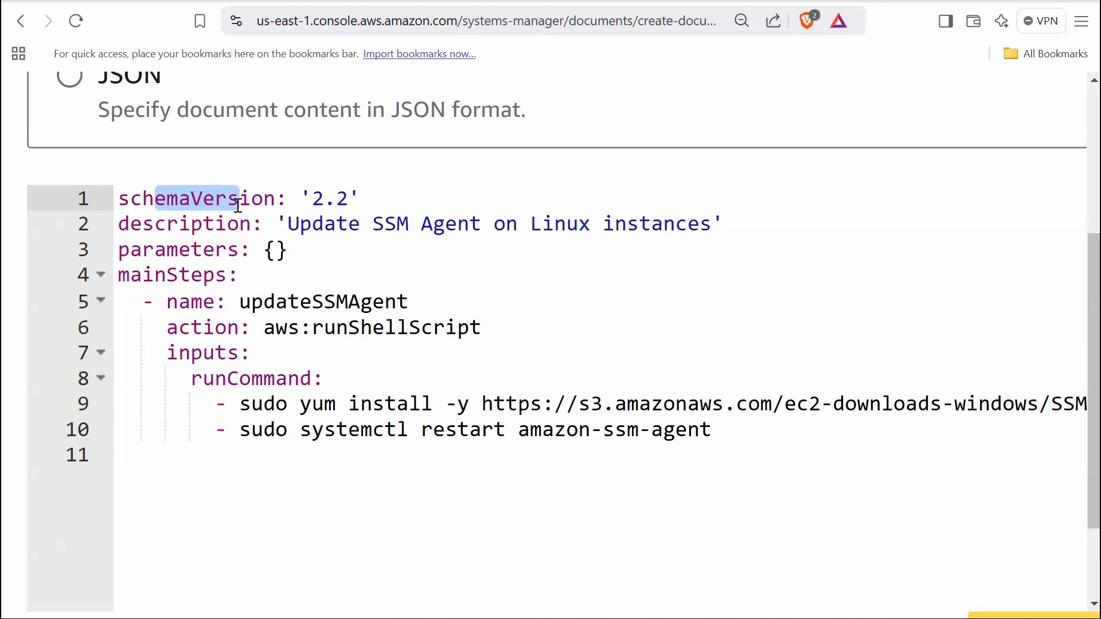
pyautogui.moveTo(315, 184)
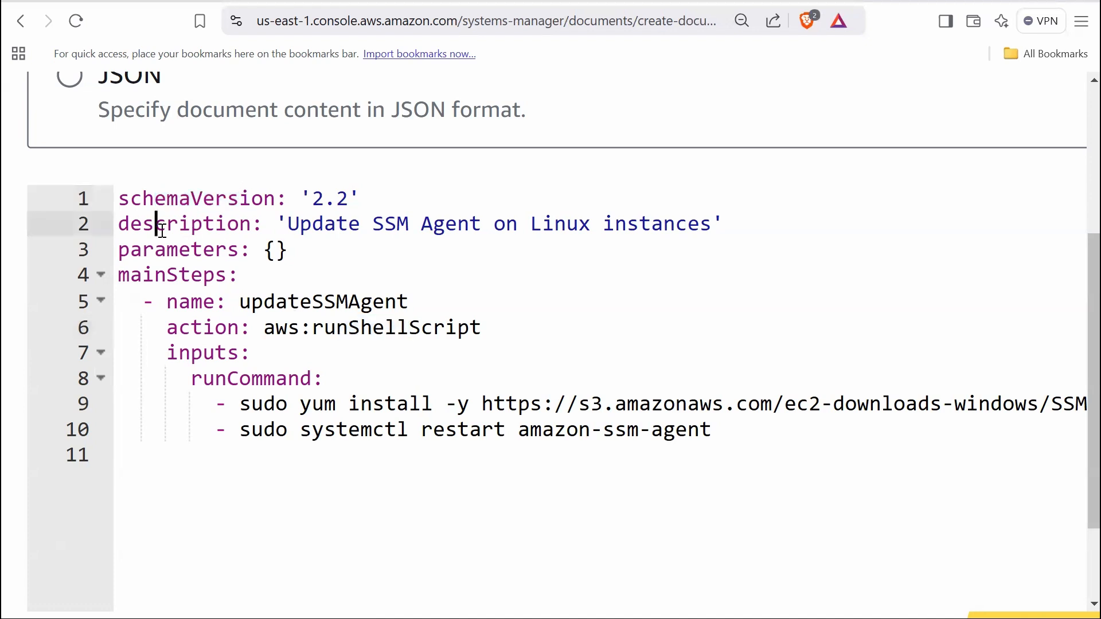
pyautogui.doubleClick(187, 223)
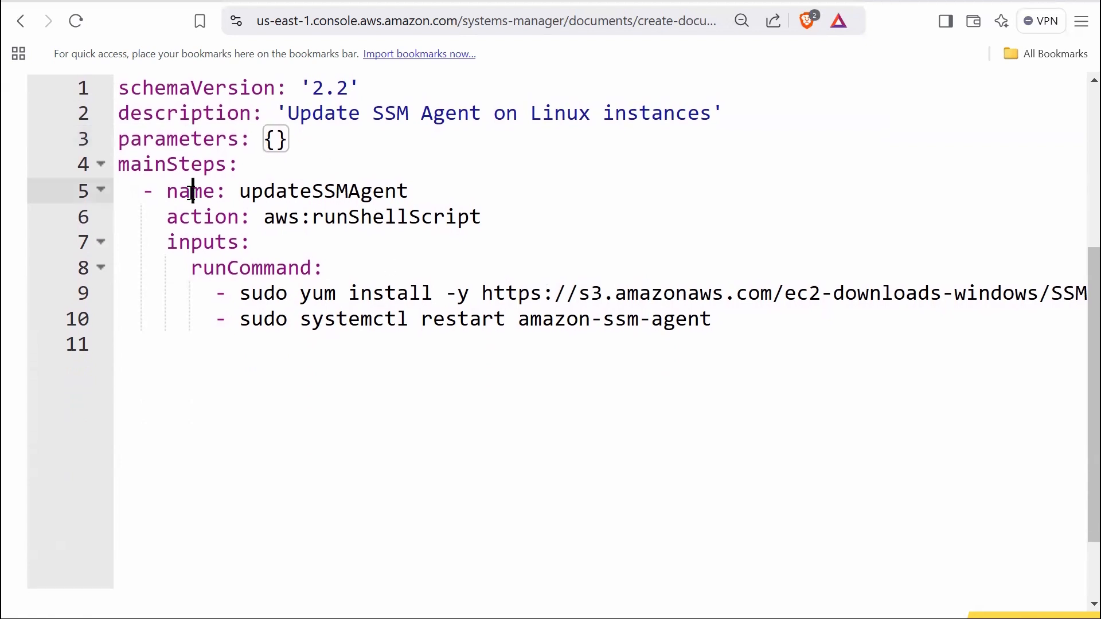
pyautogui.moveTo(191, 191); pyautogui.dragTo(337, 190)
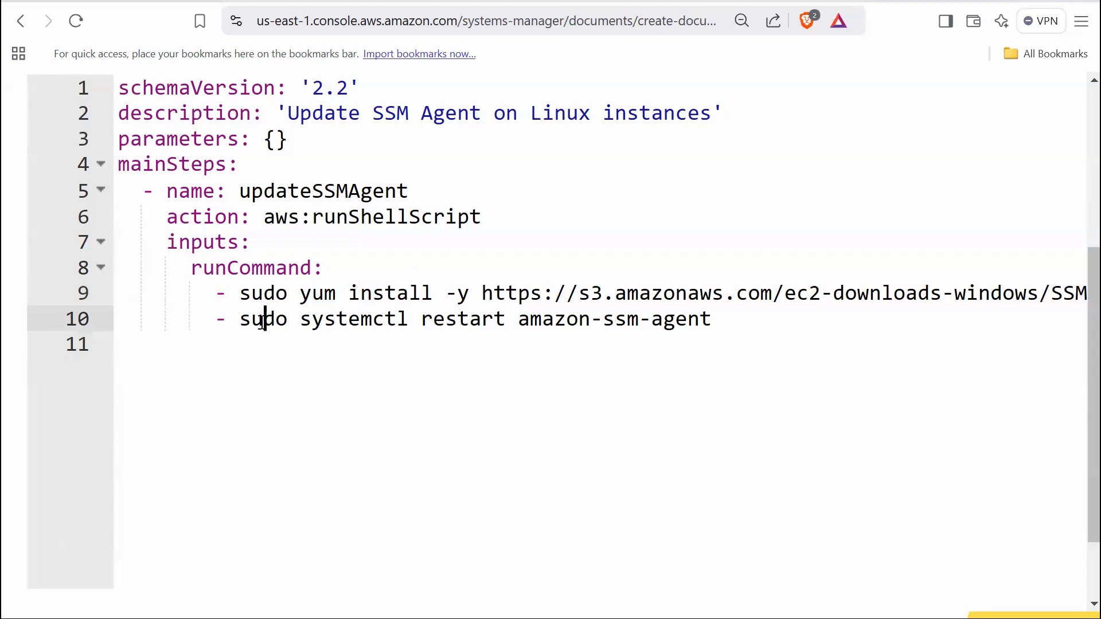
pyautogui.moveTo(259, 319); pyautogui.dragTo(362, 319)
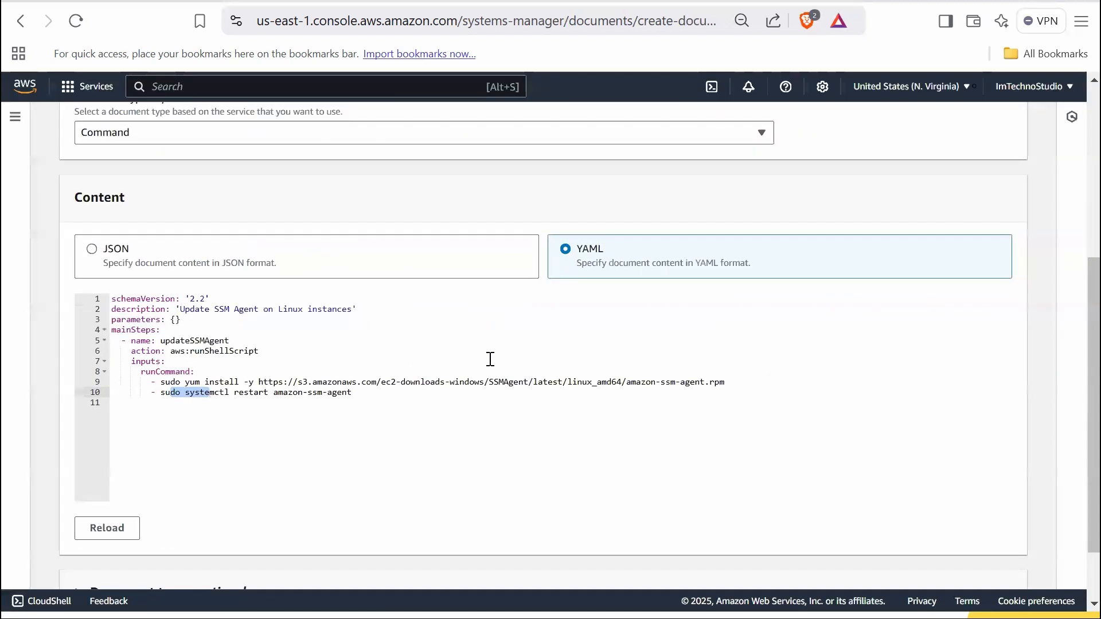
pyautogui.moveTo(782, 423)
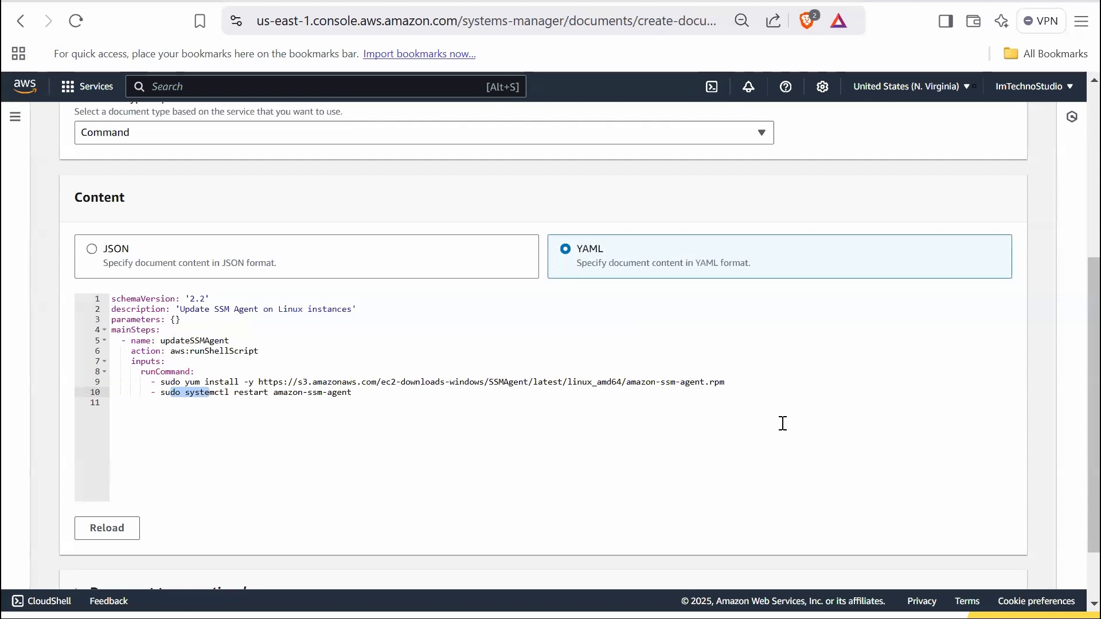
# Create the UpdateSSMAgentLinux document and view it under Owned by me
pyautogui.scroll(-3)
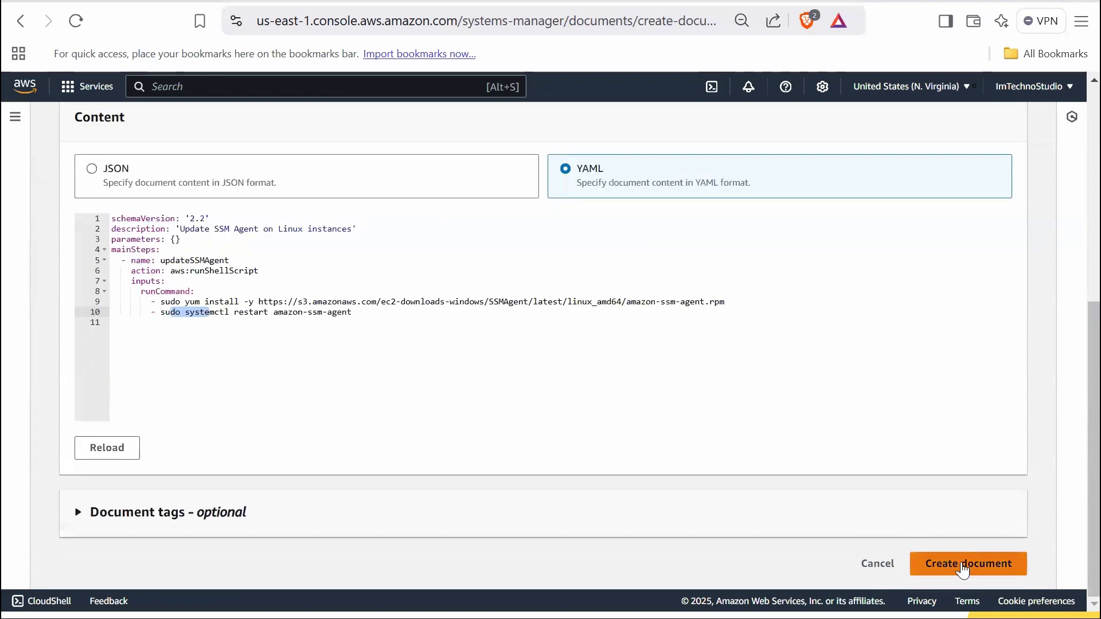
pyautogui.click(968, 563)
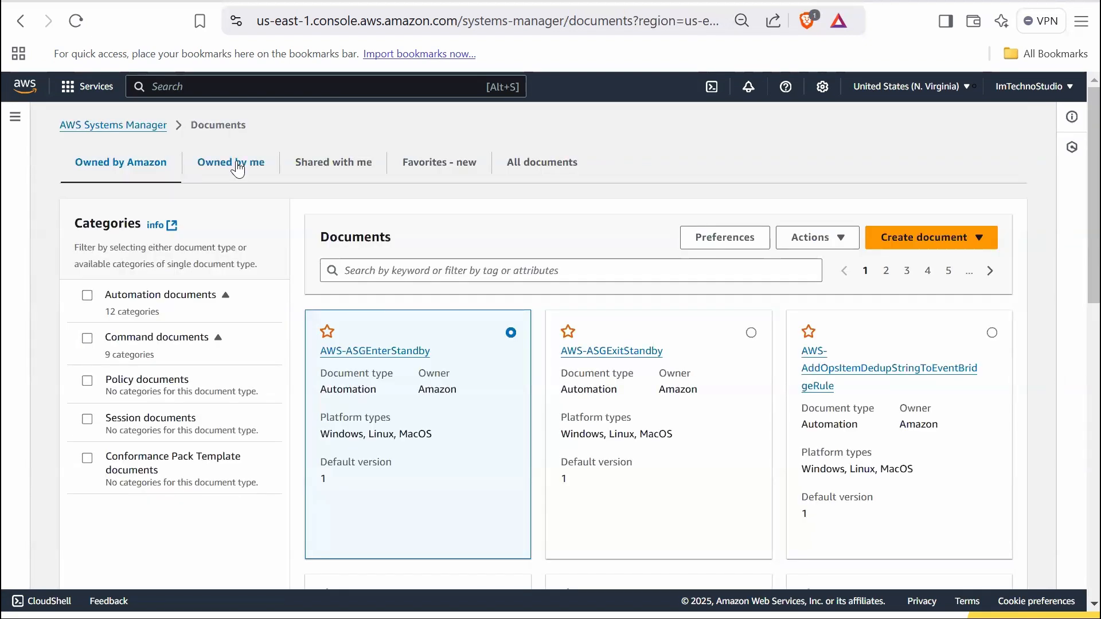
pyautogui.click(230, 163)
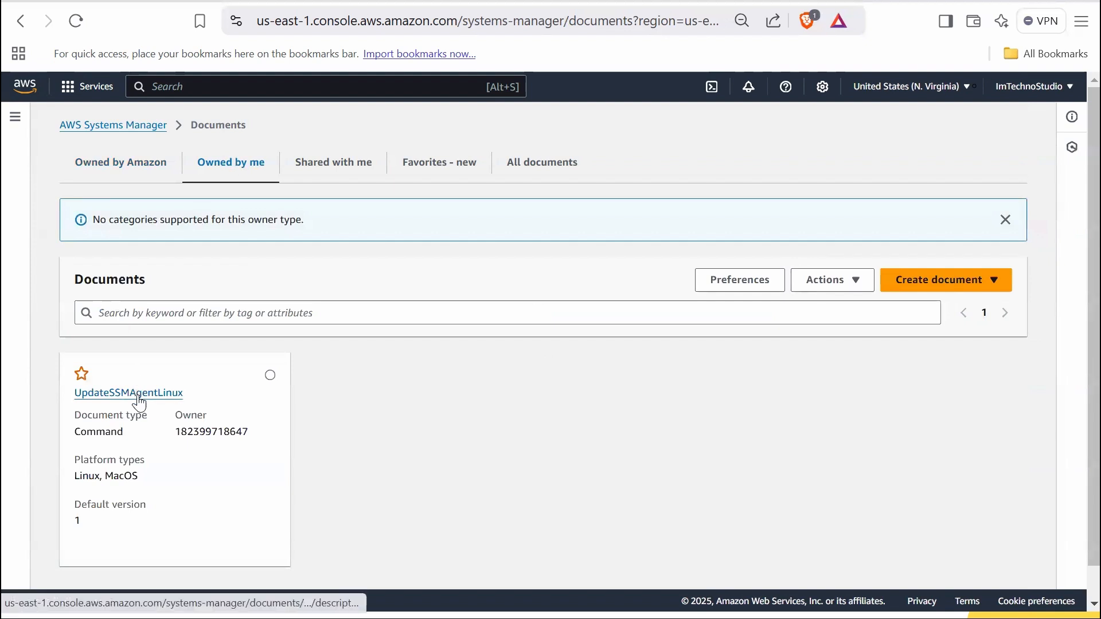
pyautogui.click(128, 392)
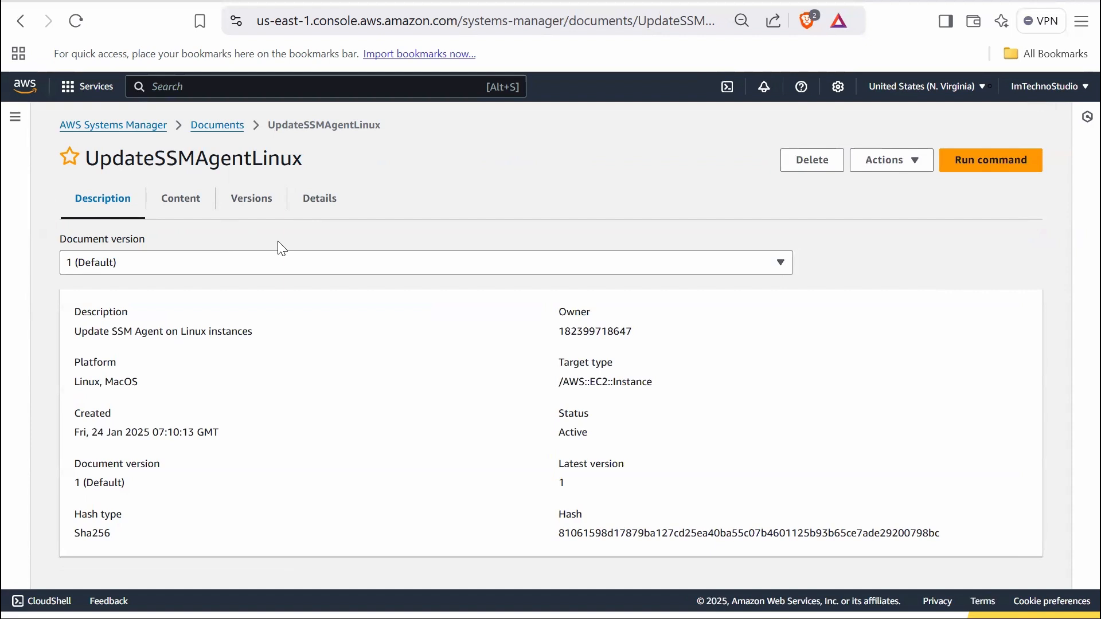
pyautogui.moveTo(78, 234)
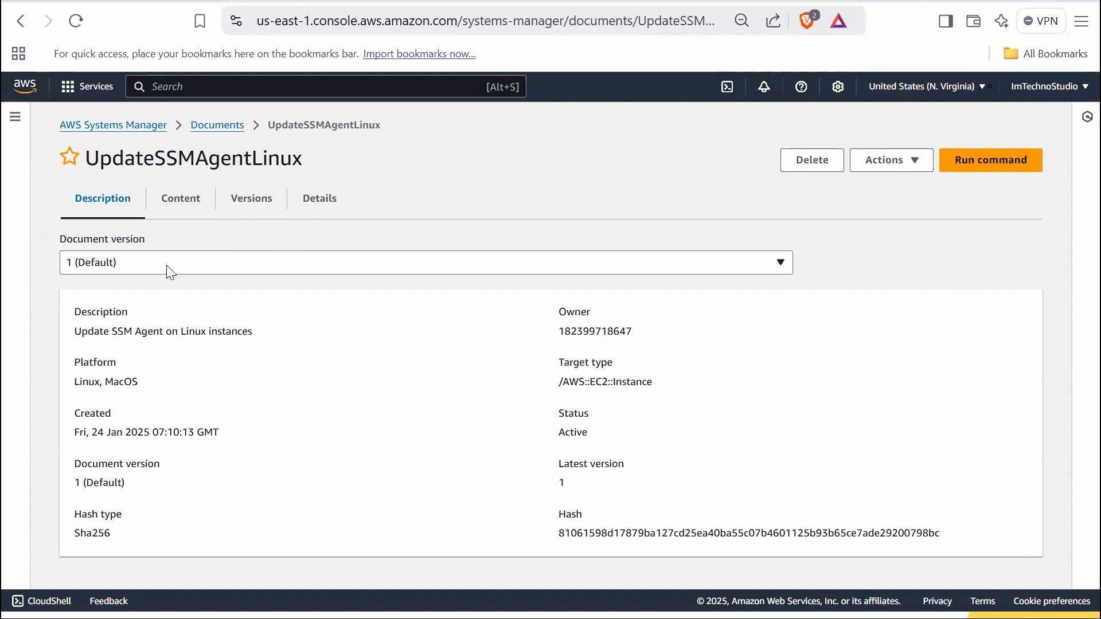
pyautogui.click(426, 262)
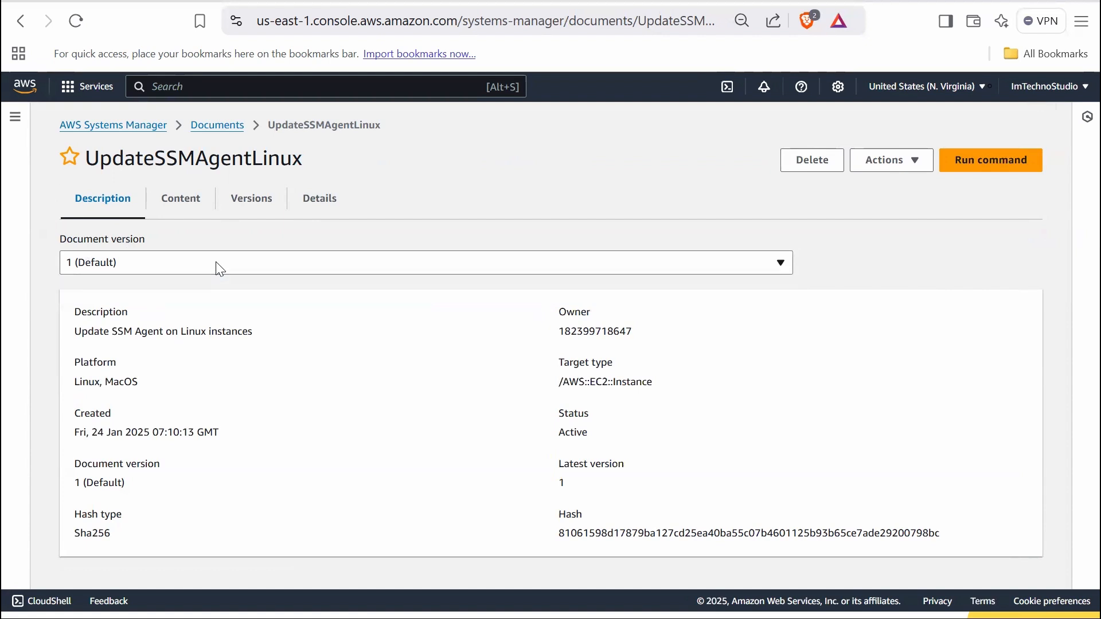
pyautogui.moveTo(171, 318)
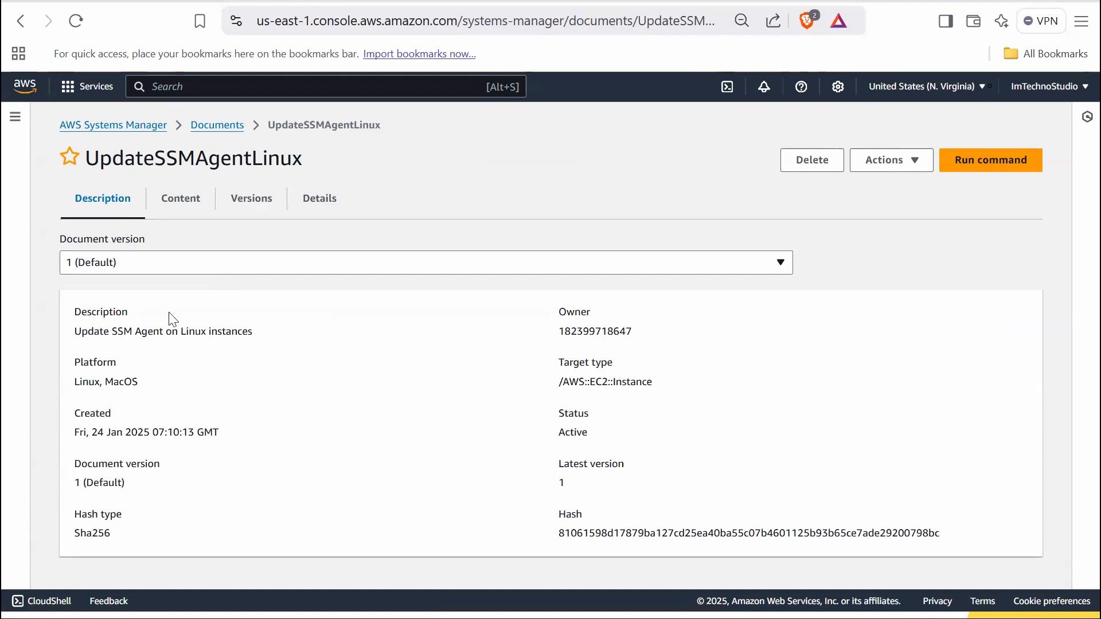
pyautogui.moveTo(184, 330)
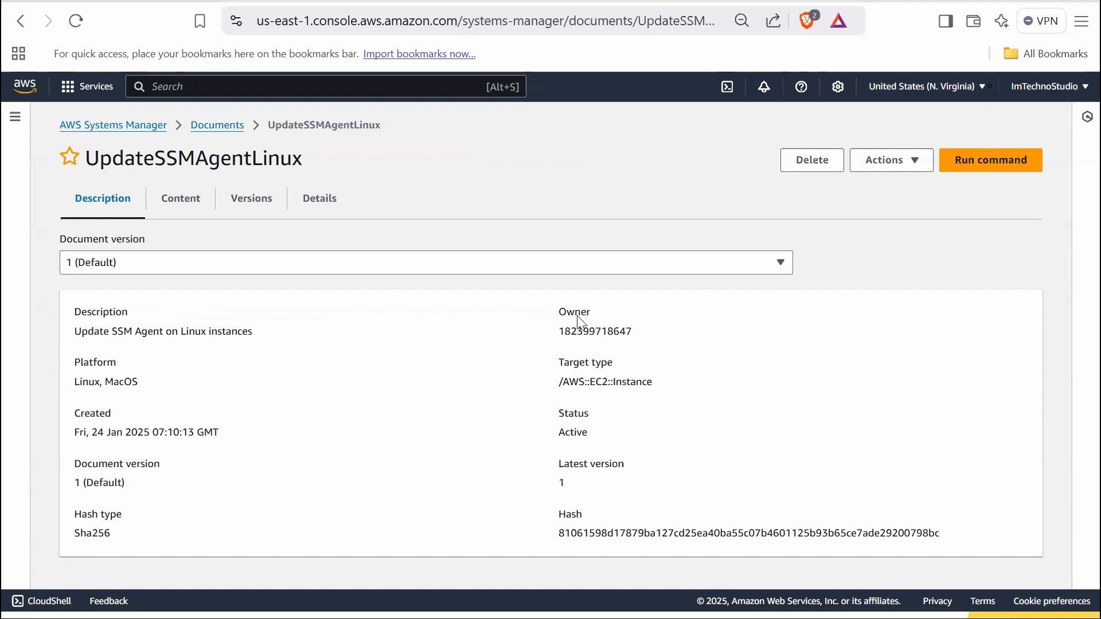
pyautogui.moveTo(87, 379)
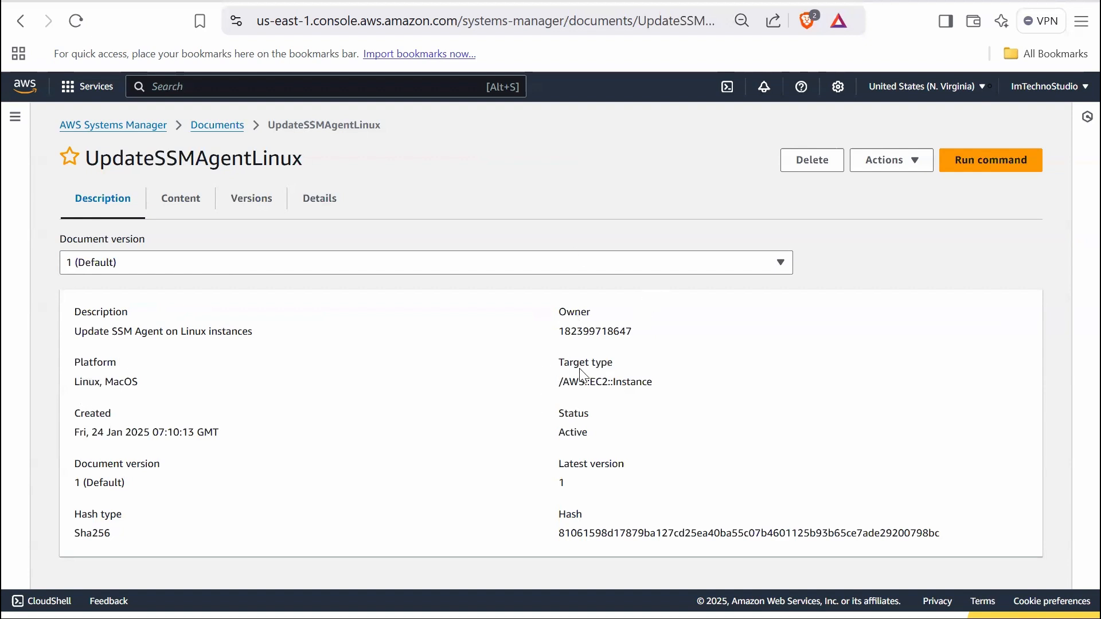
pyautogui.moveTo(576, 365)
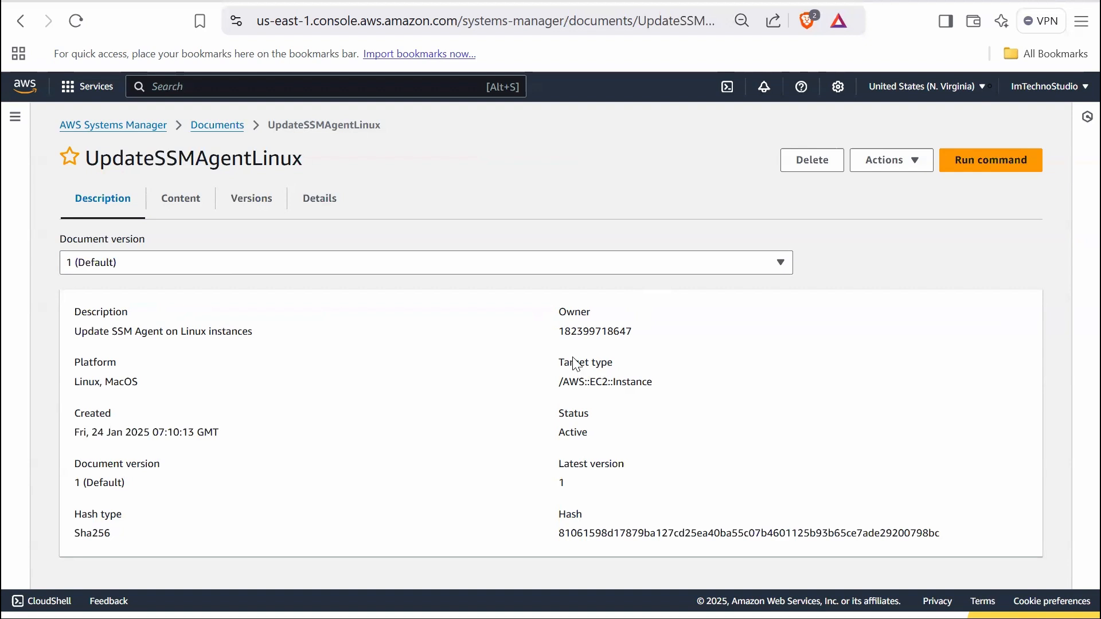
pyautogui.moveTo(125, 400)
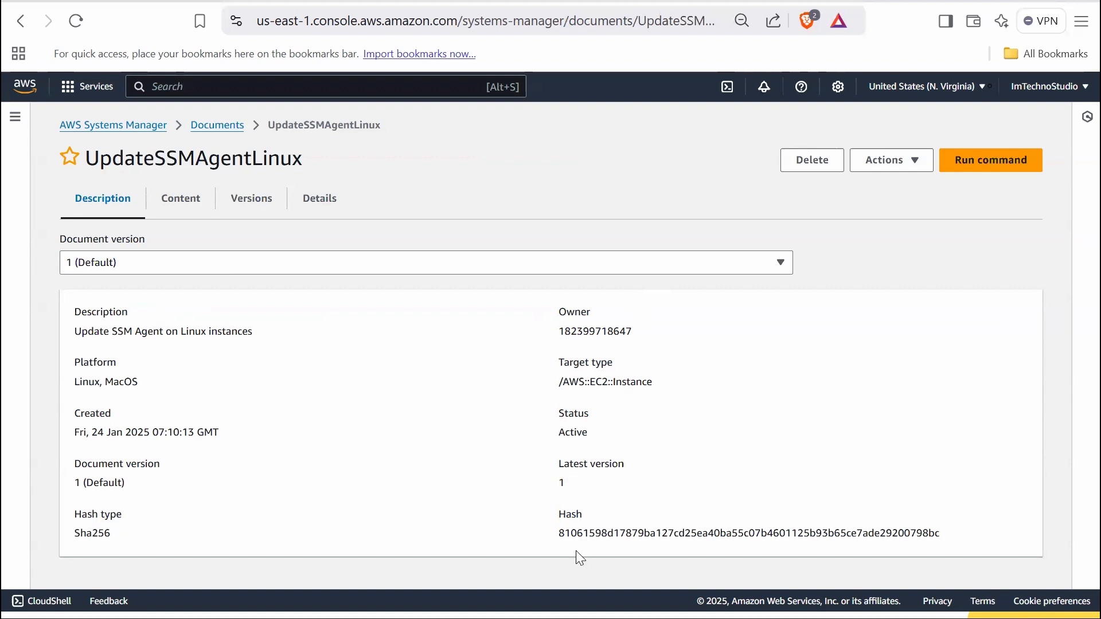
pyautogui.moveTo(569, 499)
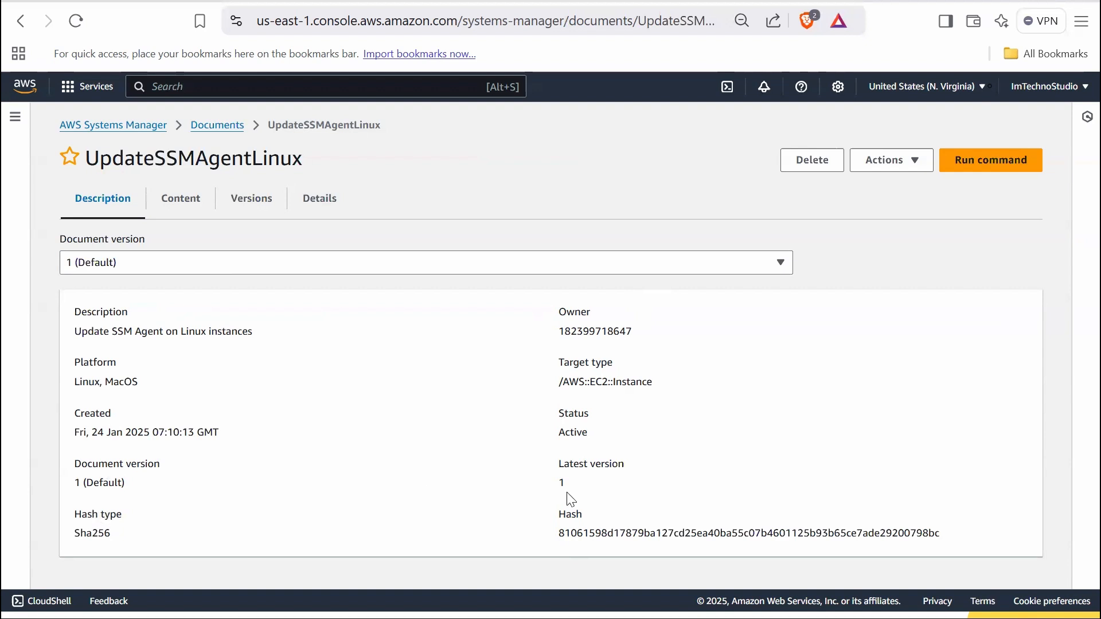
pyautogui.moveTo(560, 519)
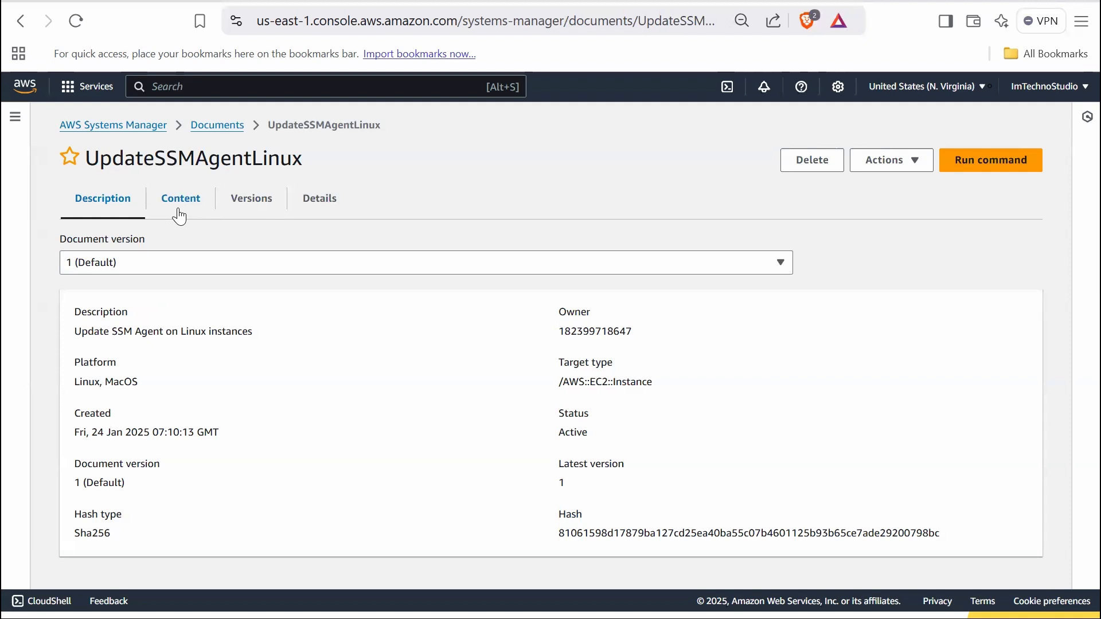
# Review the document's YAML content, then its Versions list showing default version 1
pyautogui.click(179, 197)
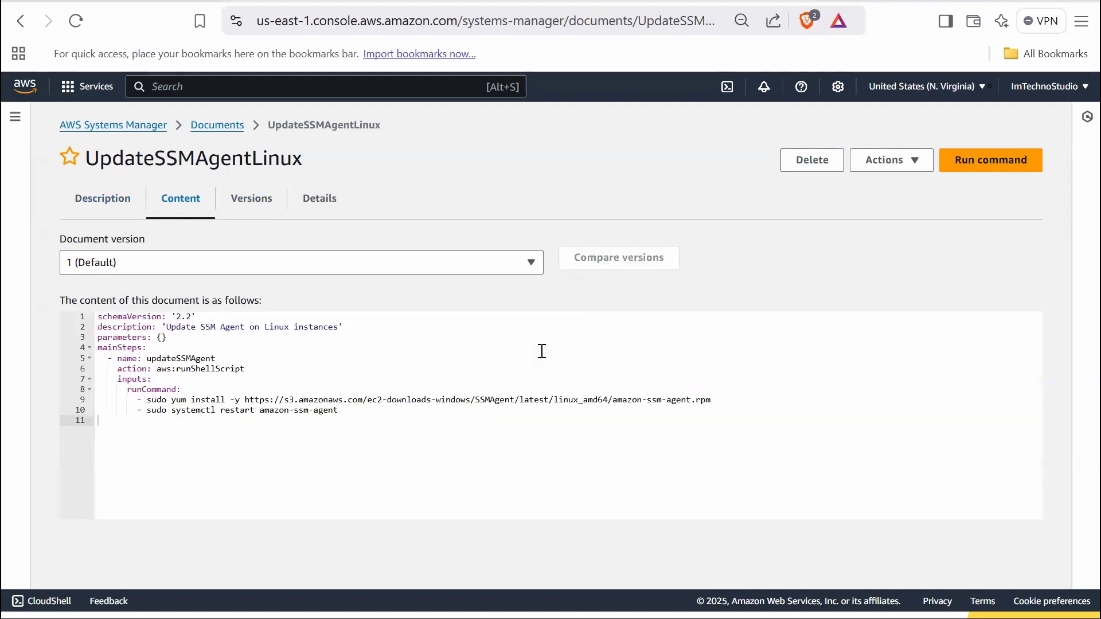
pyautogui.moveTo(250, 199)
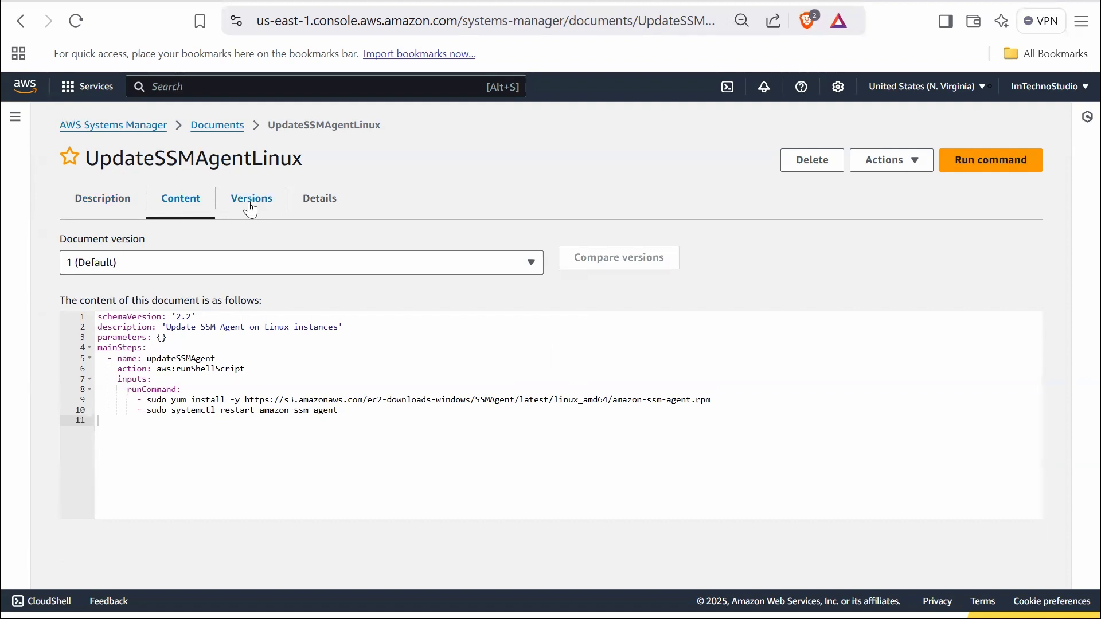
pyautogui.click(250, 198)
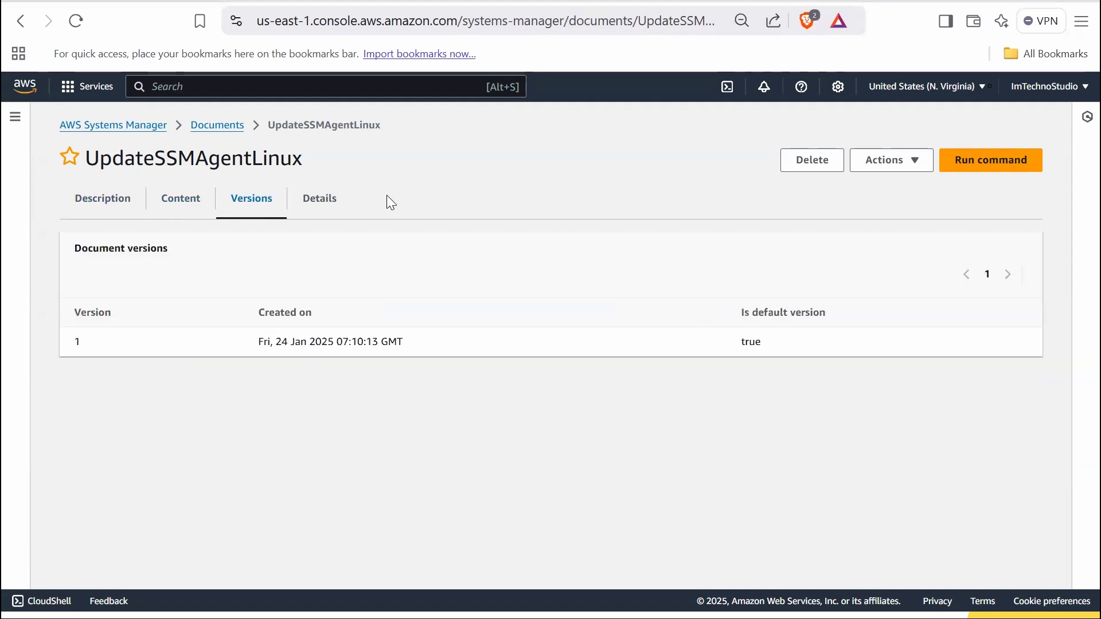
pyautogui.moveTo(435, 256)
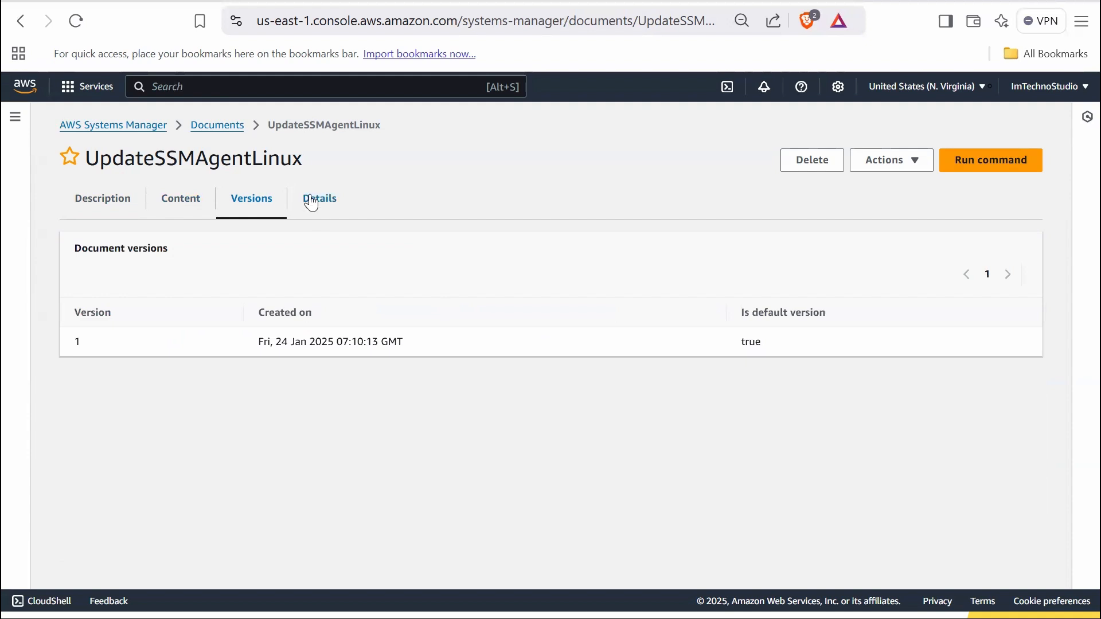
# Browse the Details tab's parameters, attachments and tags, leaving permissions set to Private
pyautogui.click(319, 198)
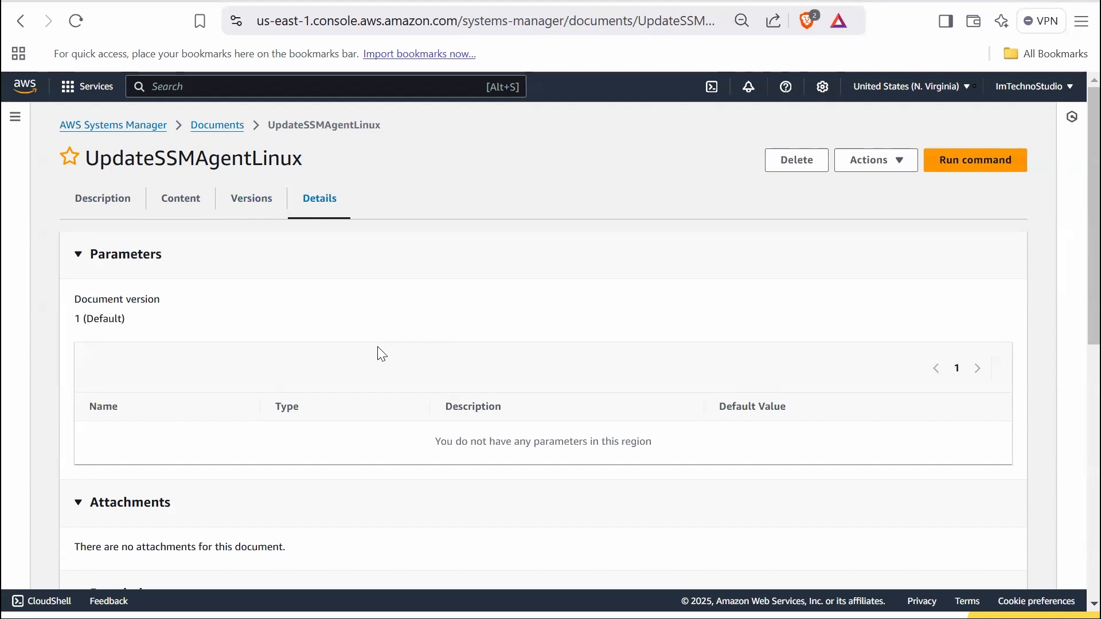
pyautogui.moveTo(218, 326)
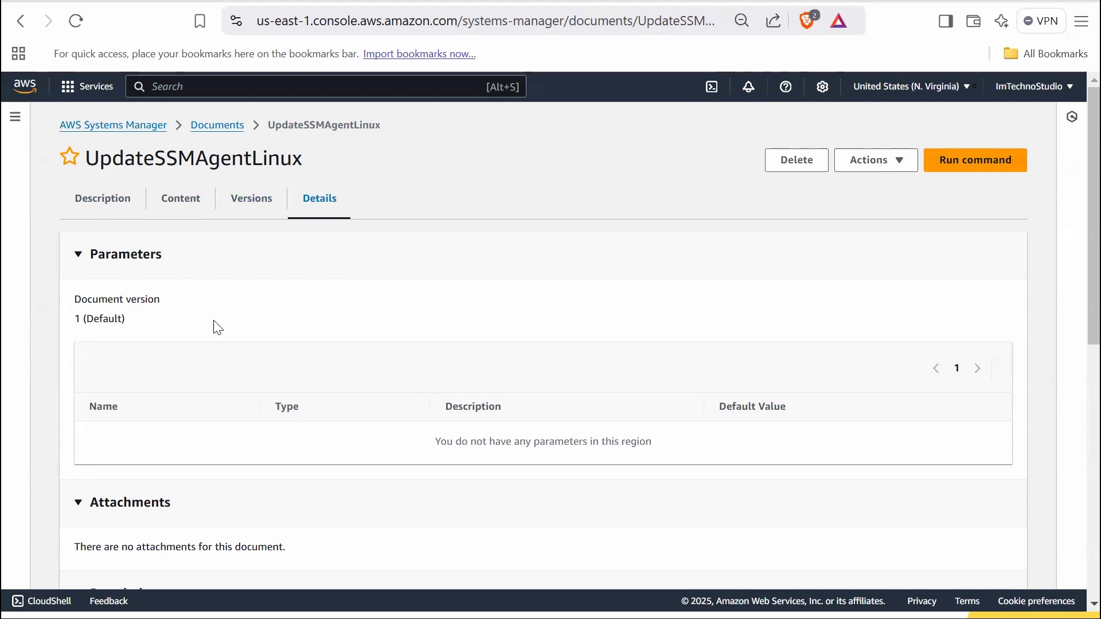
pyautogui.scroll(-3)
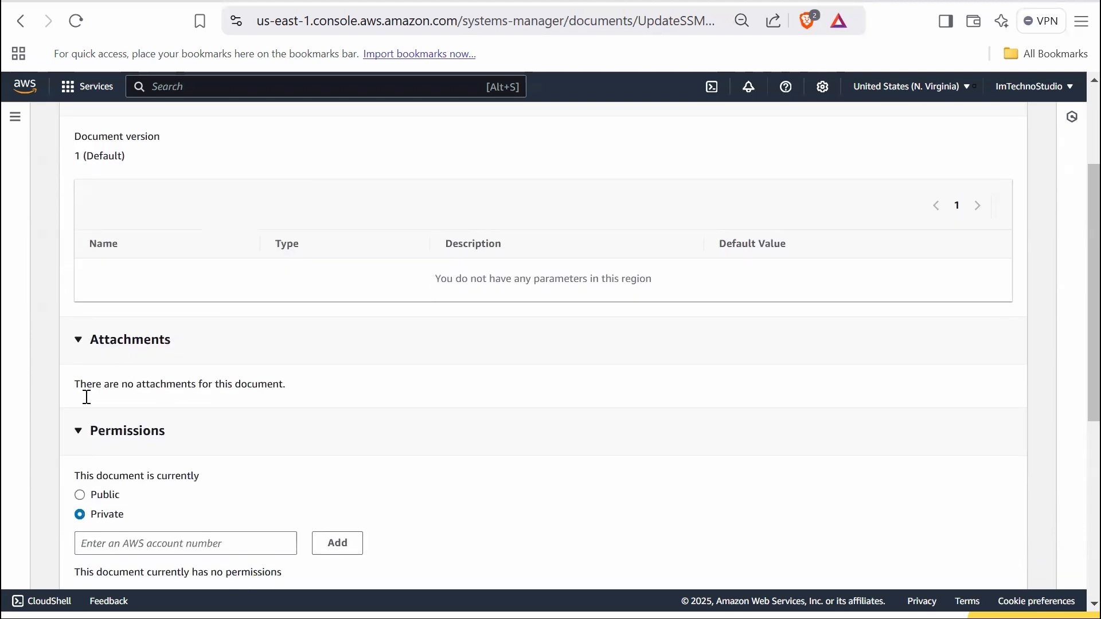
pyautogui.moveTo(177, 400)
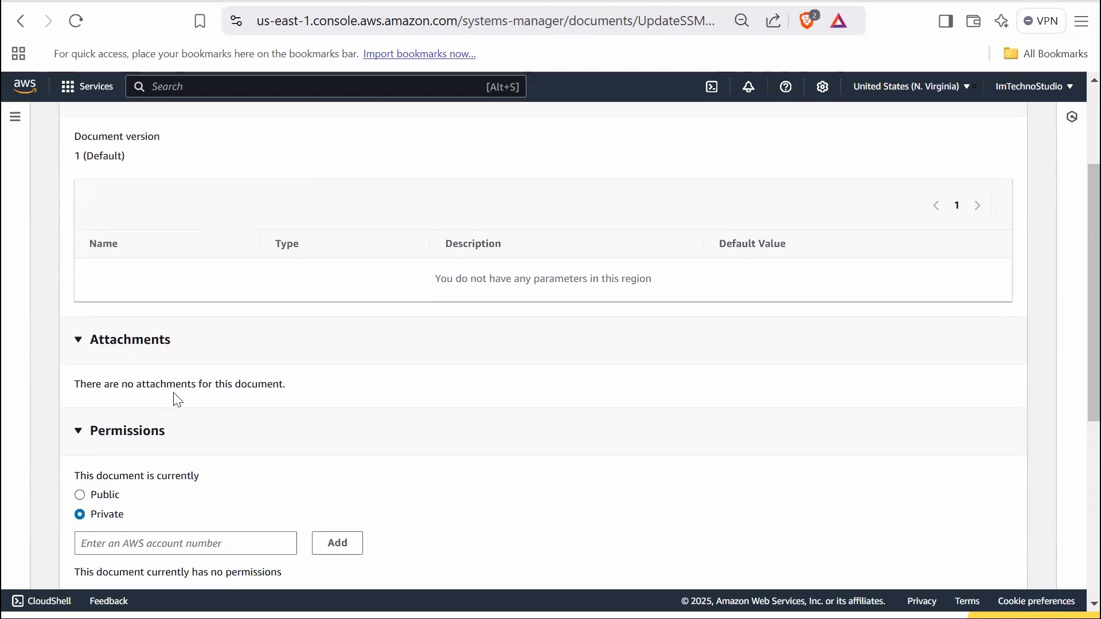
pyautogui.scroll(-3)
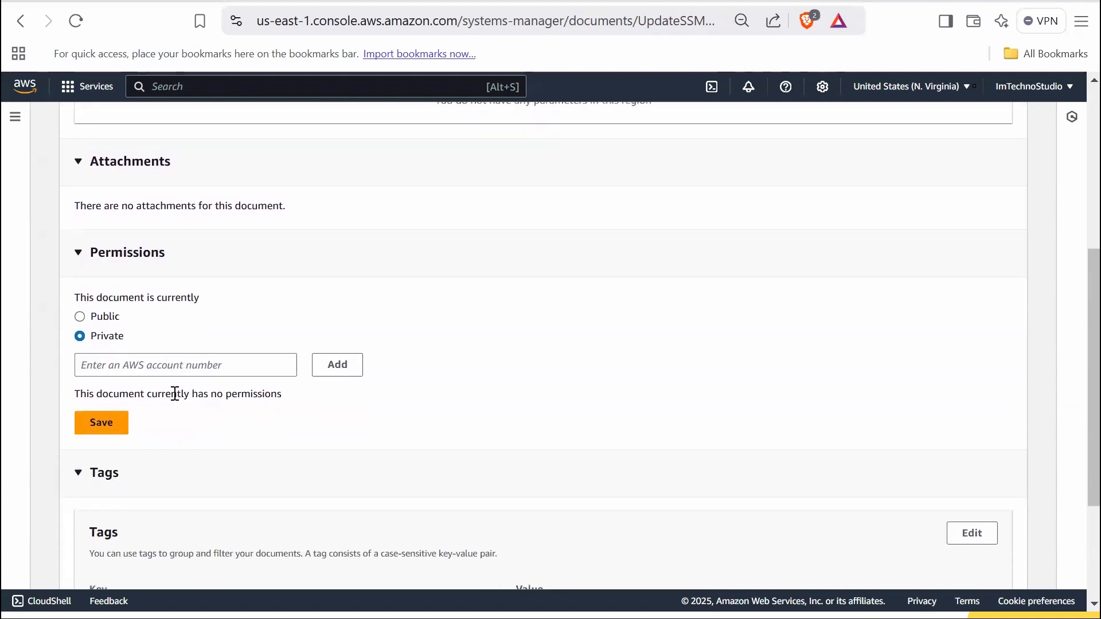
pyautogui.moveTo(169, 307)
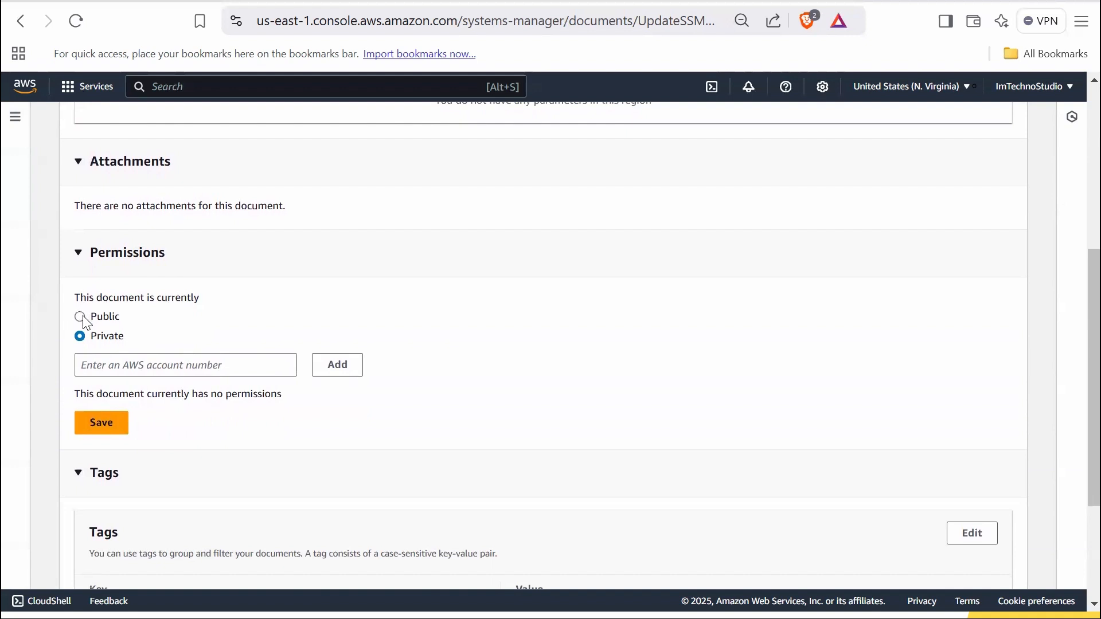
pyautogui.click(79, 317)
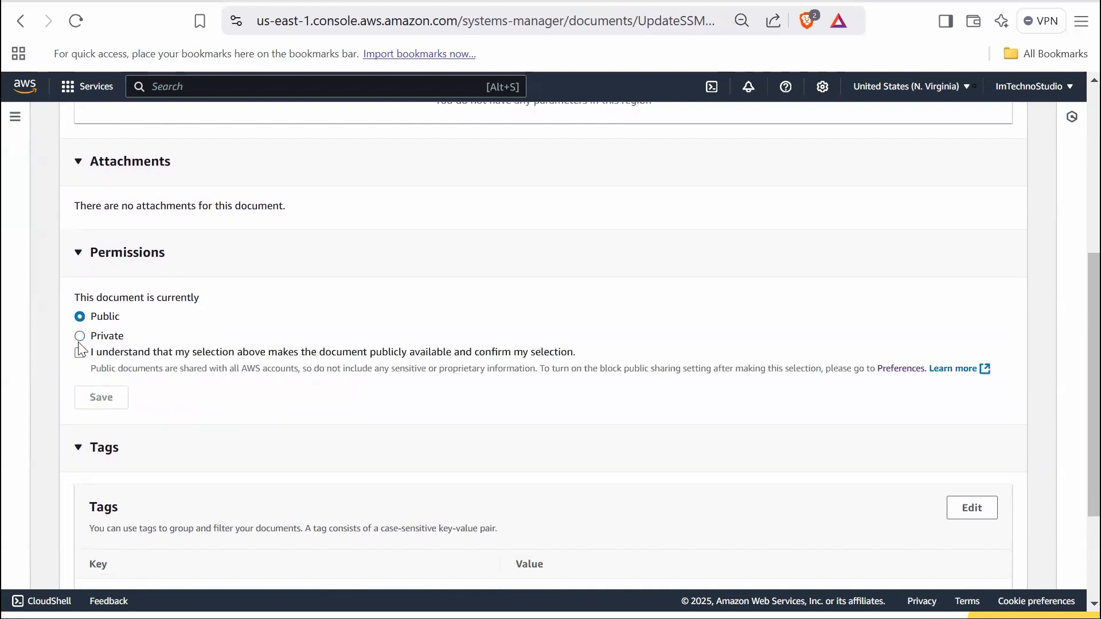
pyautogui.click(79, 335)
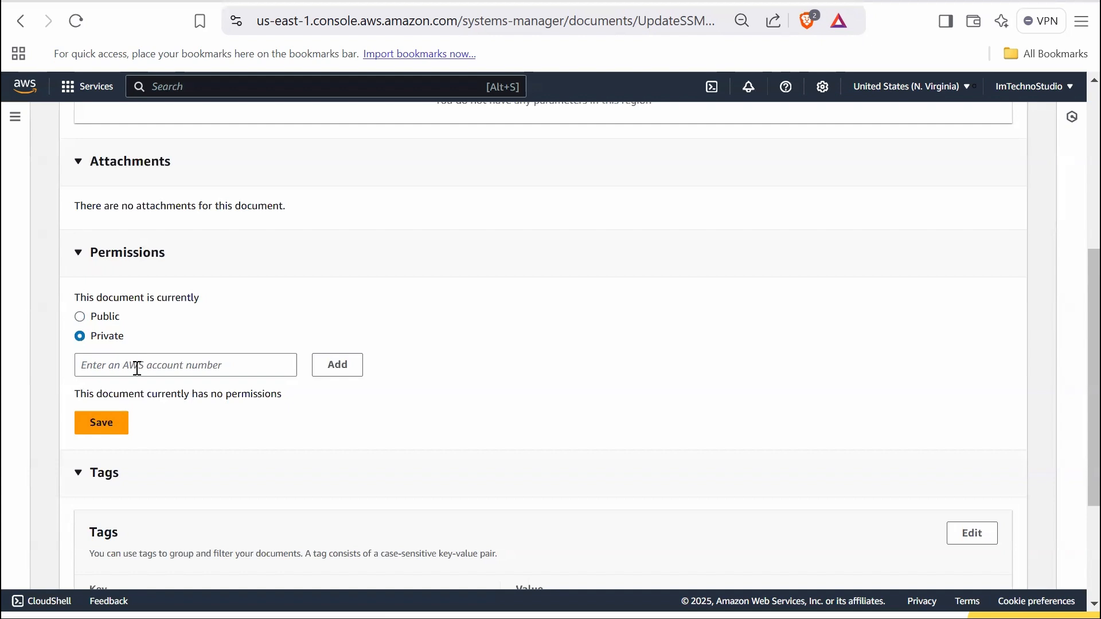
pyautogui.click(185, 364)
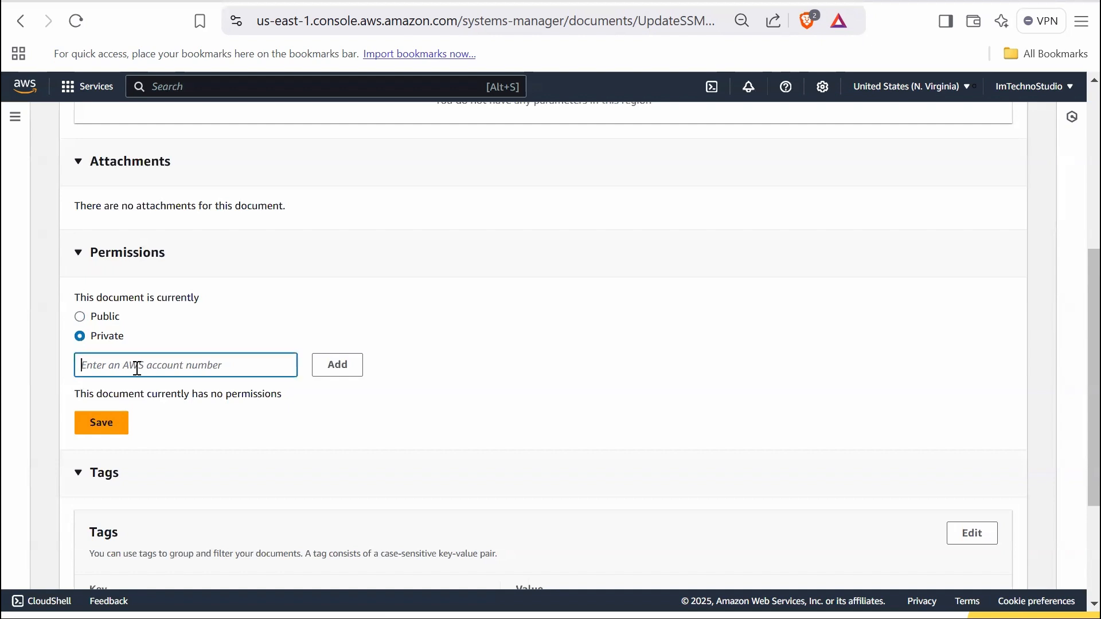
pyautogui.scroll(-3)
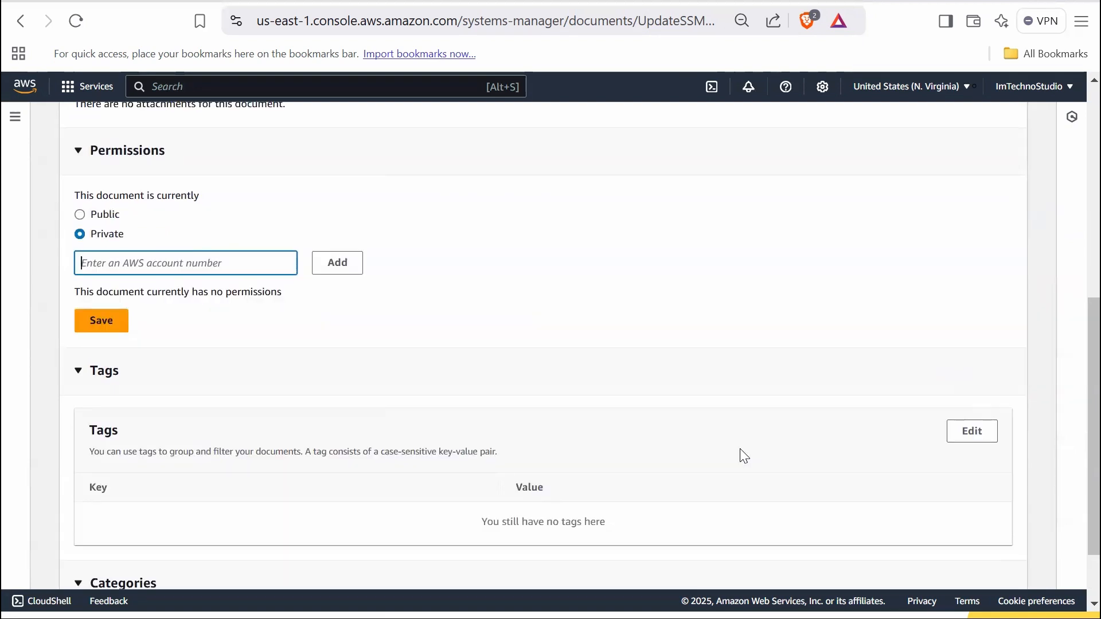
pyautogui.scroll(-3)
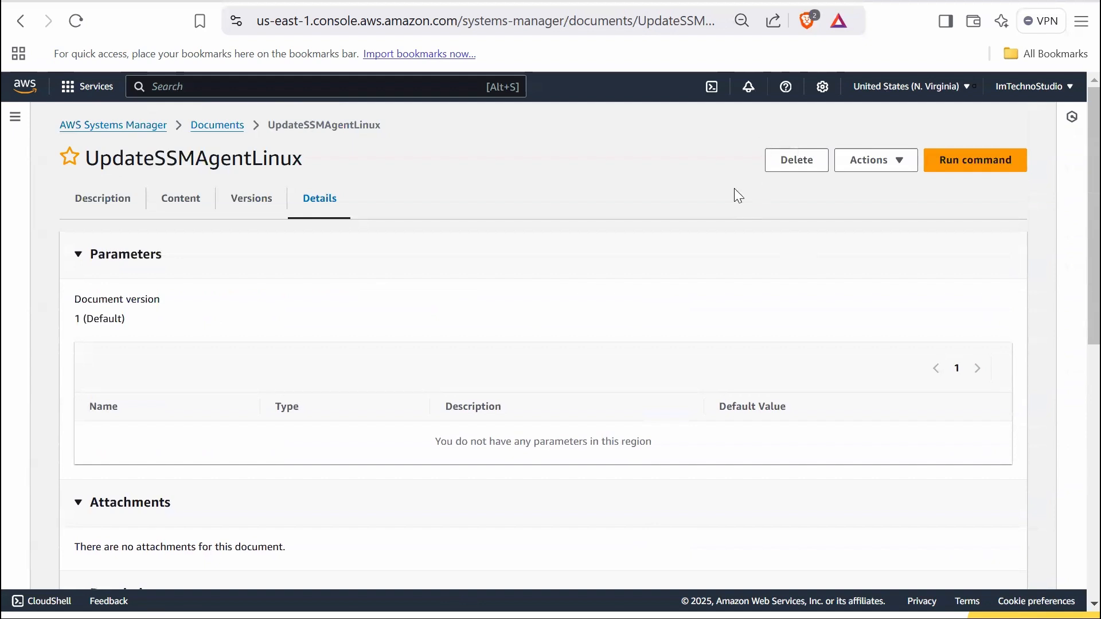
pyautogui.moveTo(815, 129)
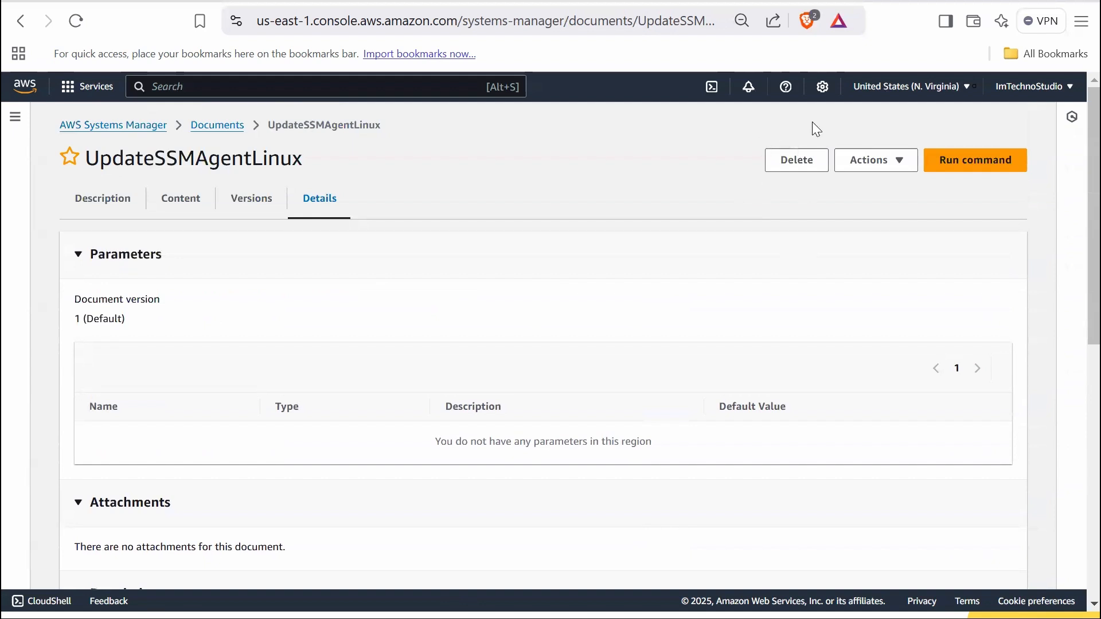
pyautogui.click(875, 160)
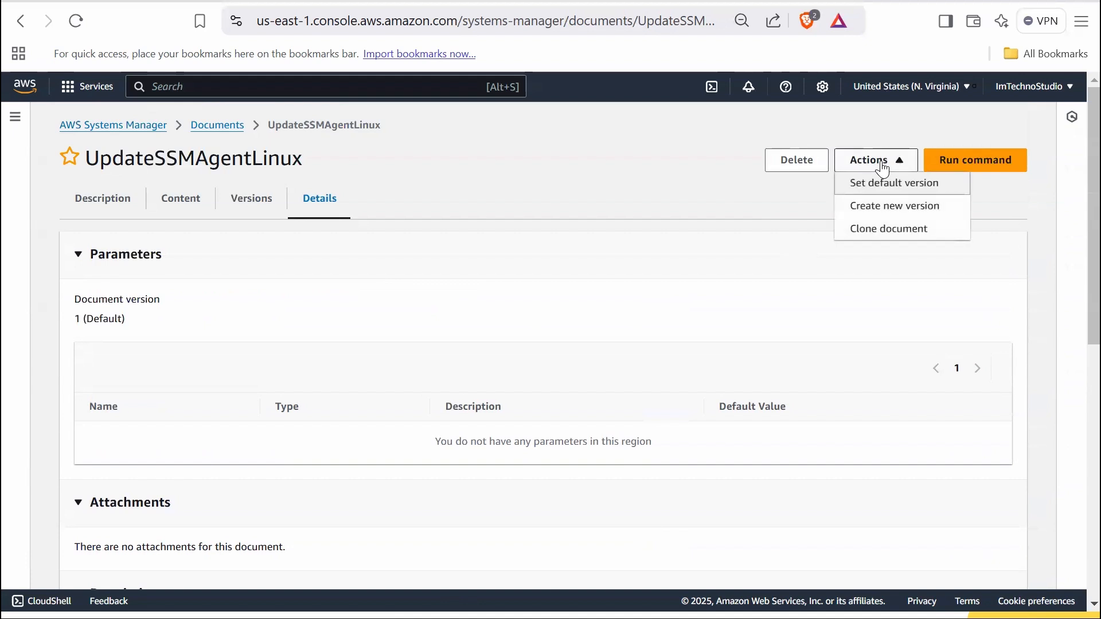
pyautogui.moveTo(867, 255)
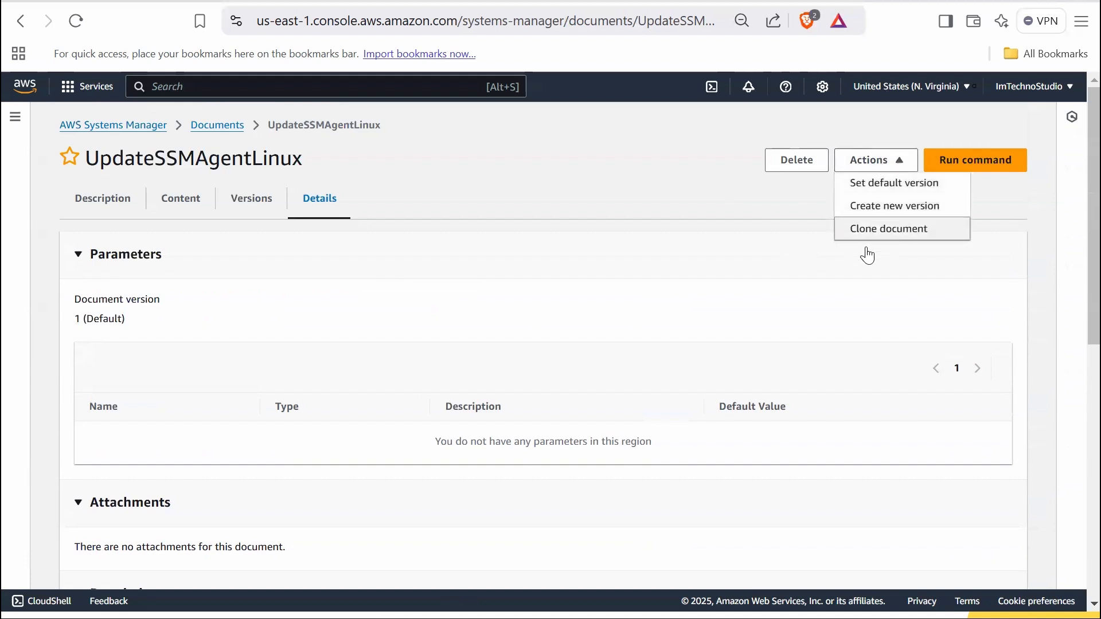
pyautogui.click(875, 160)
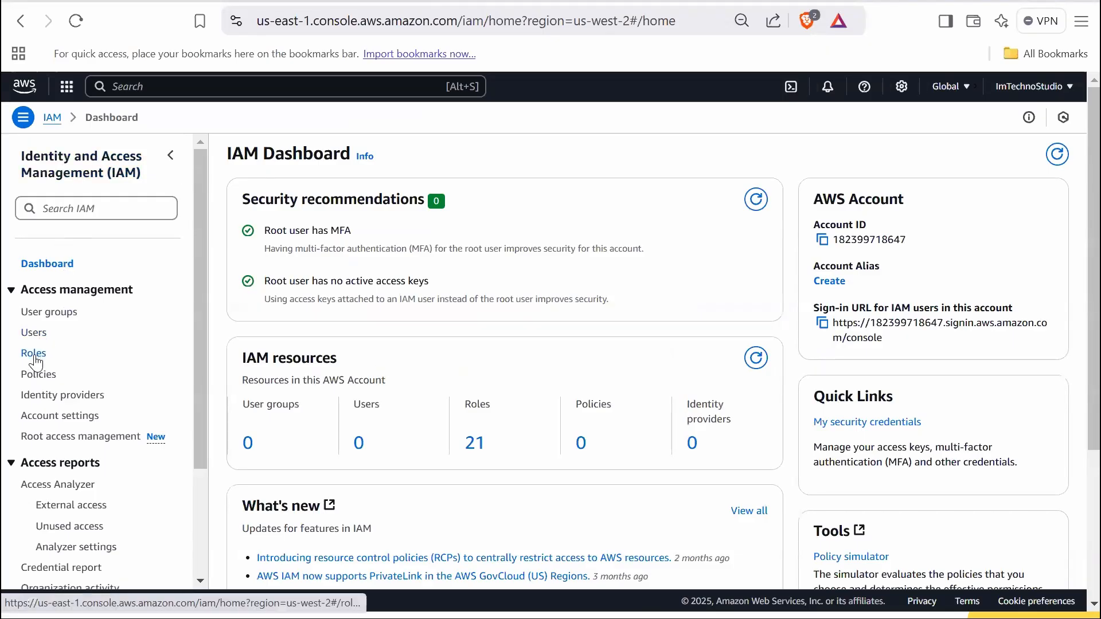
# Start a new IAM role with EC2 as the trusted service use case
pyautogui.click(34, 352)
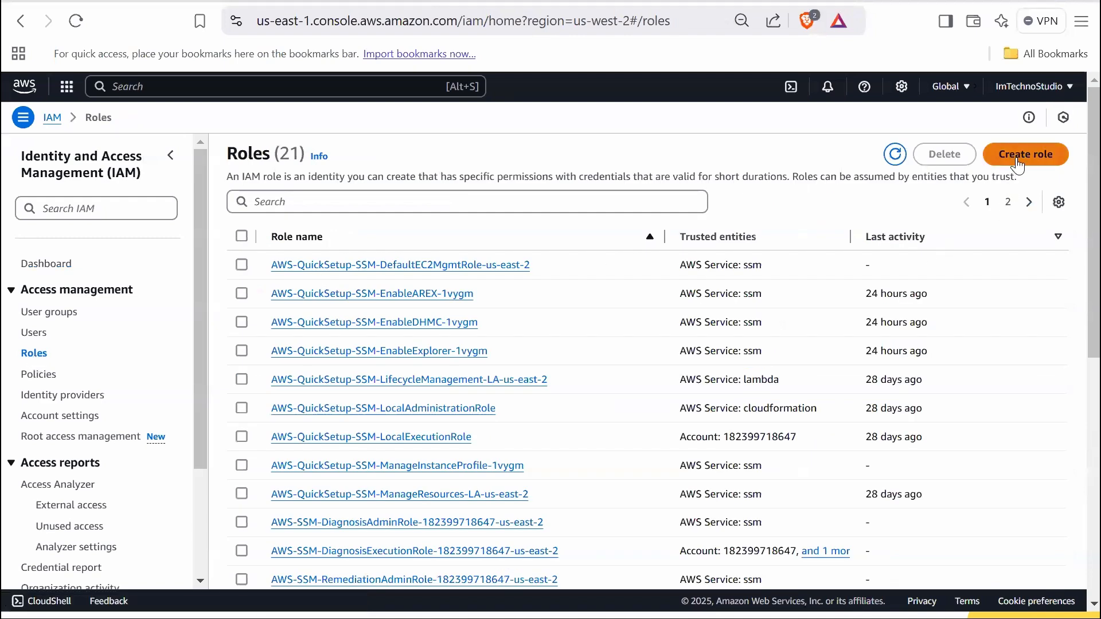
pyautogui.click(1025, 153)
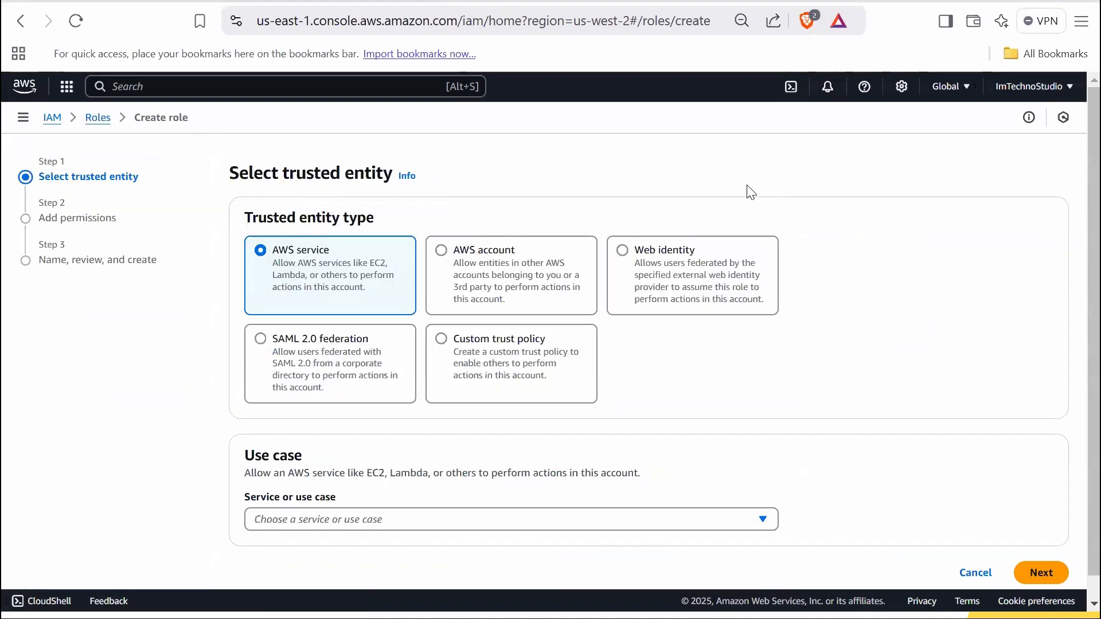
pyautogui.moveTo(343, 253)
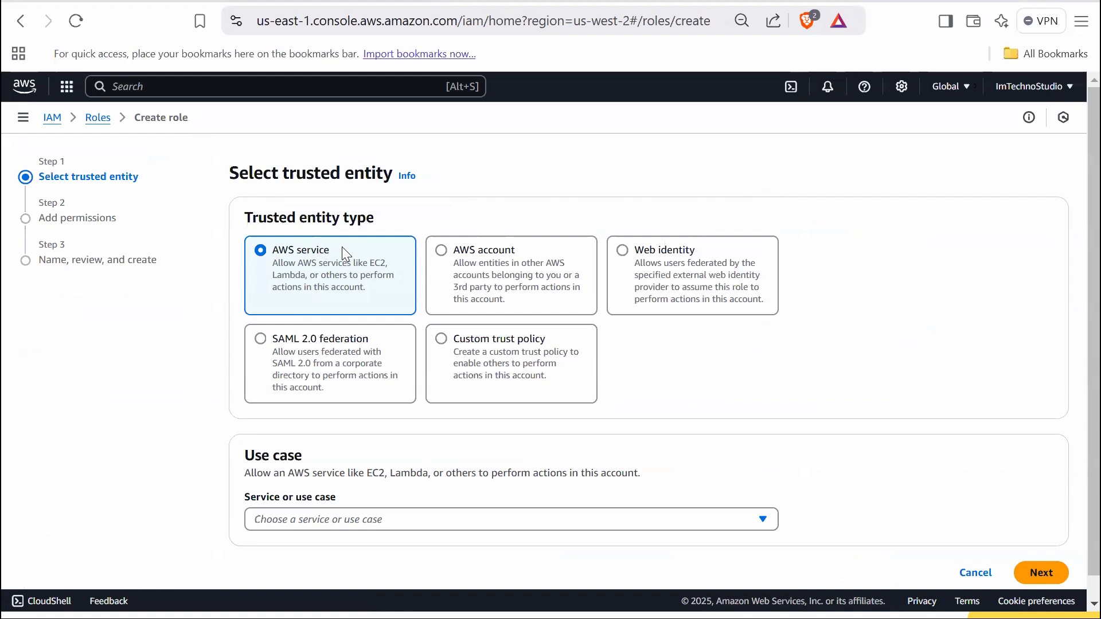
pyautogui.click(506, 520)
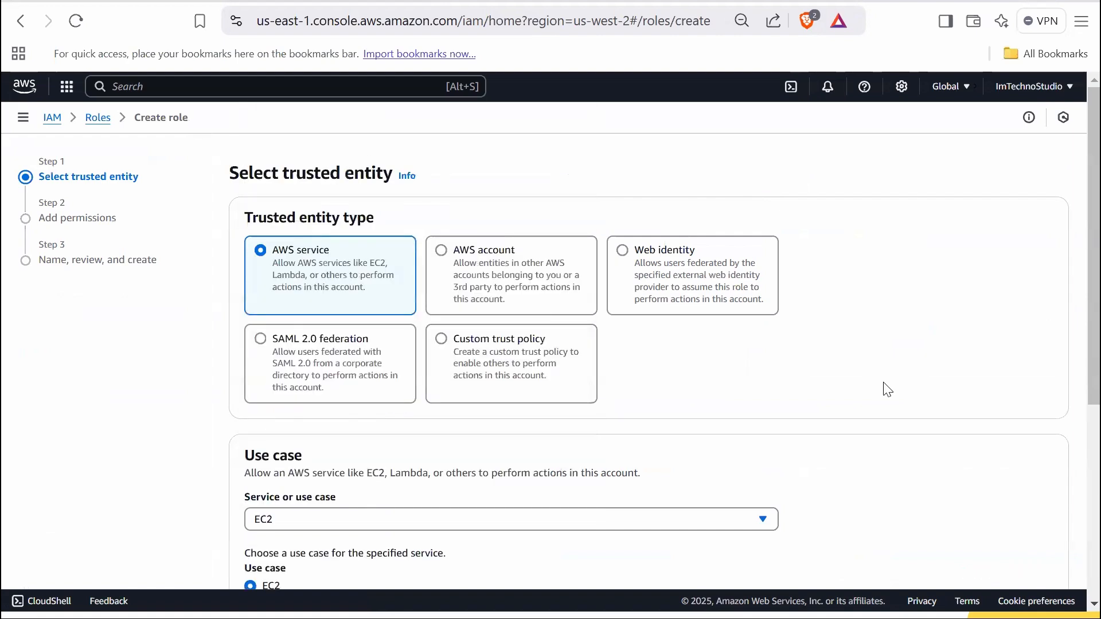
pyautogui.scroll(-3)
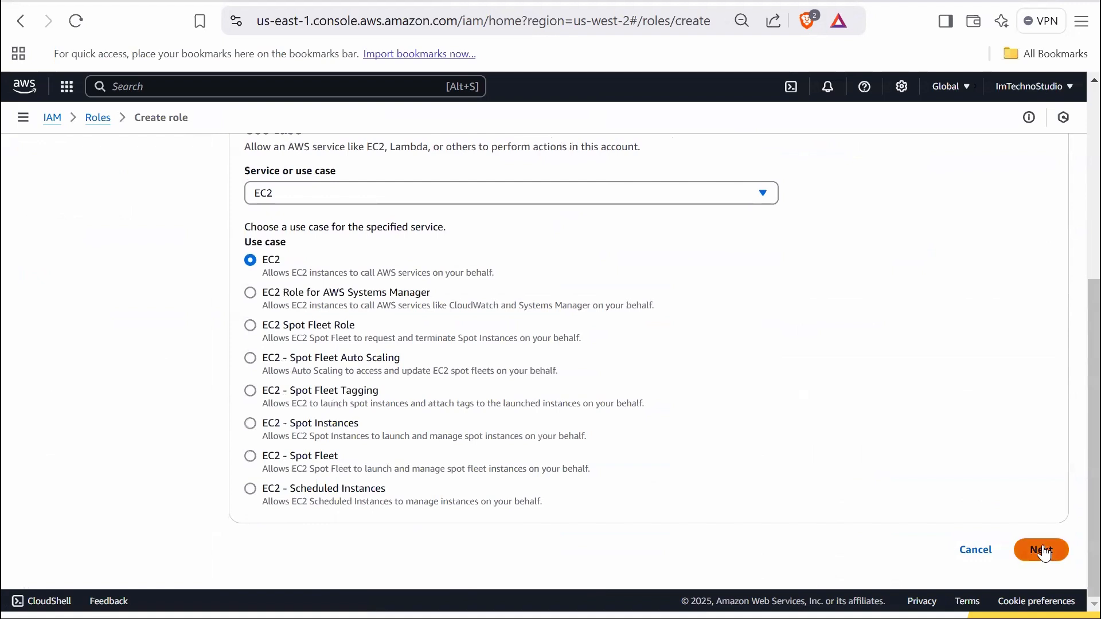
# Search for and attach the AmazonSSMManagedInstanceCore policy to the role
pyautogui.click(1040, 550)
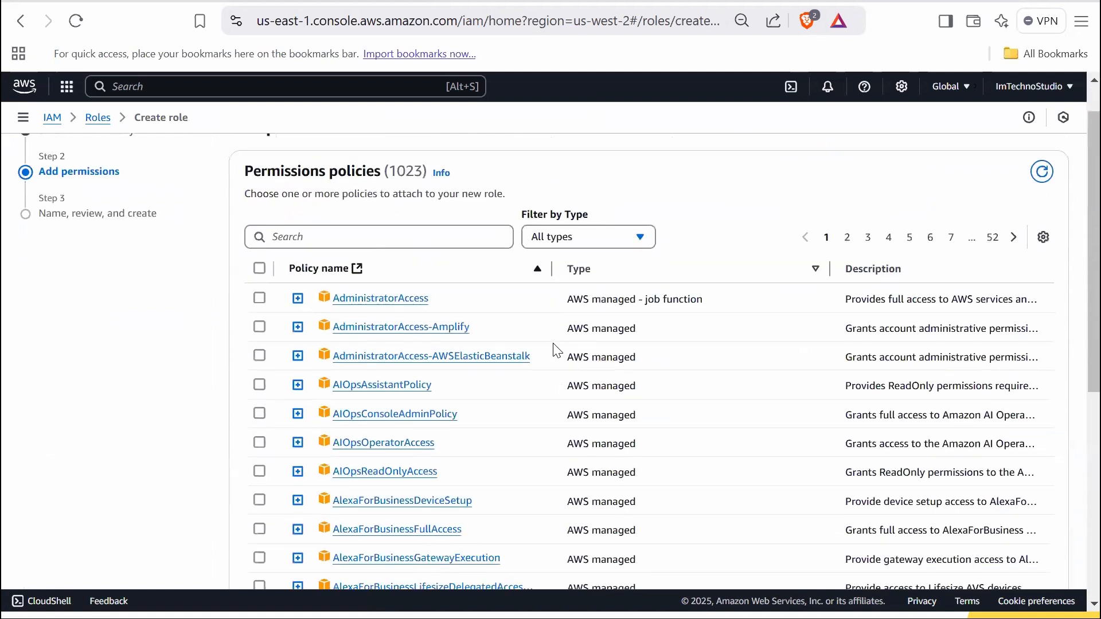
pyautogui.write('amazonSSMManagedInstanc')
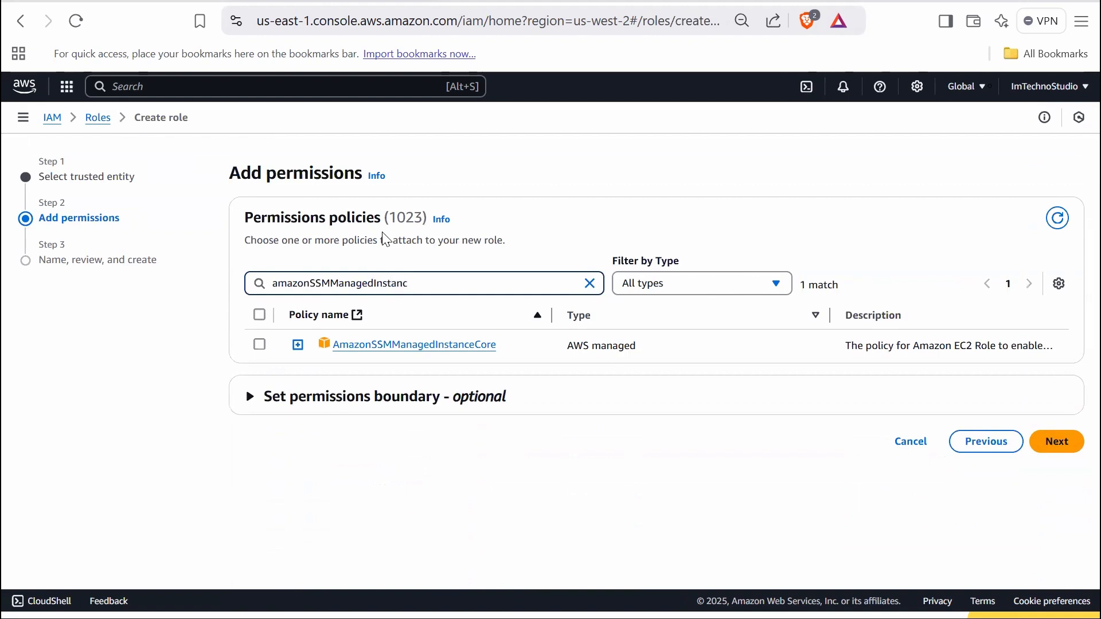
pyautogui.click(260, 344)
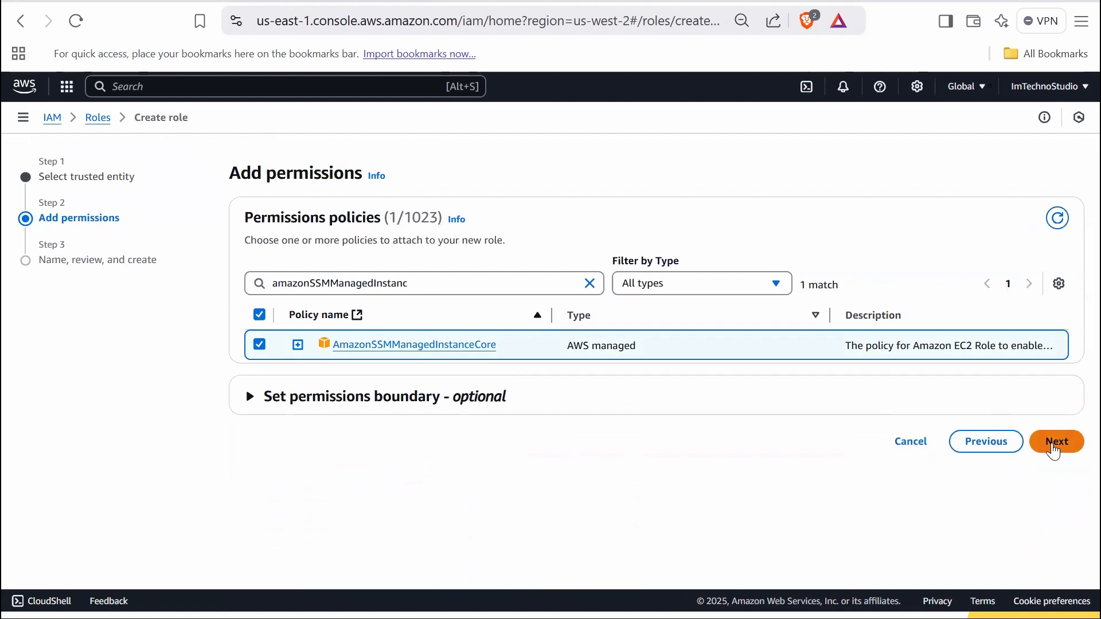
pyautogui.click(1056, 441)
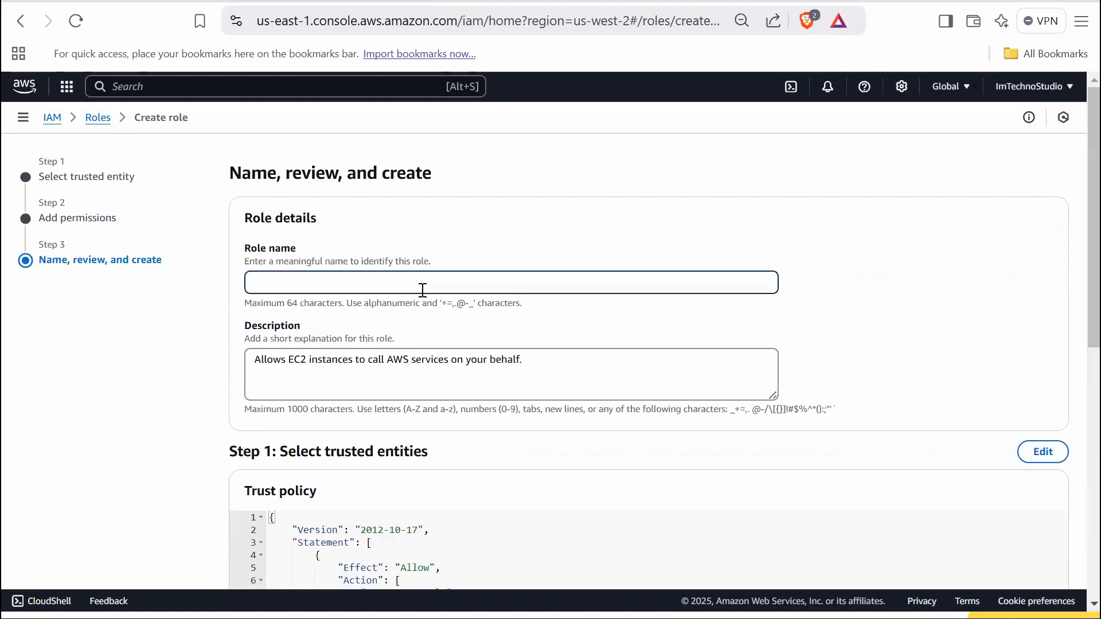
# Name the role EC2-SSM-Role and create it
pyautogui.write('EC2-SSM-Ro')
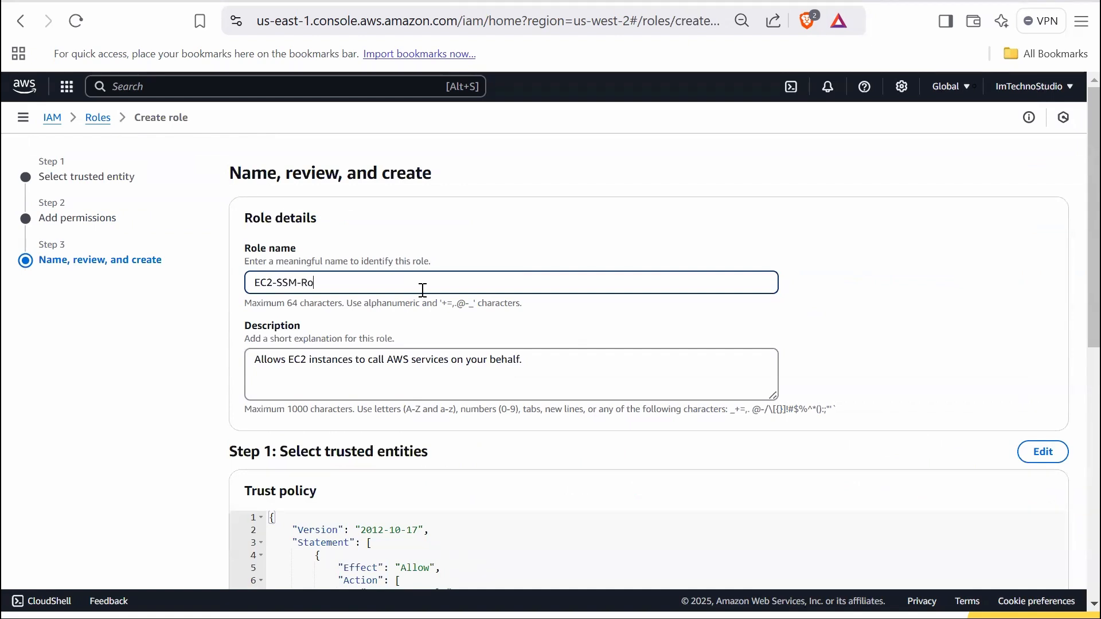
pyautogui.write('le')
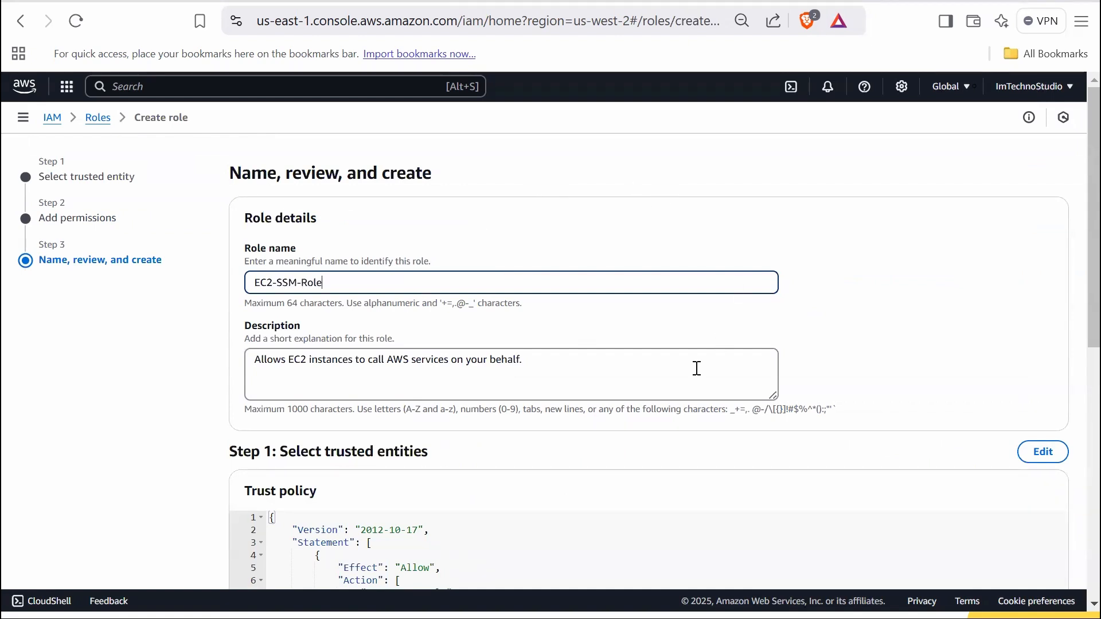
pyautogui.scroll(-3)
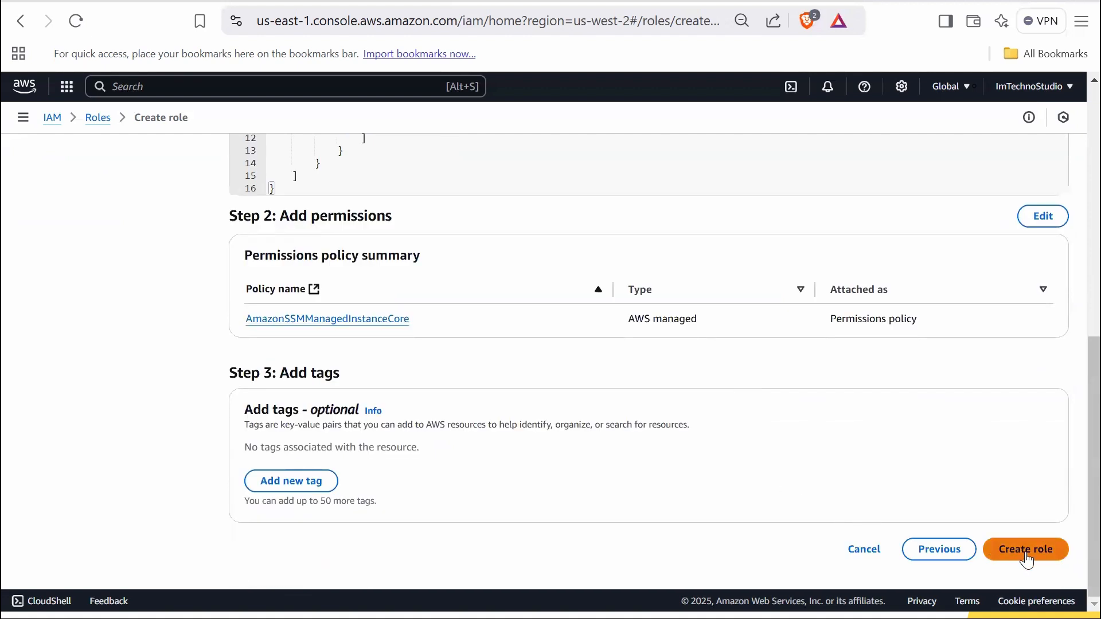
pyautogui.click(1025, 549)
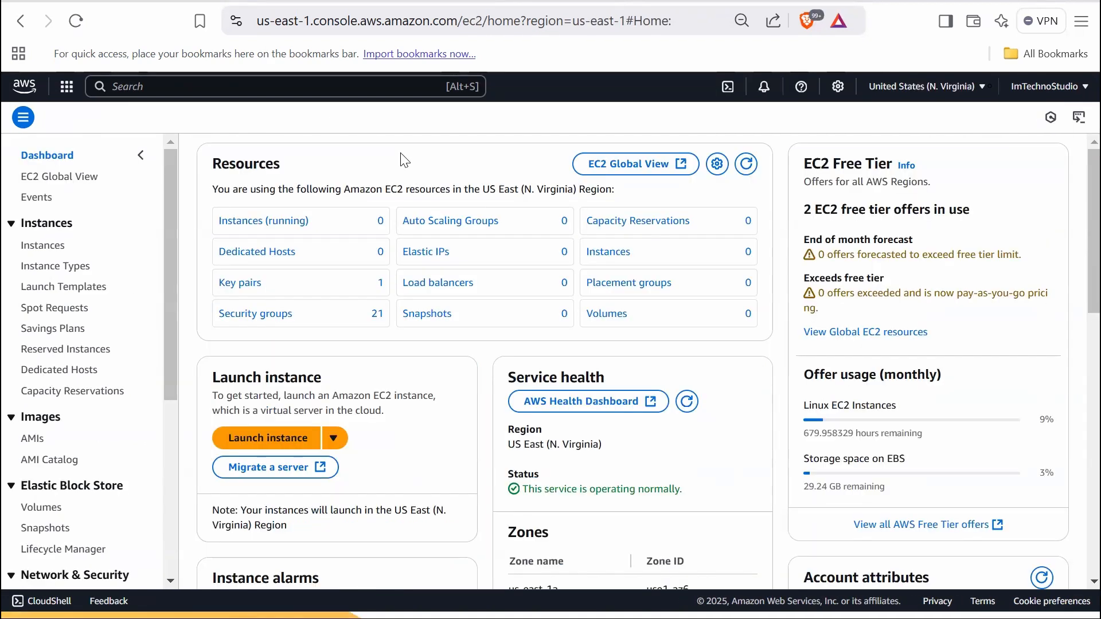
pyautogui.moveTo(42, 245)
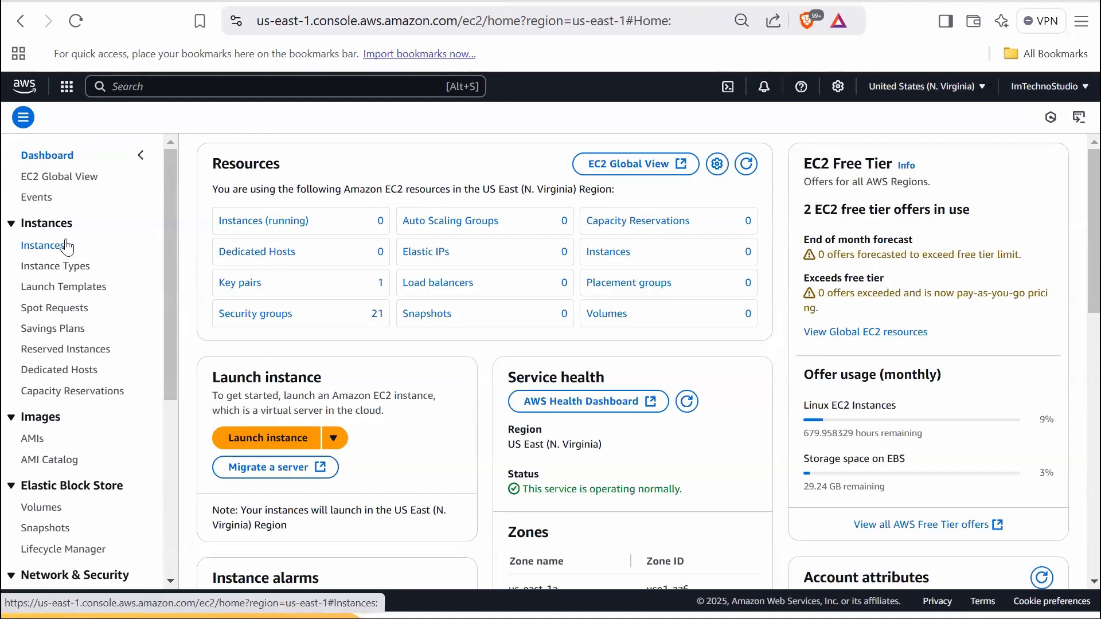
# Launch a new instance named SSM-Agent-Update and scroll to the image and key pair settings
pyautogui.click(43, 244)
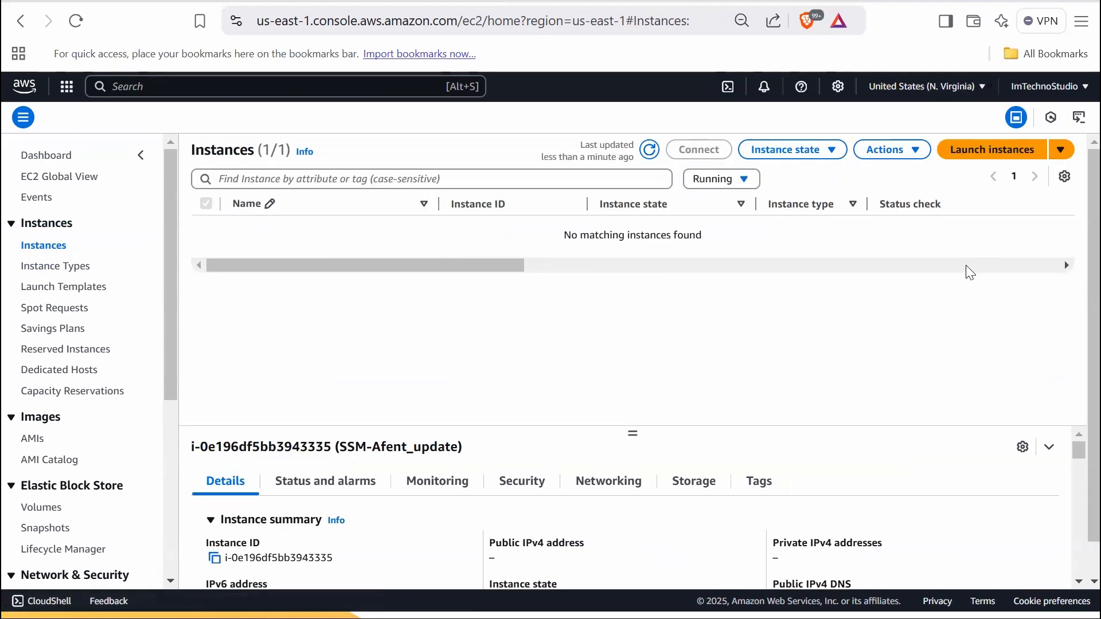
pyautogui.click(991, 150)
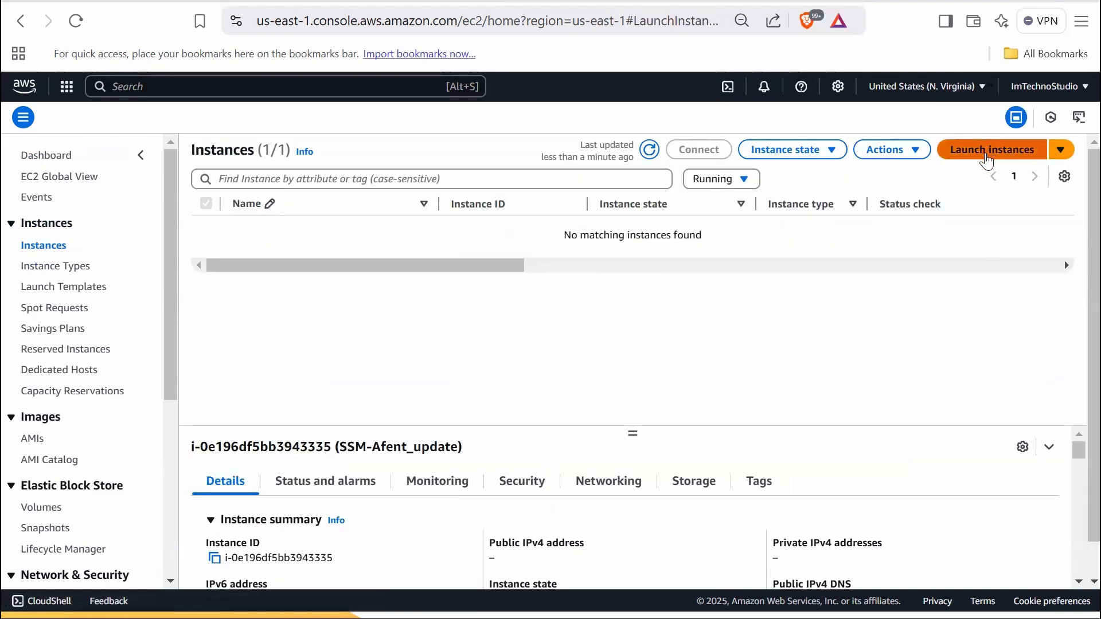
pyautogui.click(992, 149)
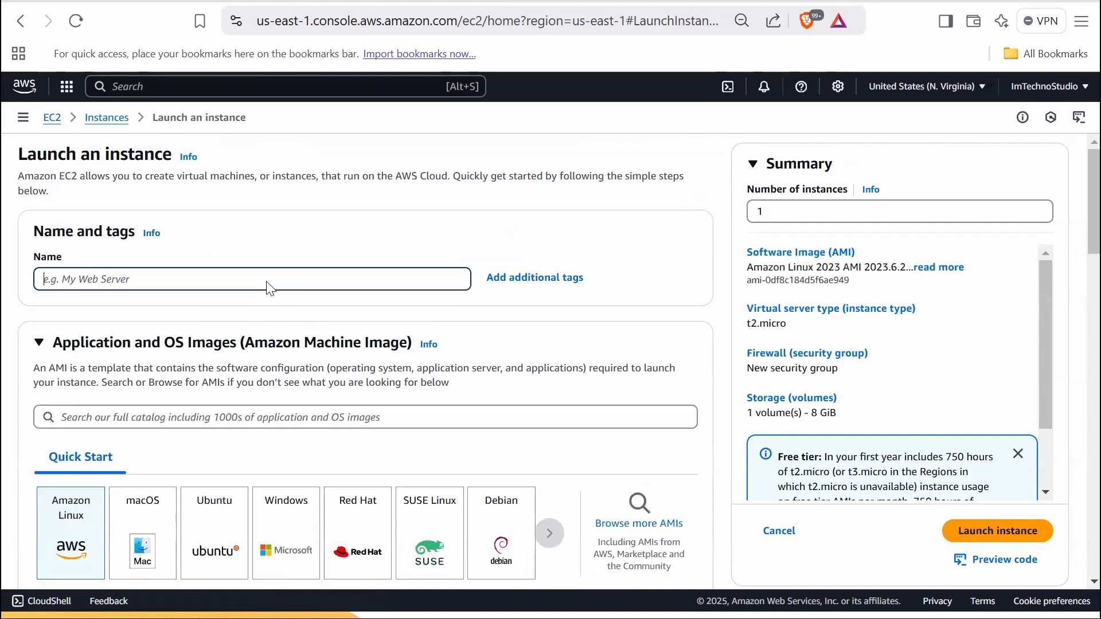
pyautogui.write('SSM')
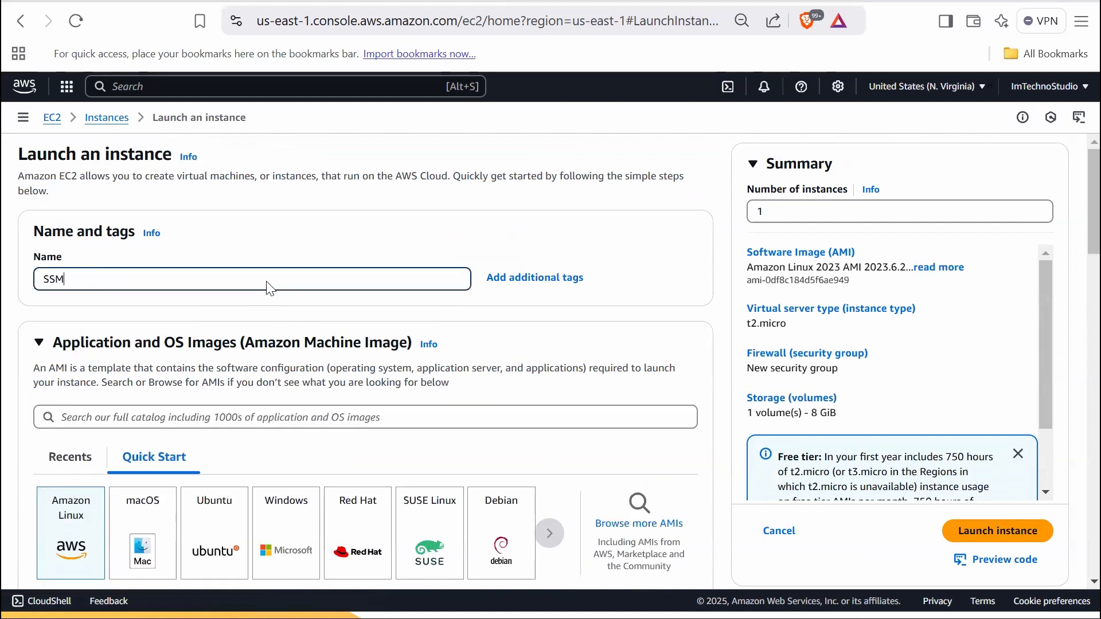
pyautogui.write('-Agent-Update')
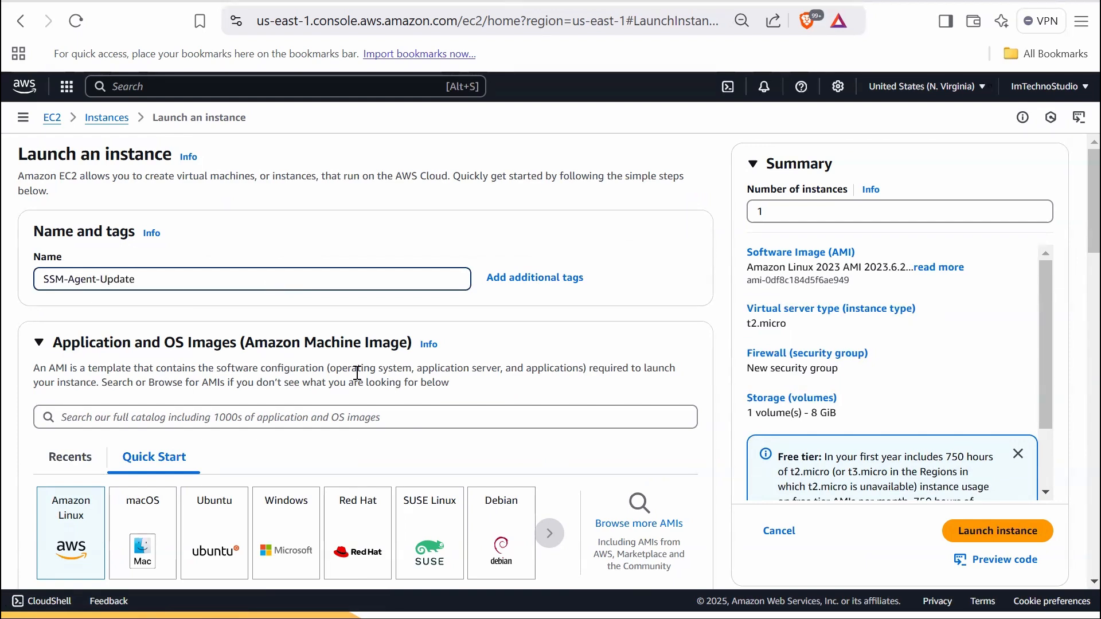
pyautogui.scroll(-3)
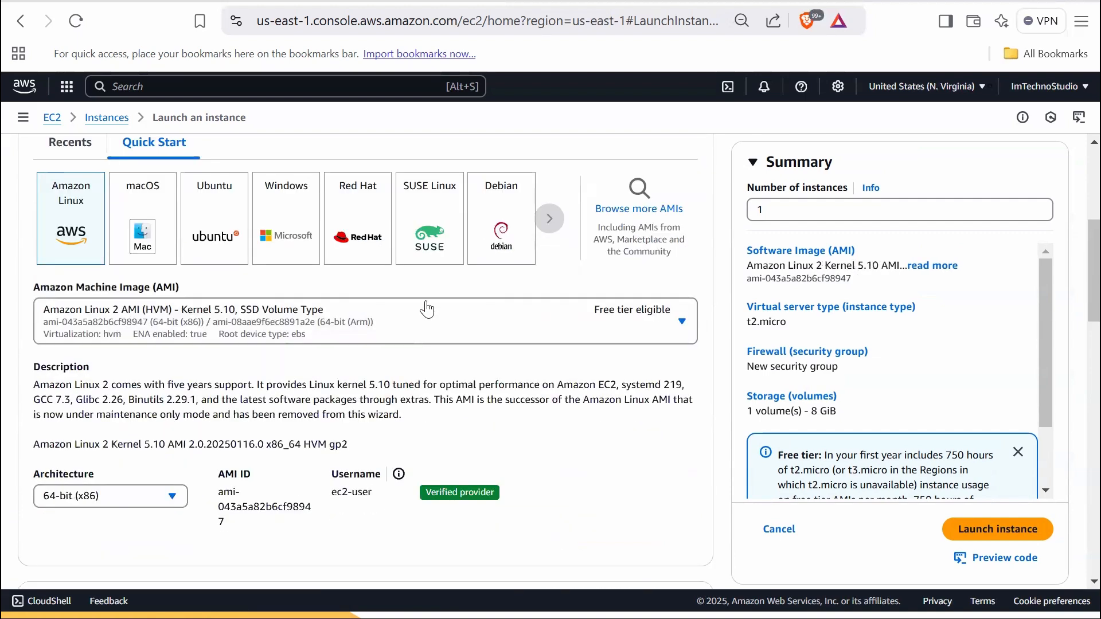
pyautogui.scroll(-3)
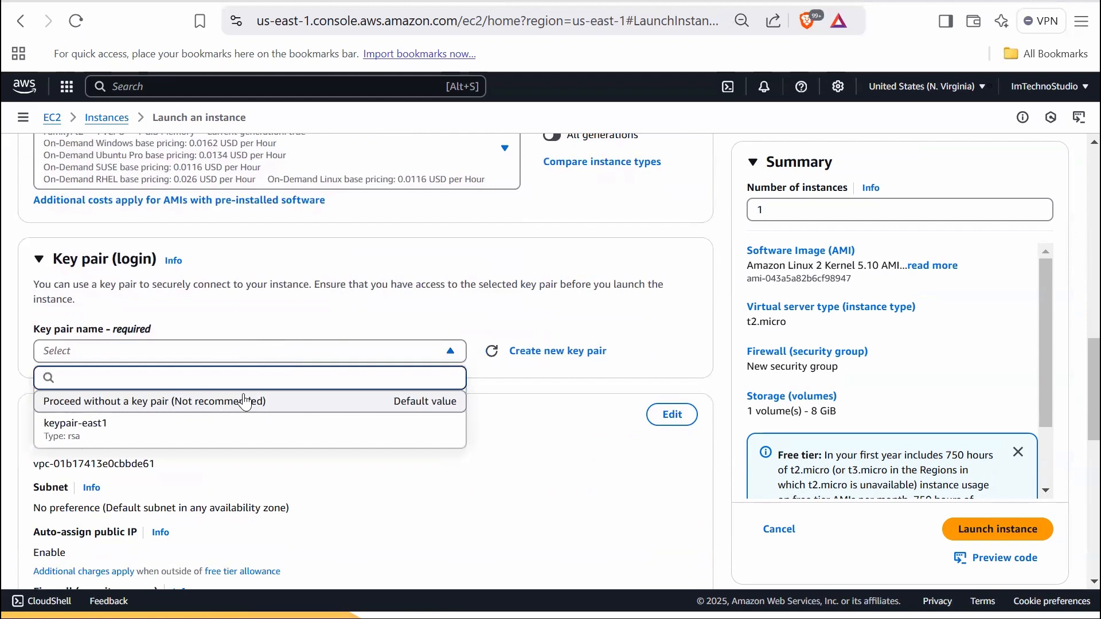
# Launch SSM-Agent-Update without a key pair, using the EC2-SSM-Role instance profile
pyautogui.click(150, 401)
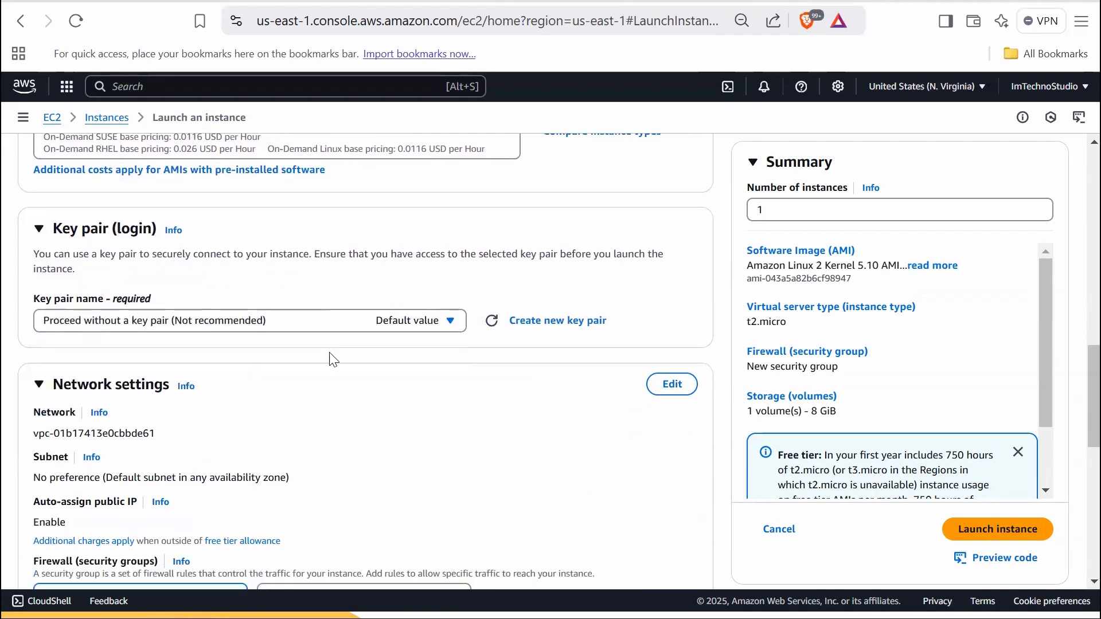
pyautogui.scroll(-3)
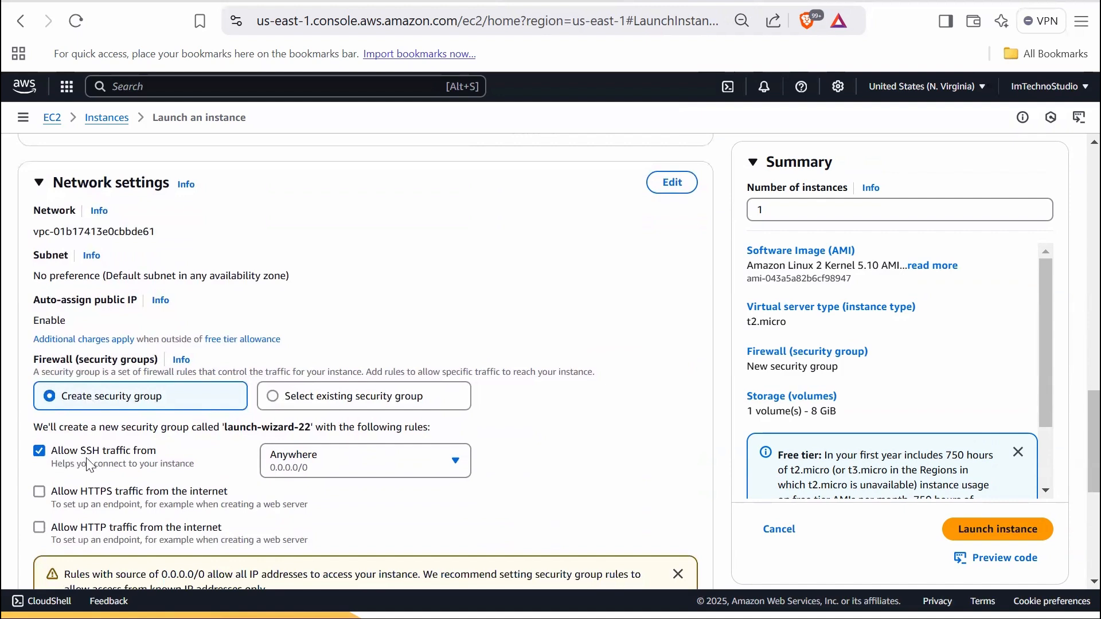
pyautogui.scroll(-3)
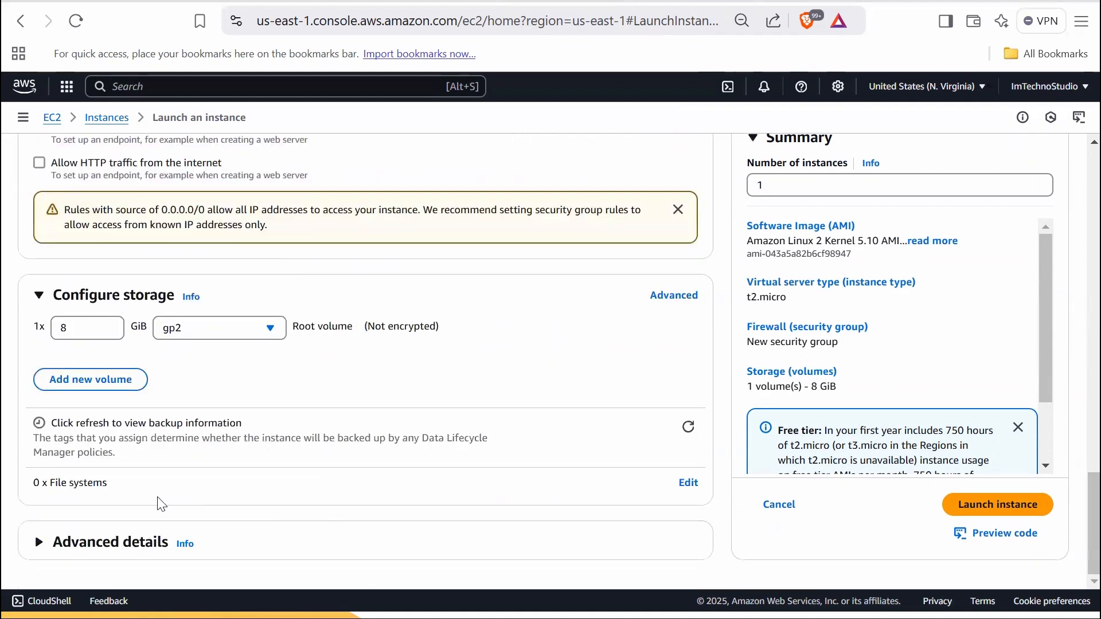
pyautogui.scroll(-3)
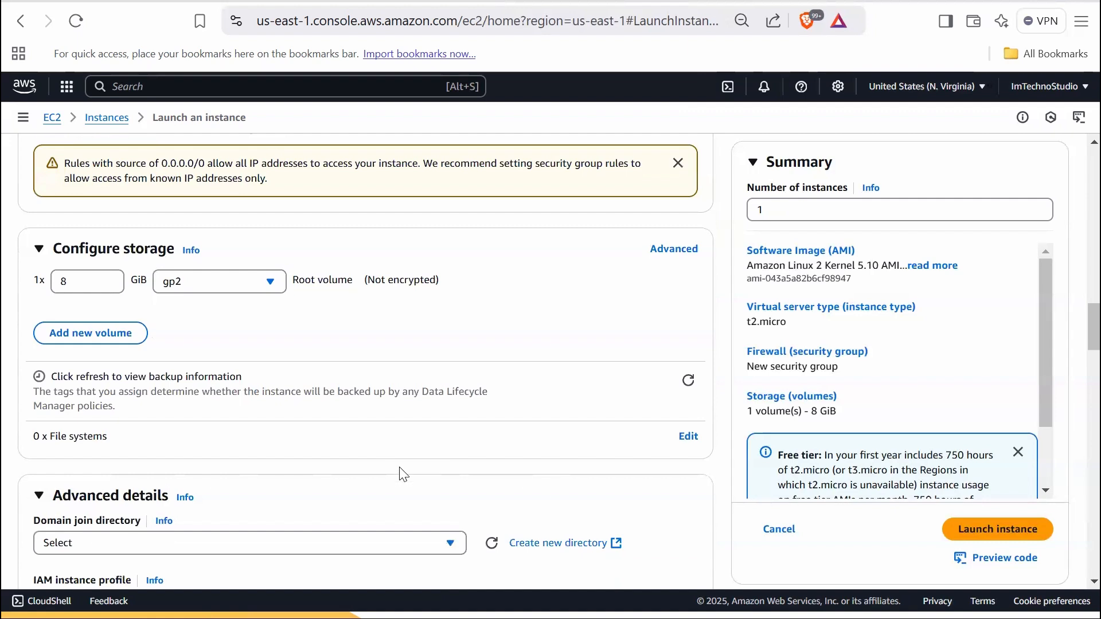
pyautogui.click(250, 332)
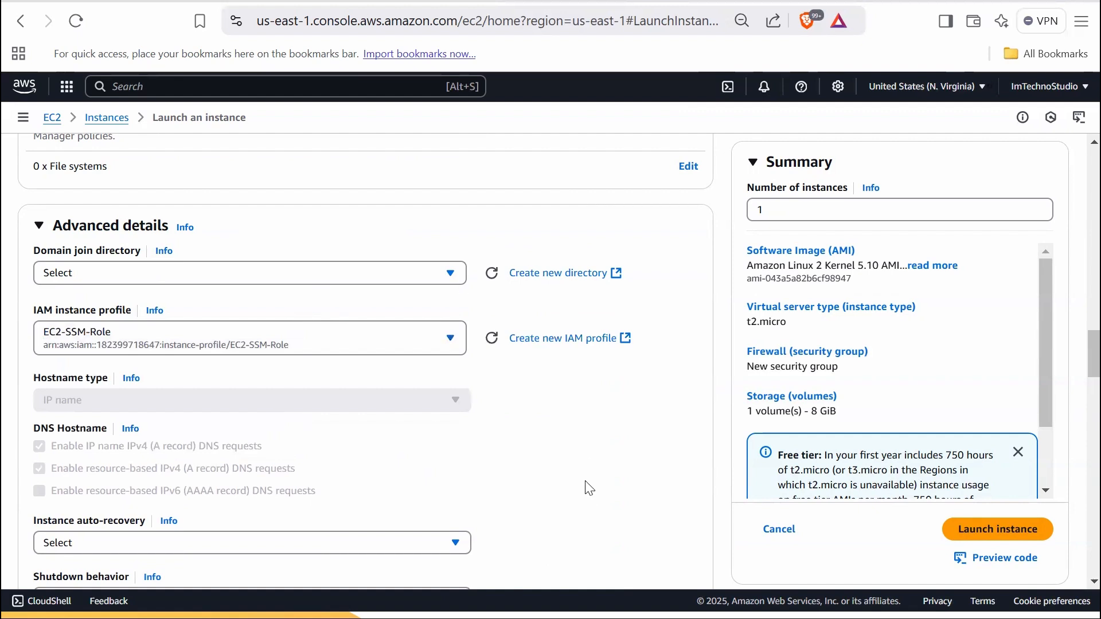
pyautogui.click(997, 529)
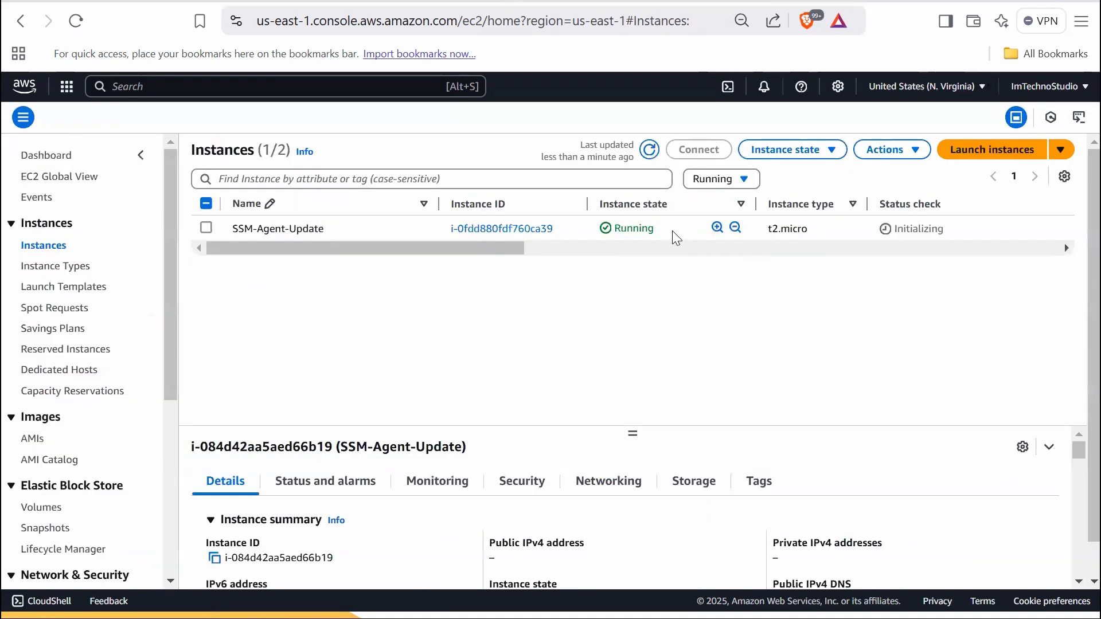
# Connect via EC2 Instance Connect and run amazon-ssm-agent -version
pyautogui.click(698, 149)
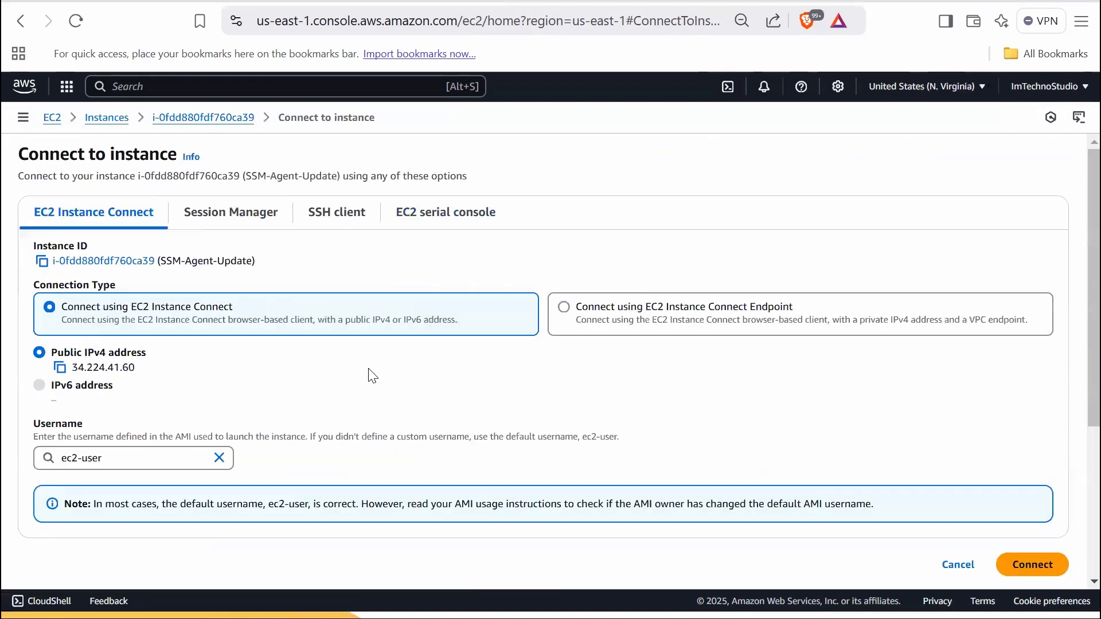
pyautogui.moveTo(912, 453)
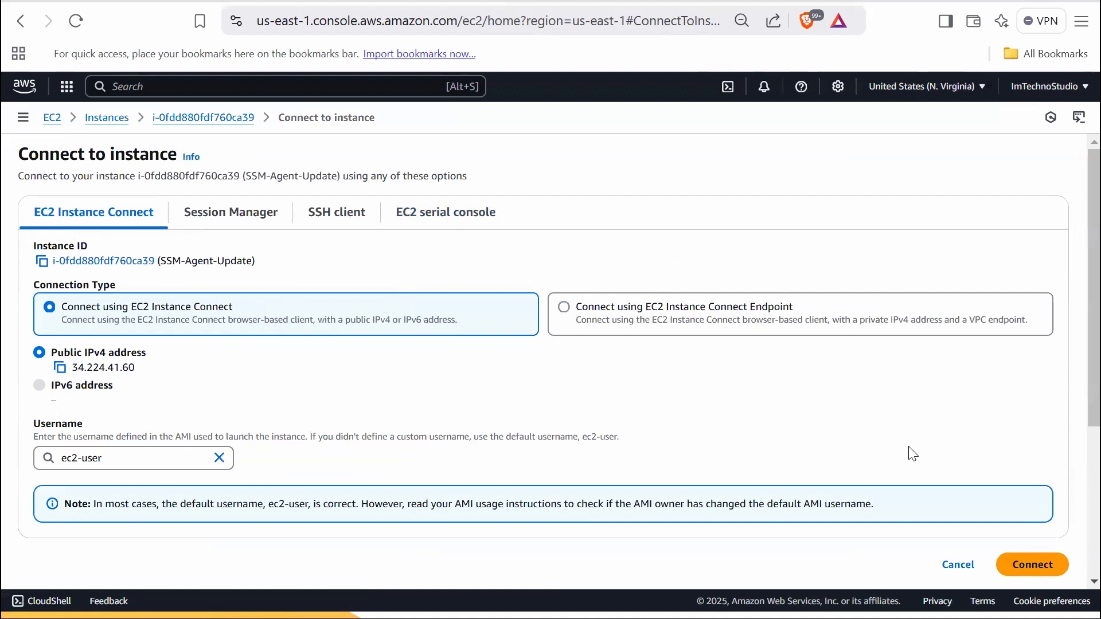
pyautogui.click(1032, 564)
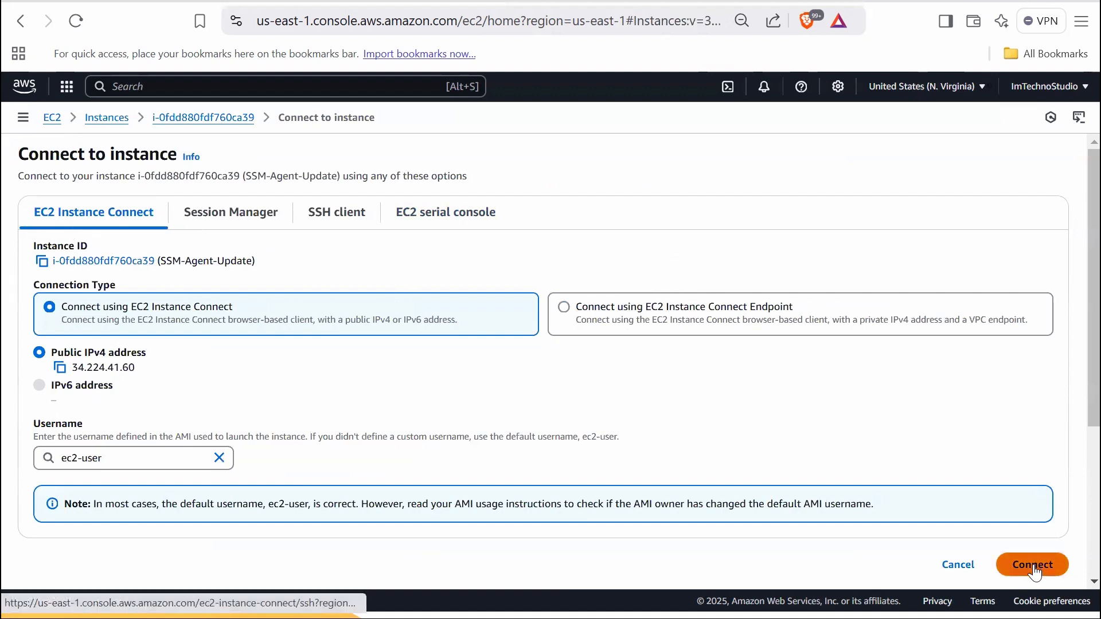
pyautogui.click(1032, 565)
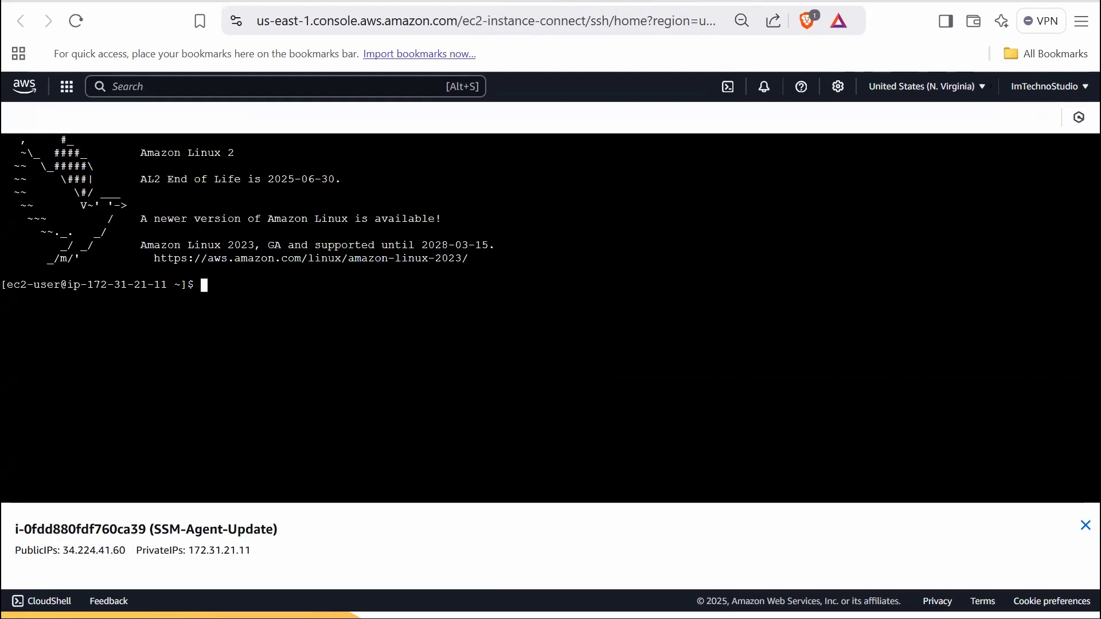
pyautogui.write('amazon-ssm-a')
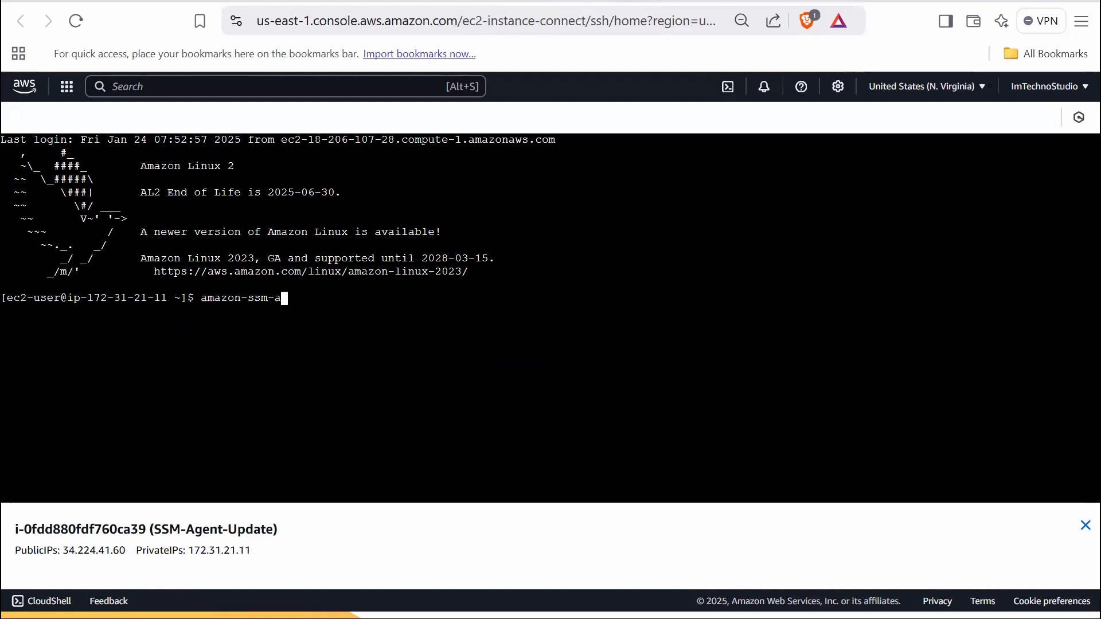
pyautogui.write('gent -ve')
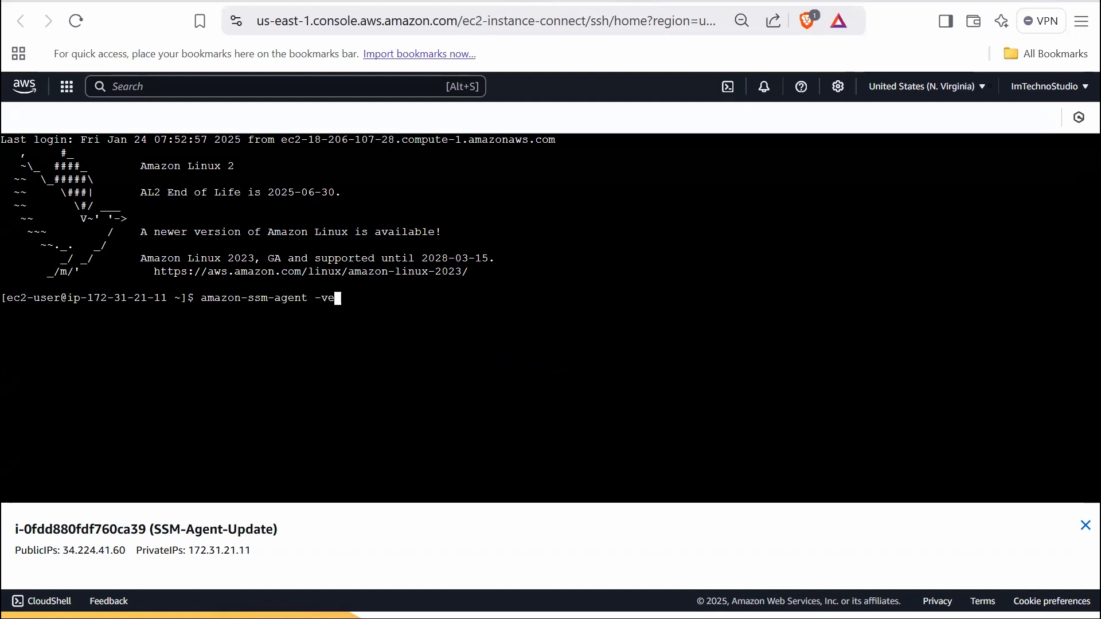
pyautogui.write('rsion')
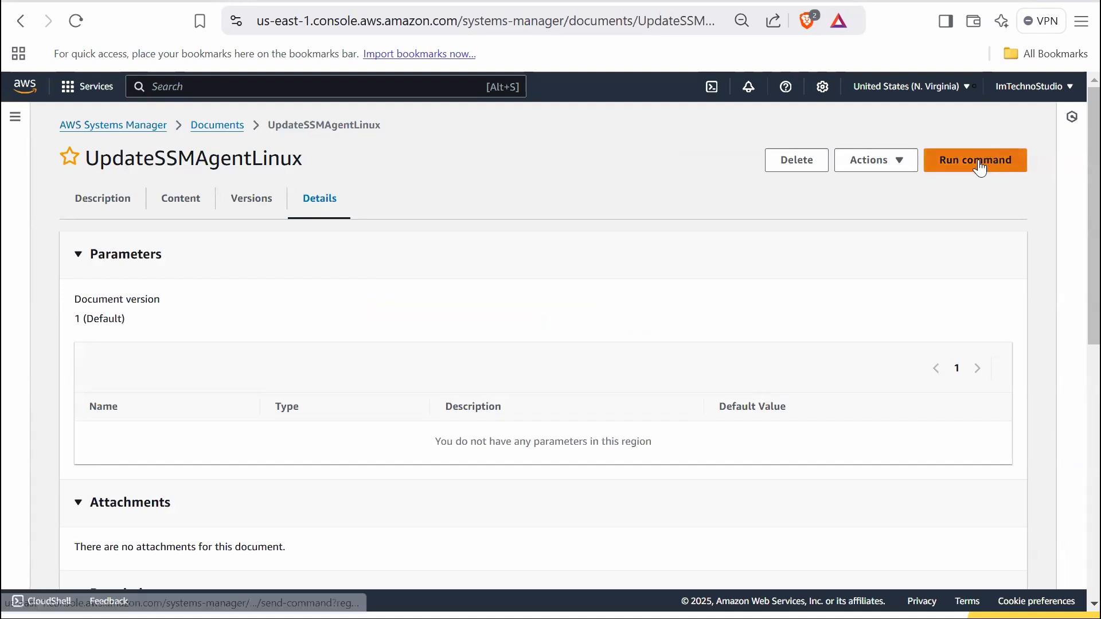
# Start a Run Command with the SSM-Agent-Update instance selected manually as target
pyautogui.click(975, 160)
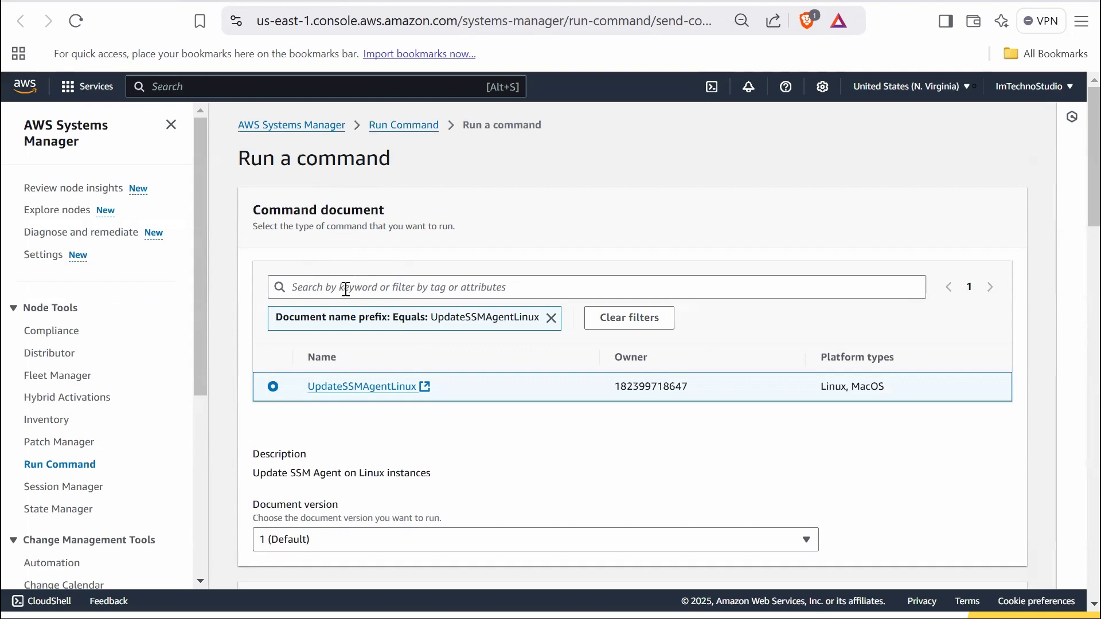
pyautogui.scroll(-3)
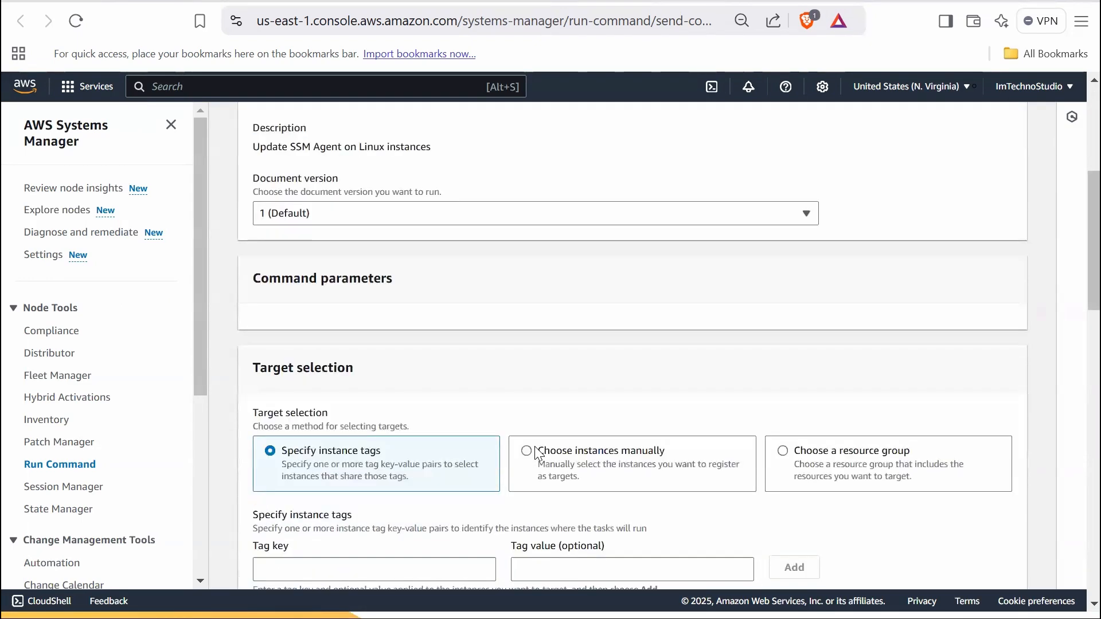
pyautogui.scroll(-3)
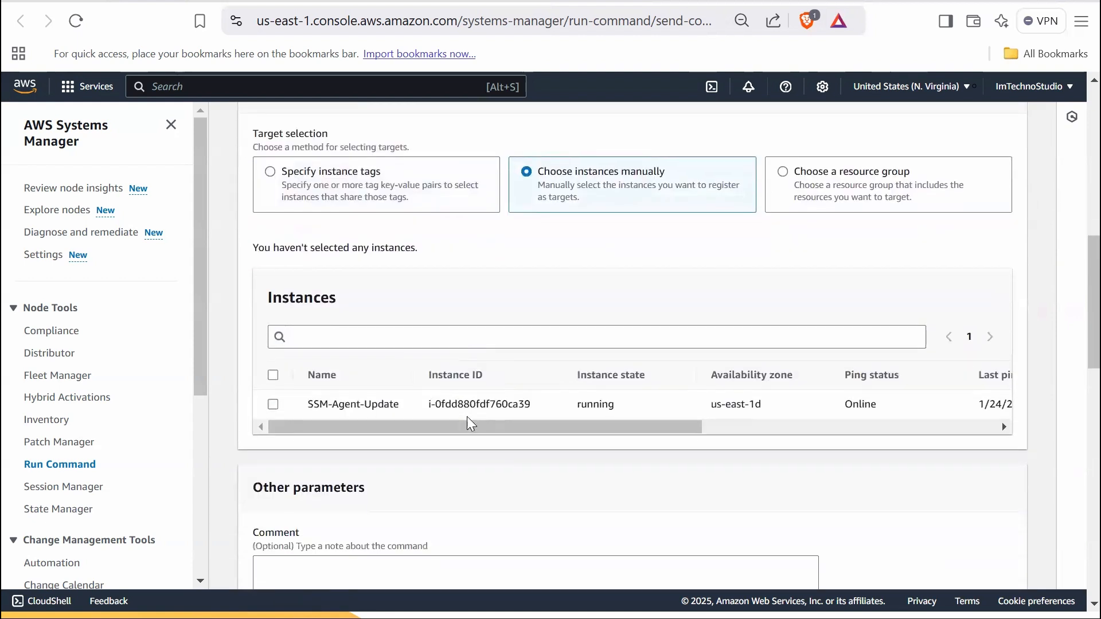
pyautogui.click(272, 404)
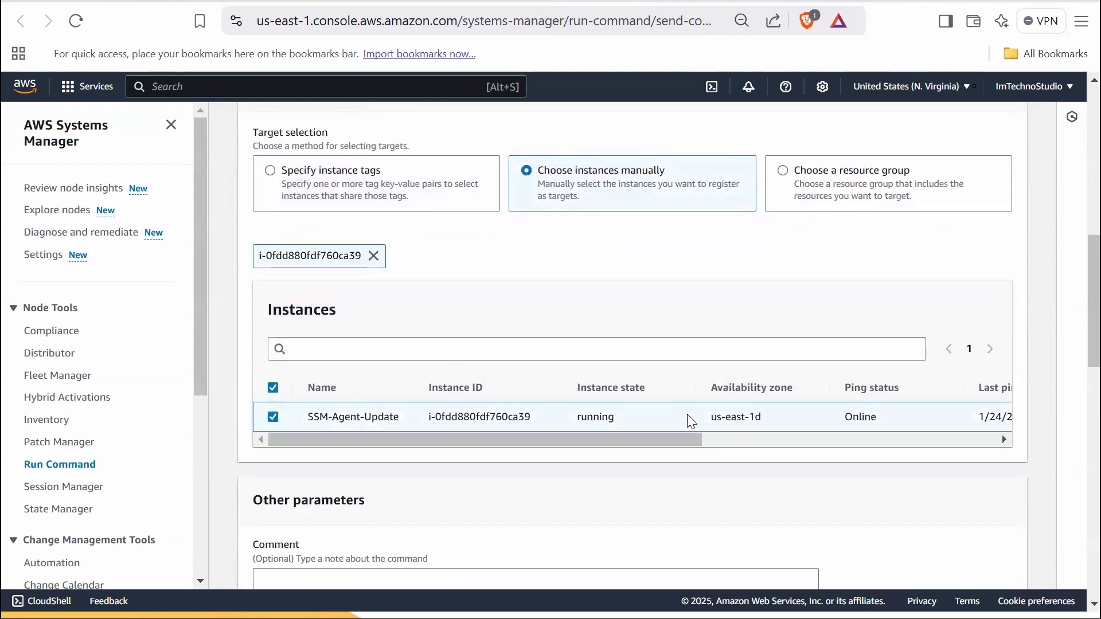
pyautogui.scroll(-3)
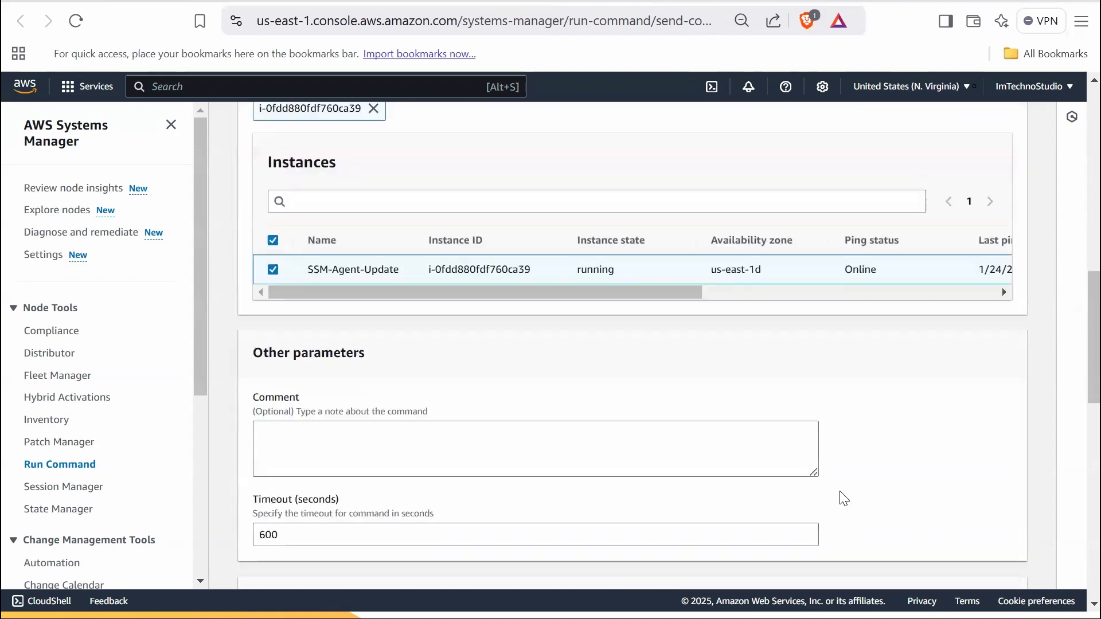
pyautogui.scroll(-3)
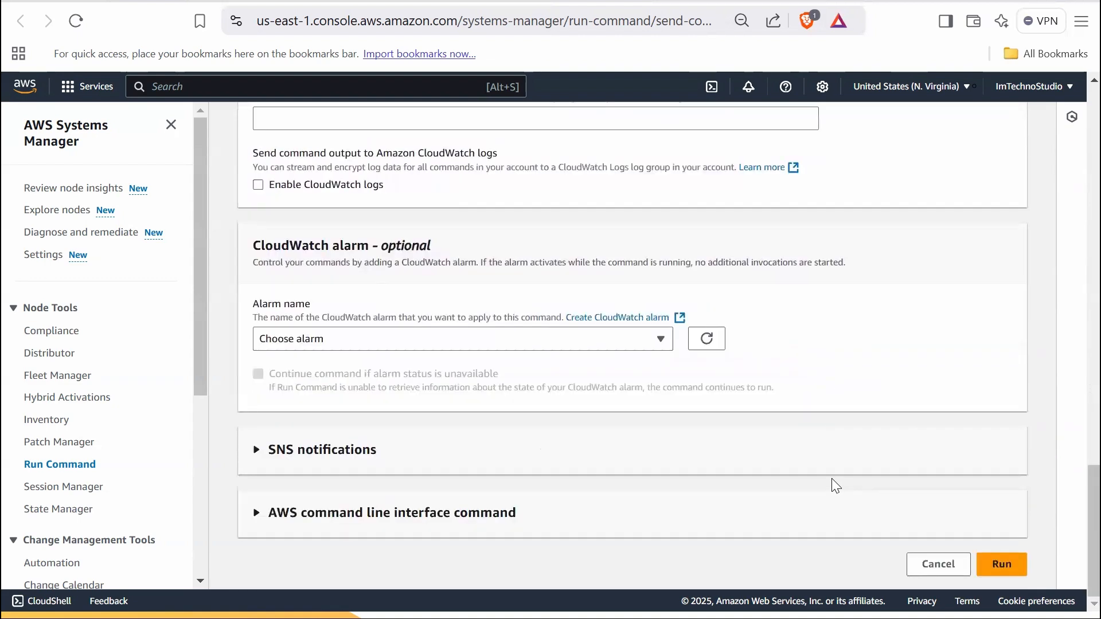
pyautogui.moveTo(1001, 564)
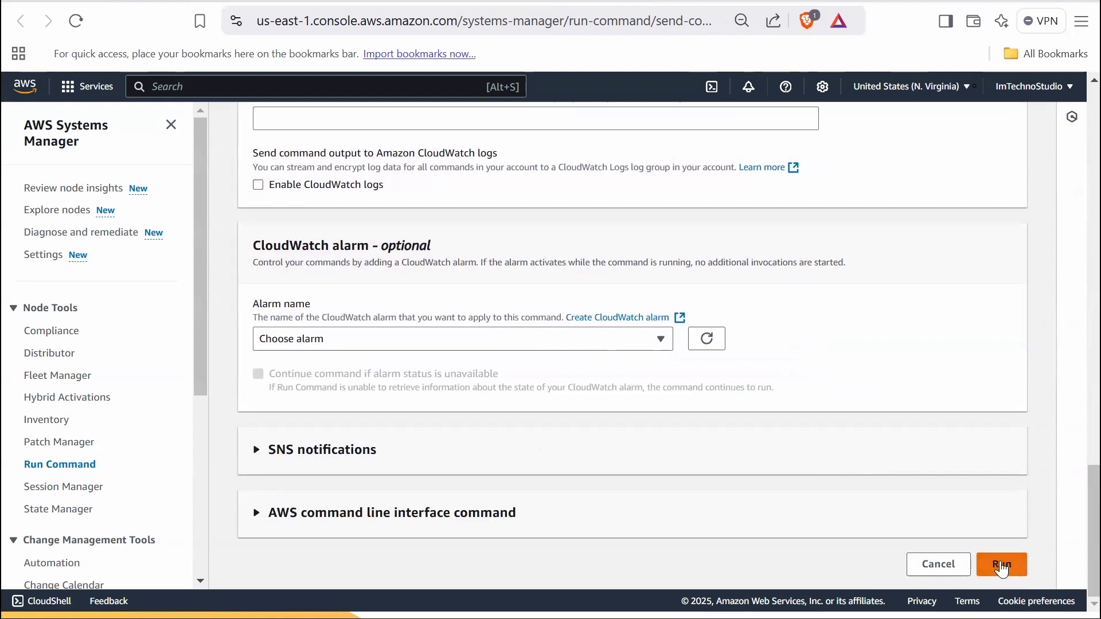
# Run the UpdateSSMAgentLinux command and refresh until it shows Success
pyautogui.click(1001, 564)
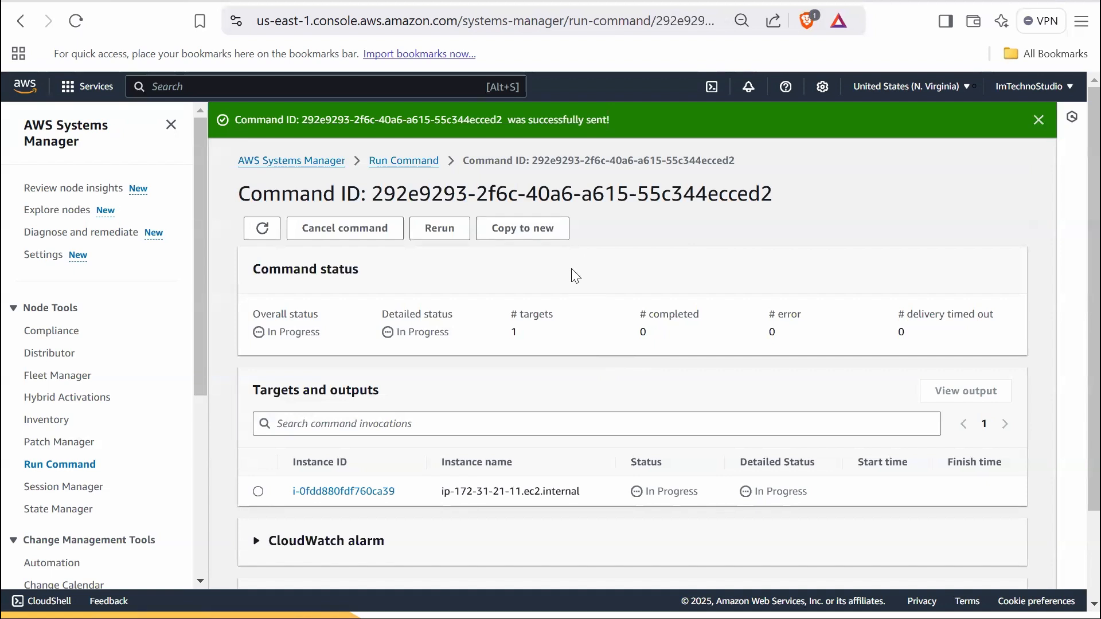
pyautogui.moveTo(427, 248)
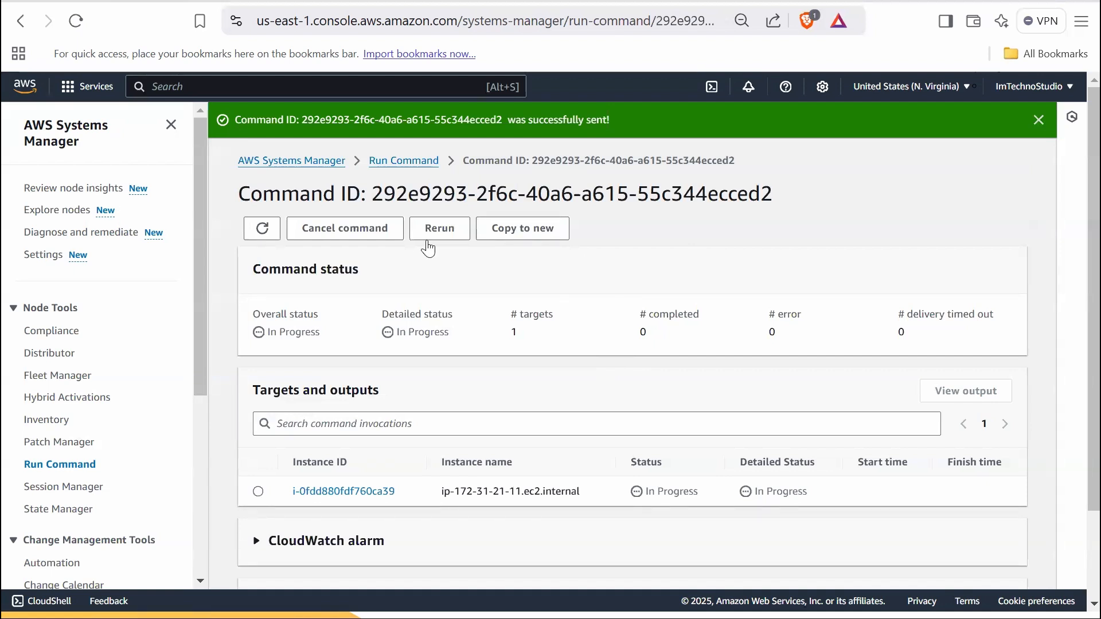
pyautogui.moveTo(459, 340)
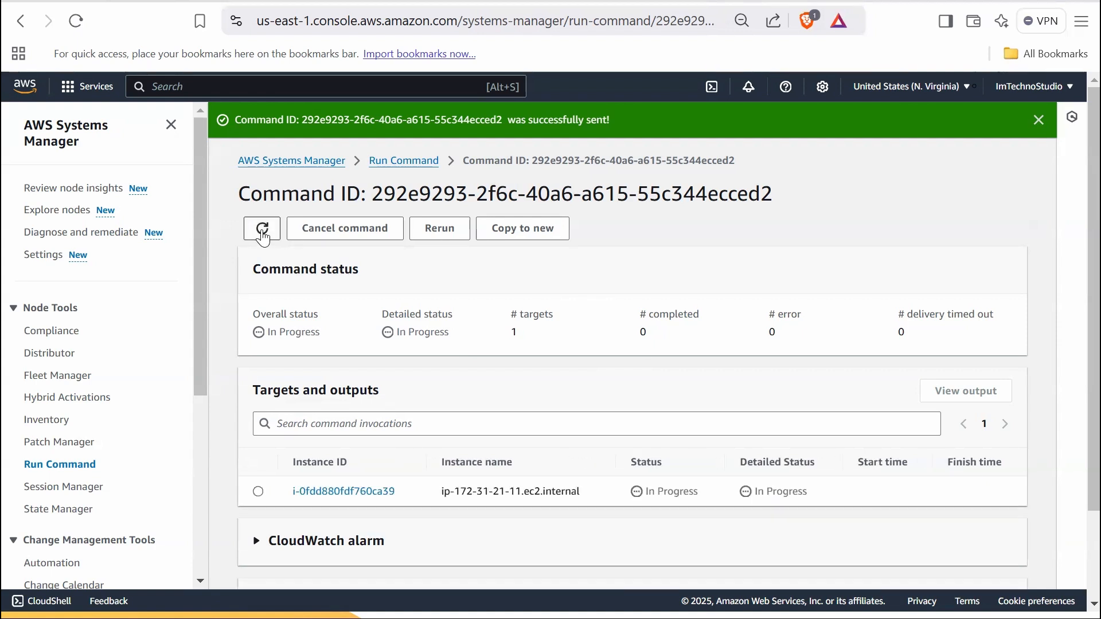
pyautogui.click(262, 228)
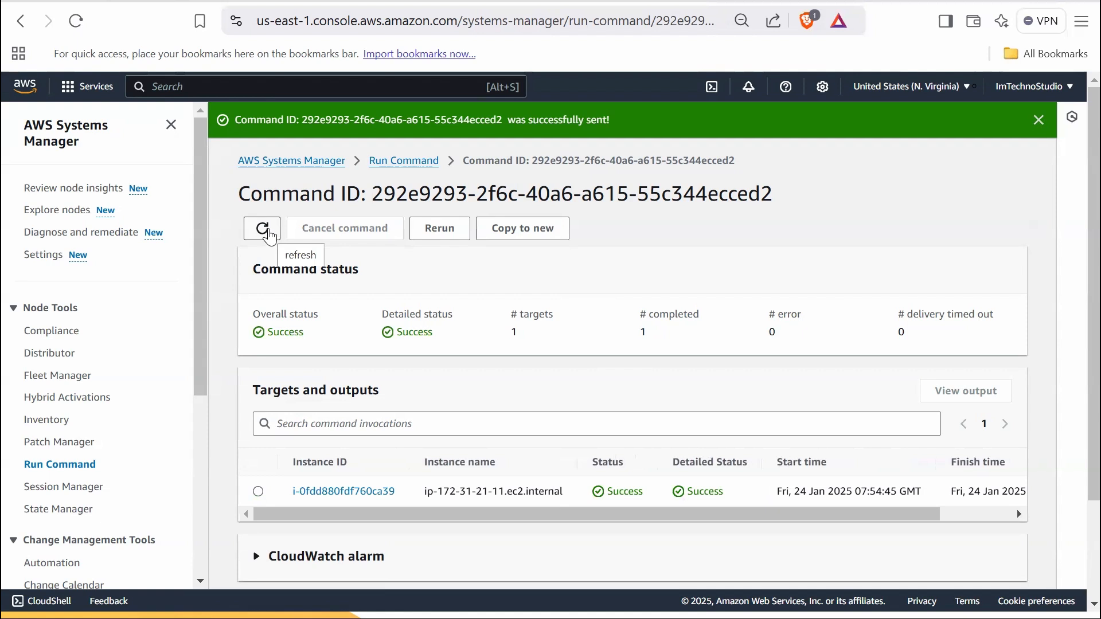
pyautogui.moveTo(481, 460)
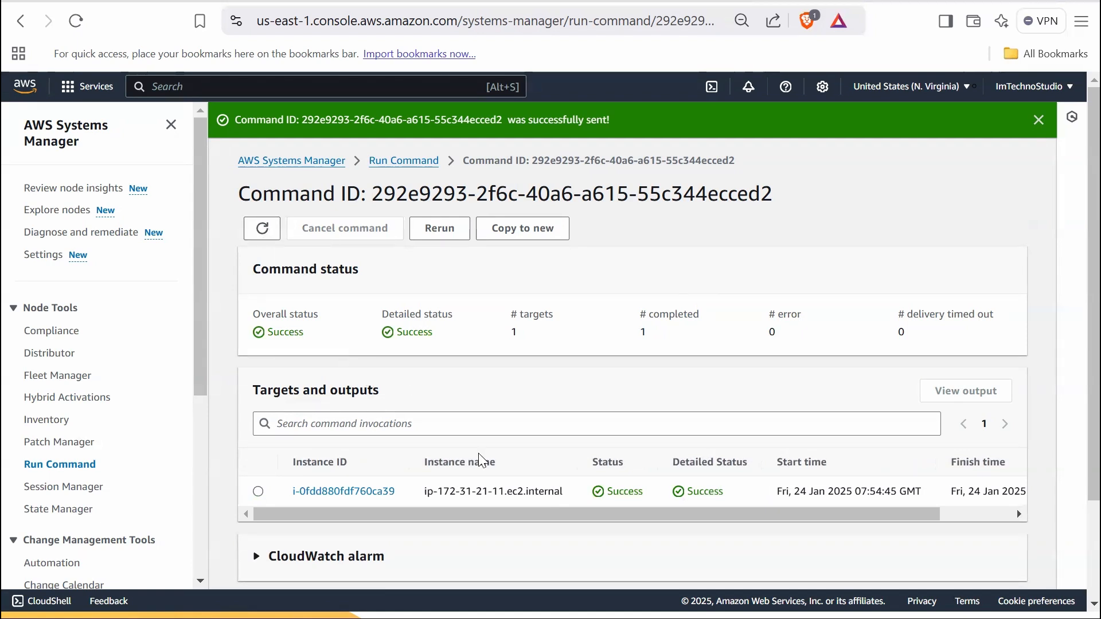
pyautogui.moveTo(546, 141)
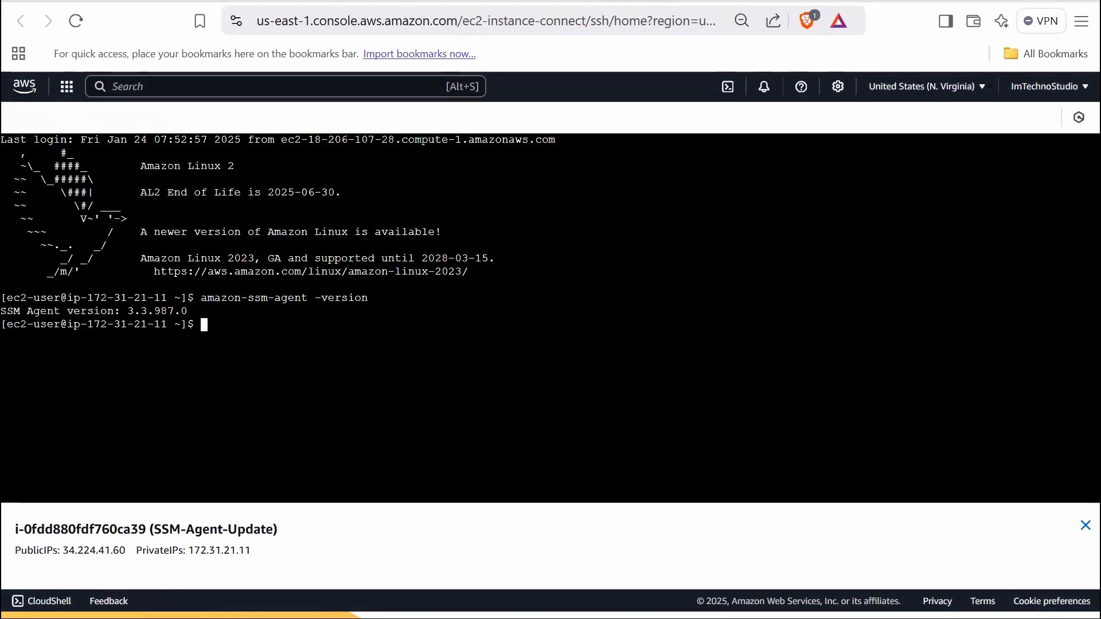
# Rerun amazon-ssm-agent -version to confirm version 3.3.1345.0
pyautogui.write('amazon-ssm-agent -version')
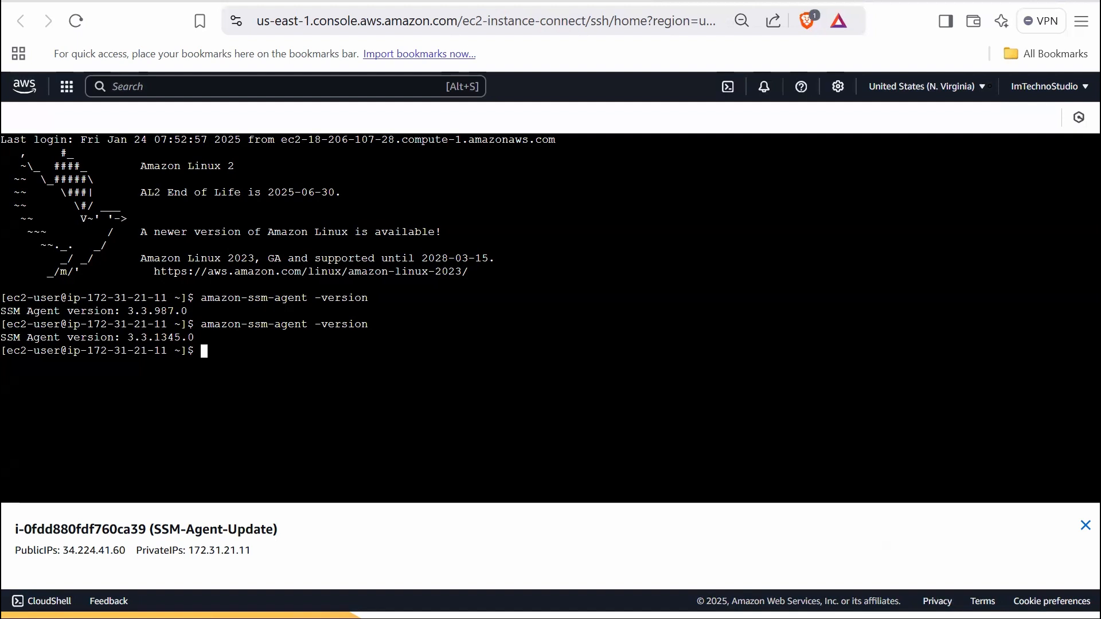
pyautogui.doubleClick(166, 338)
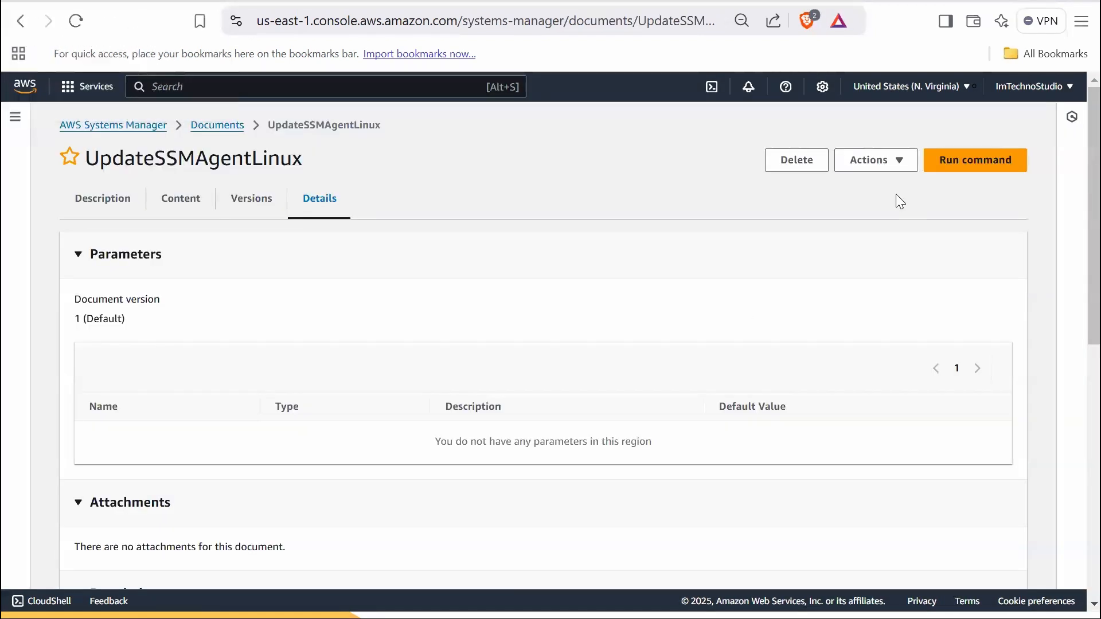
# Delete the UpdateSSMAgentLinux document and begin confirming deletion of EC2-SSM-Role
pyautogui.click(796, 160)
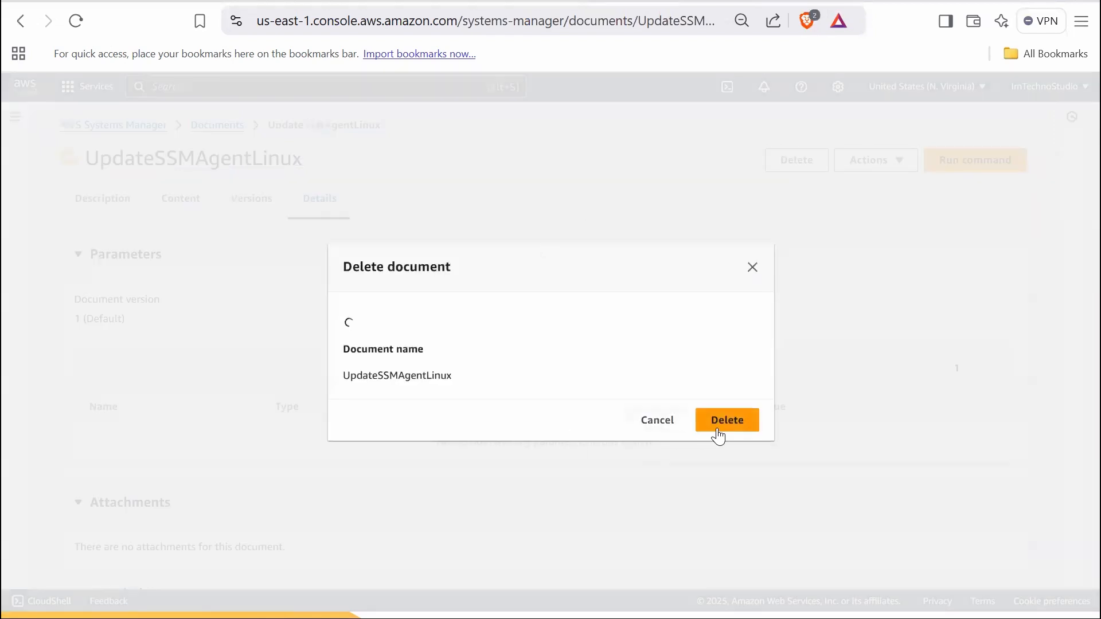
pyautogui.click(726, 420)
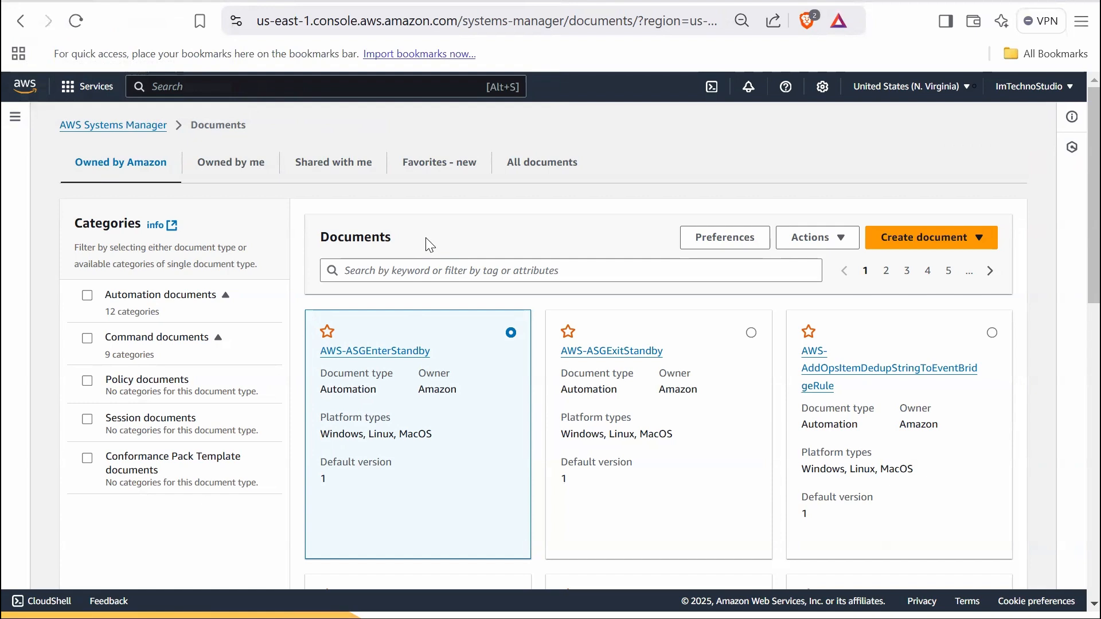
pyautogui.moveTo(442, 92)
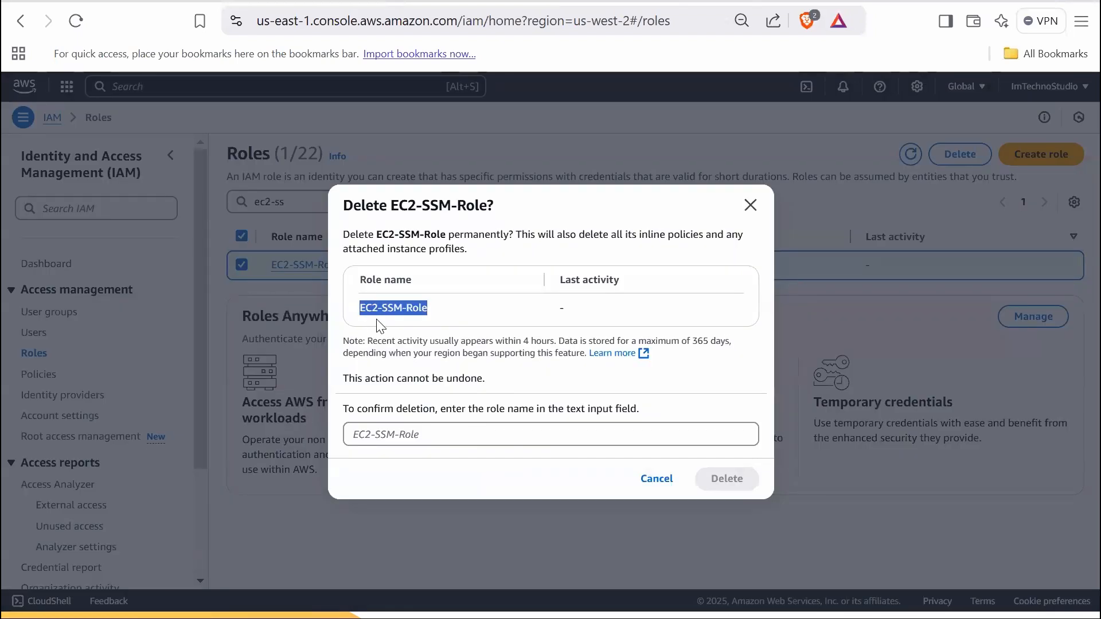
pyautogui.click(727, 478)
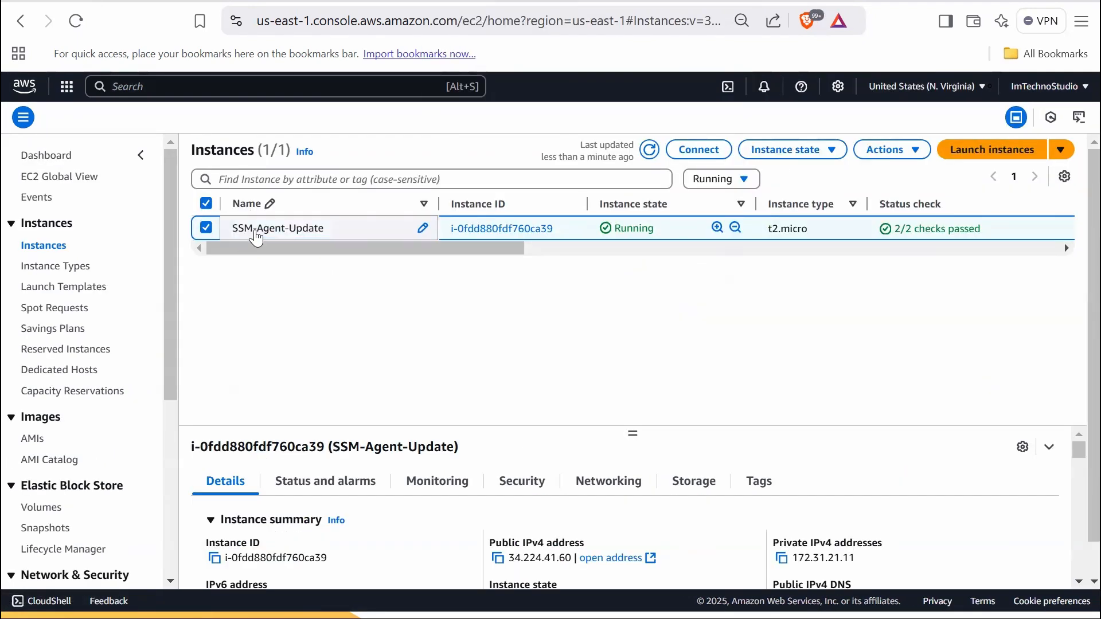
# Terminate SSM-Agent-Update through Instance state and confirm the deletion
pyautogui.click(788, 149)
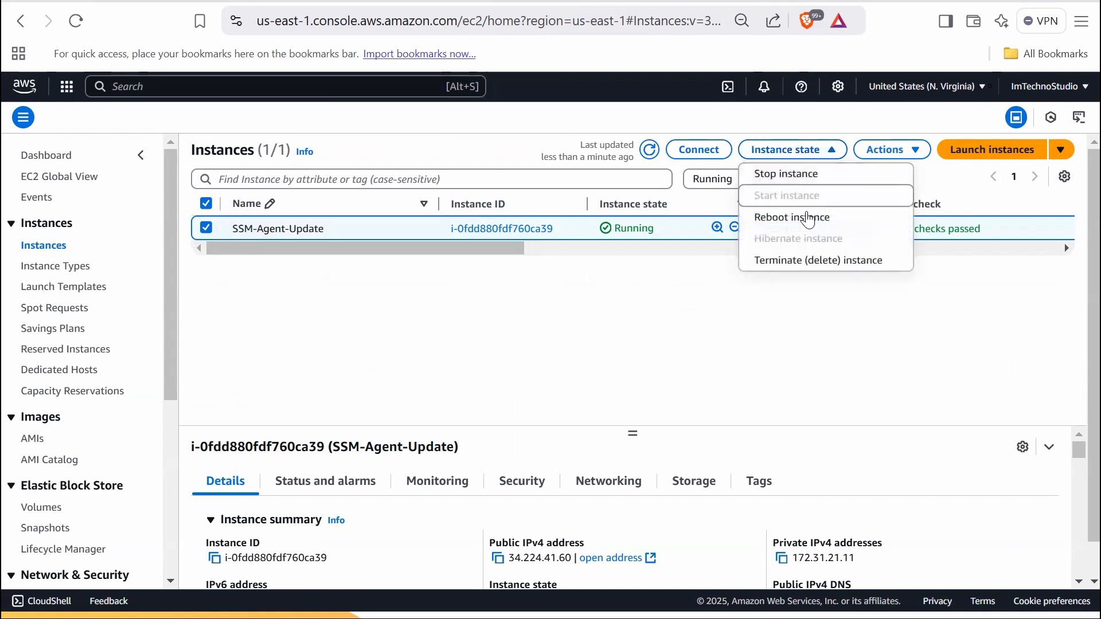
pyautogui.click(815, 260)
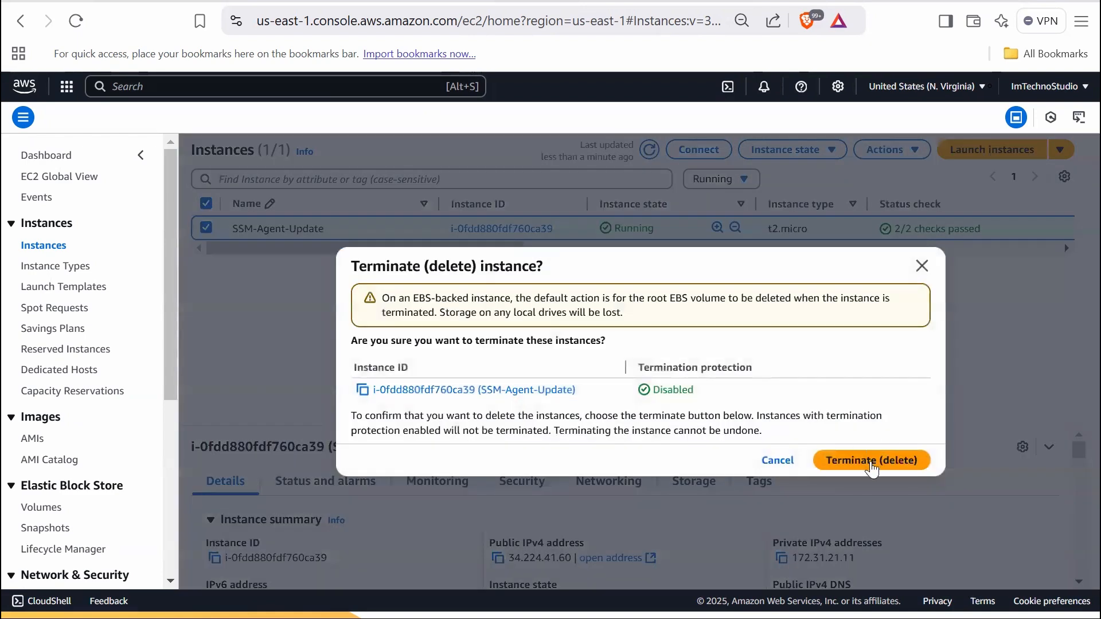
pyautogui.click(870, 460)
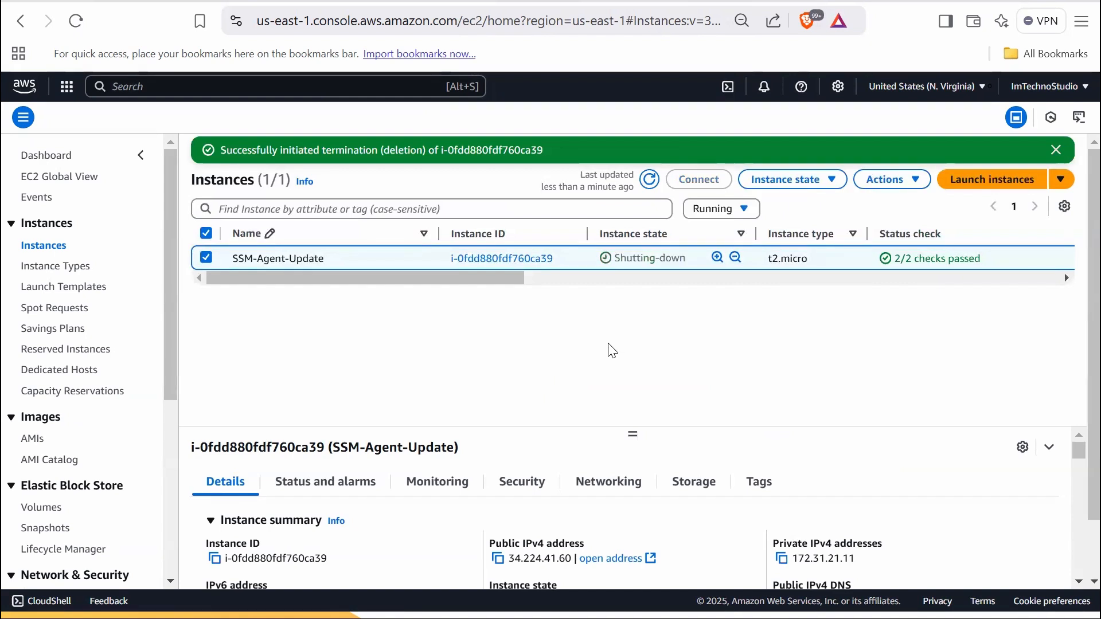